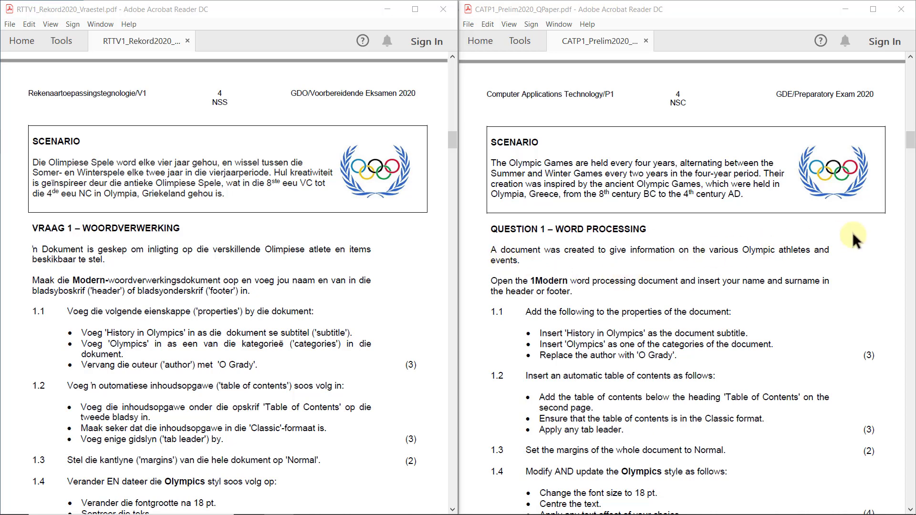
{"action": "mouse_move", "coordinate": [506, 265]}
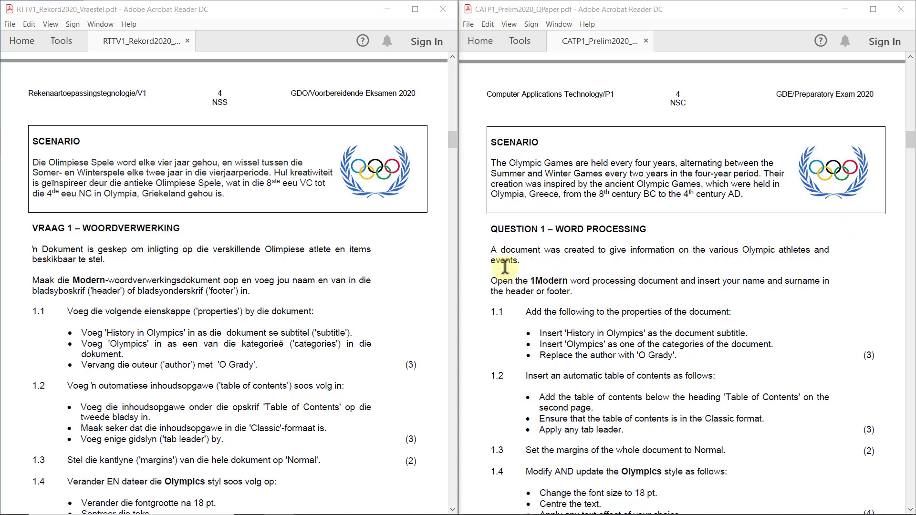
{"action": "mouse_move", "coordinate": [599, 282]}
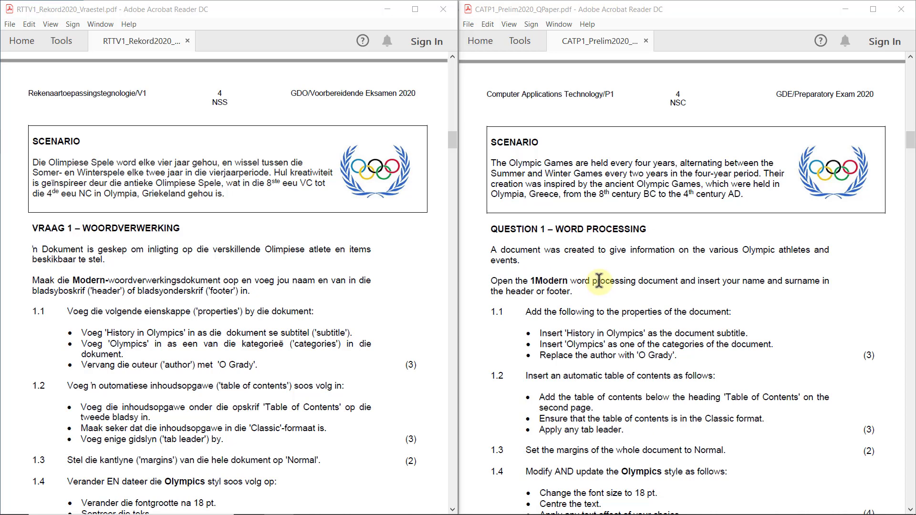
{"action": "mouse_move", "coordinate": [685, 280]}
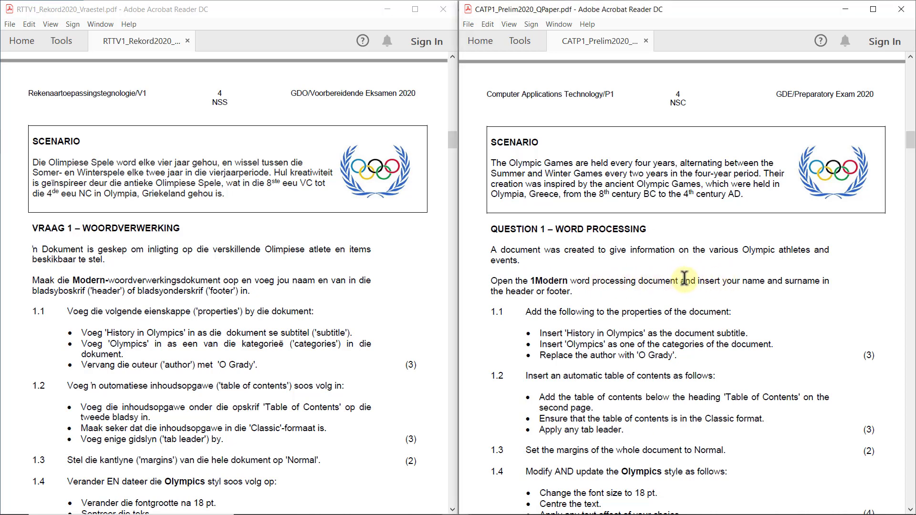
Step: Select 'and insert your name and surname in the header or footer' in the English paper
{"action": "left_click_drag", "start_coordinate": [685, 282], "coordinate": [573, 292]}
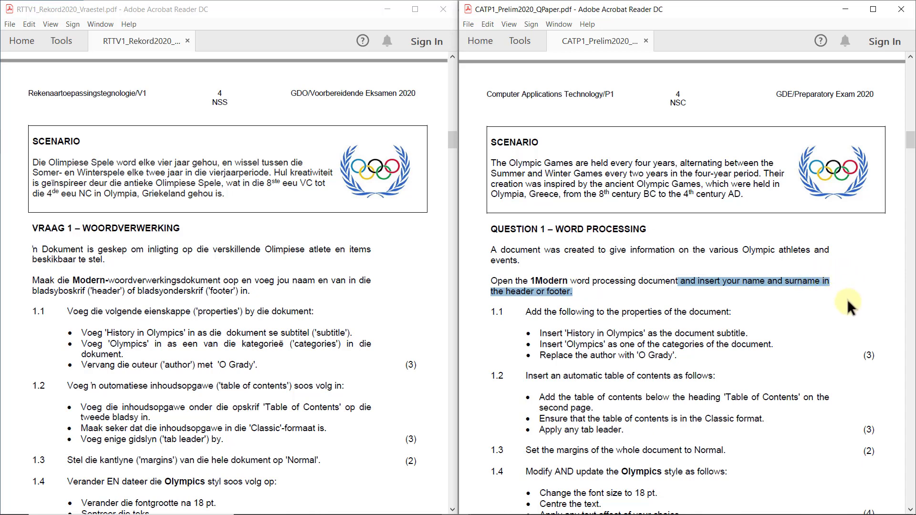
{"action": "mouse_move", "coordinate": [819, 286]}
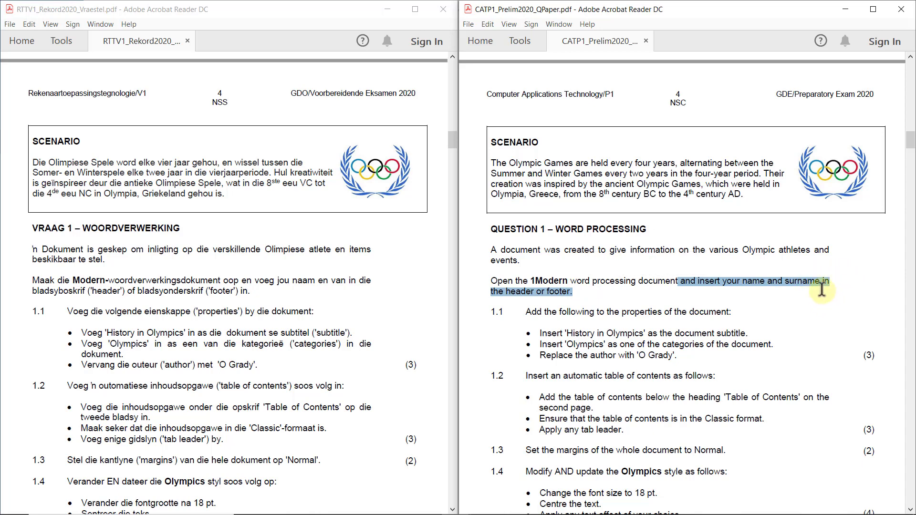
{"action": "mouse_move", "coordinate": [844, 301]}
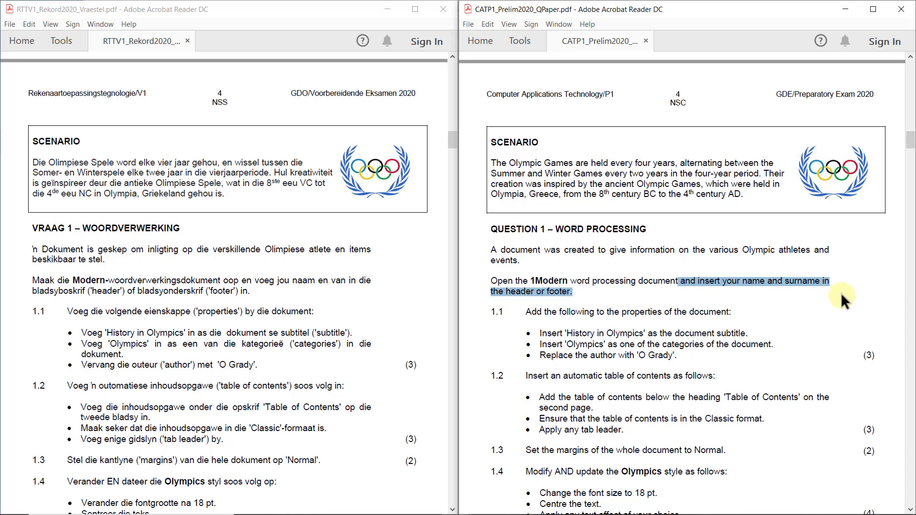
{"action": "mouse_move", "coordinate": [762, 281]}
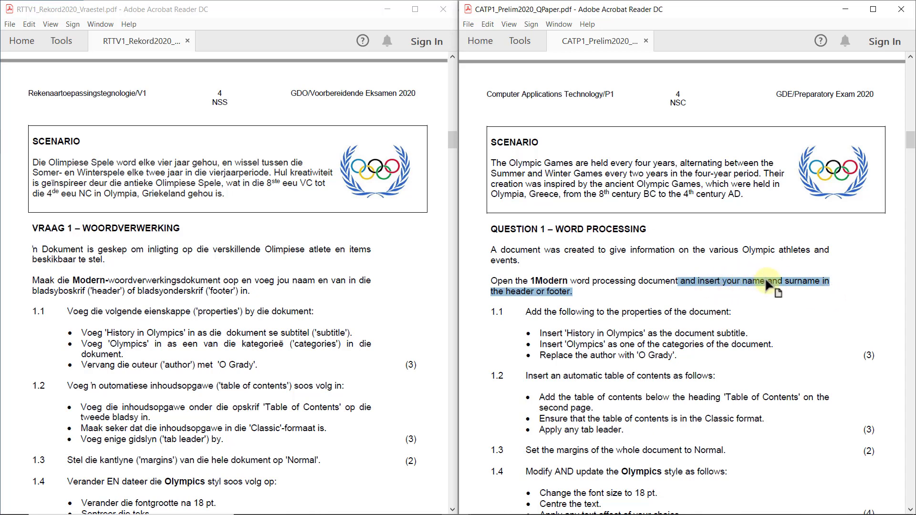
{"action": "mouse_move", "coordinate": [579, 302]}
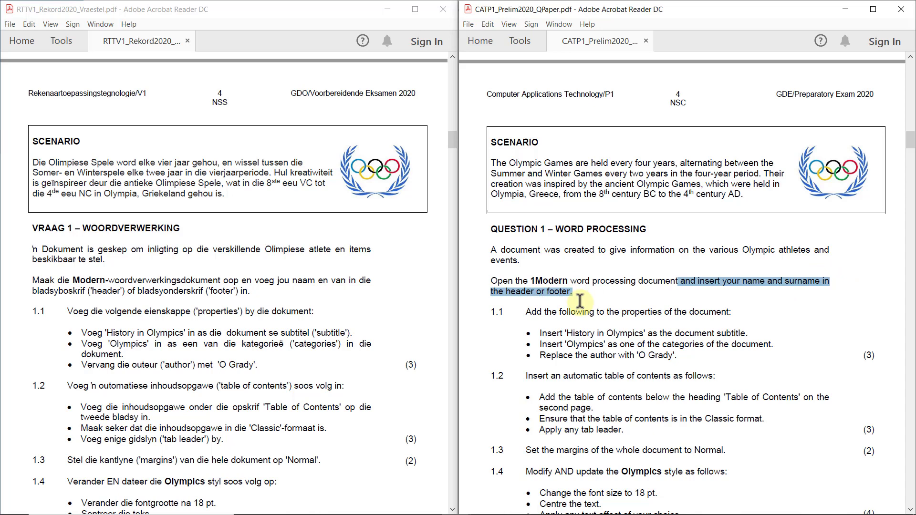
{"action": "mouse_move", "coordinate": [588, 298]}
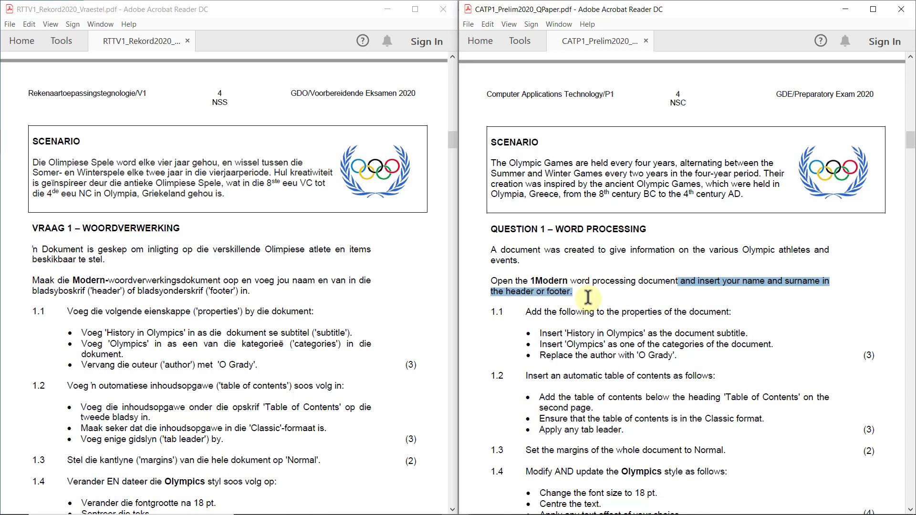
{"action": "mouse_move", "coordinate": [710, 304]}
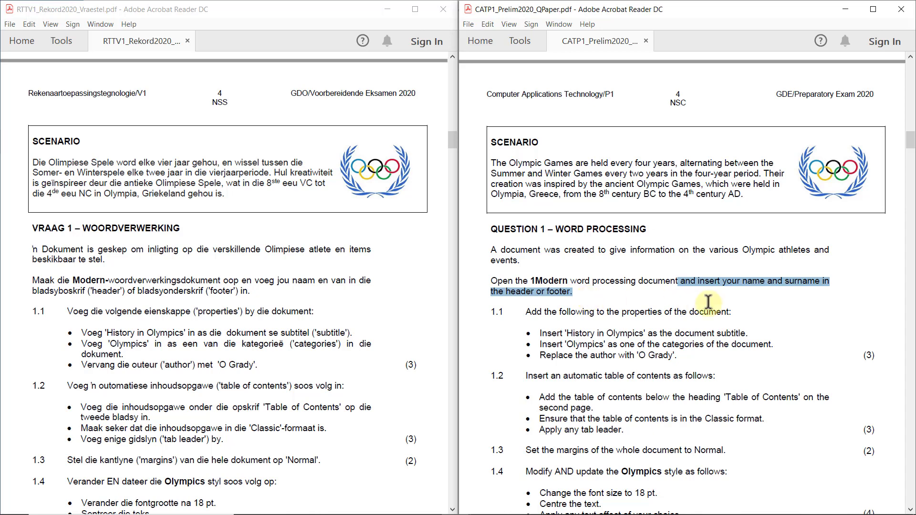
{"action": "mouse_move", "coordinate": [763, 286]}
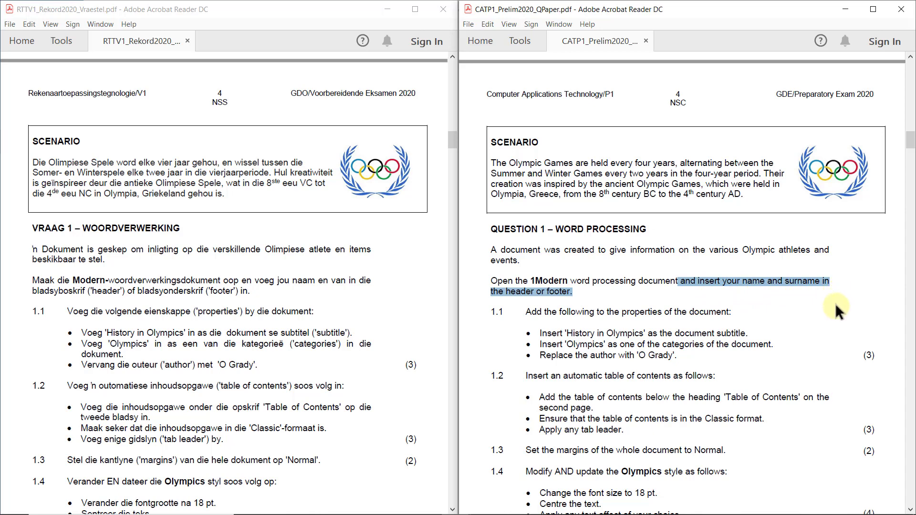
{"action": "mouse_move", "coordinate": [844, 301]}
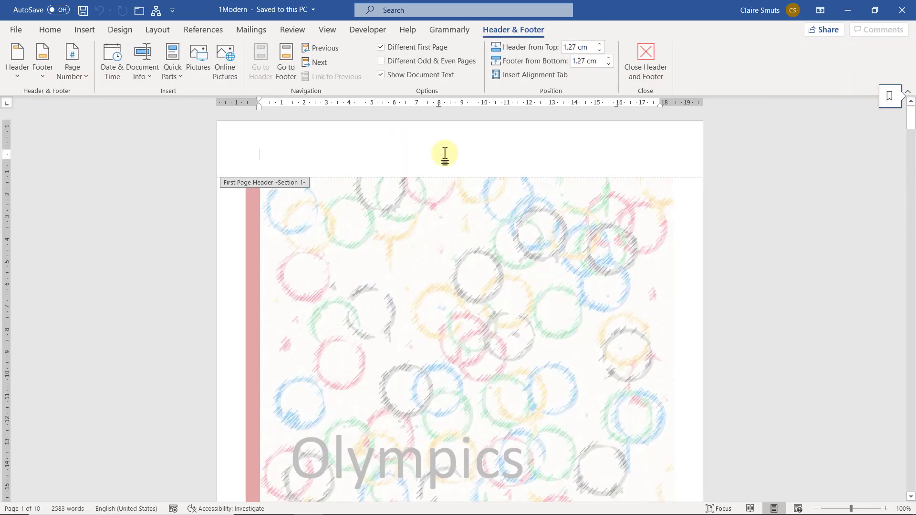
Step: Enter 35165131 in the First Page Header and close header editing
{"action": "type", "text": "35165131"}
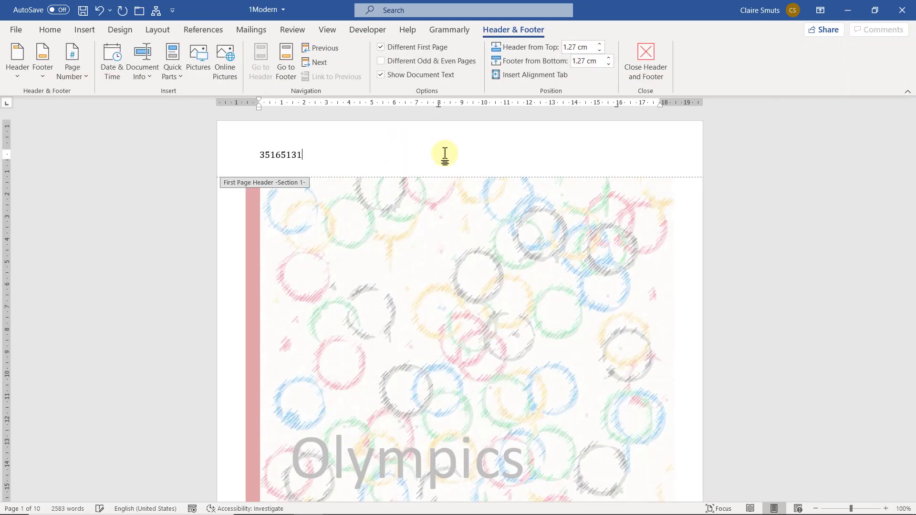
{"action": "left_click", "coordinate": [646, 51]}
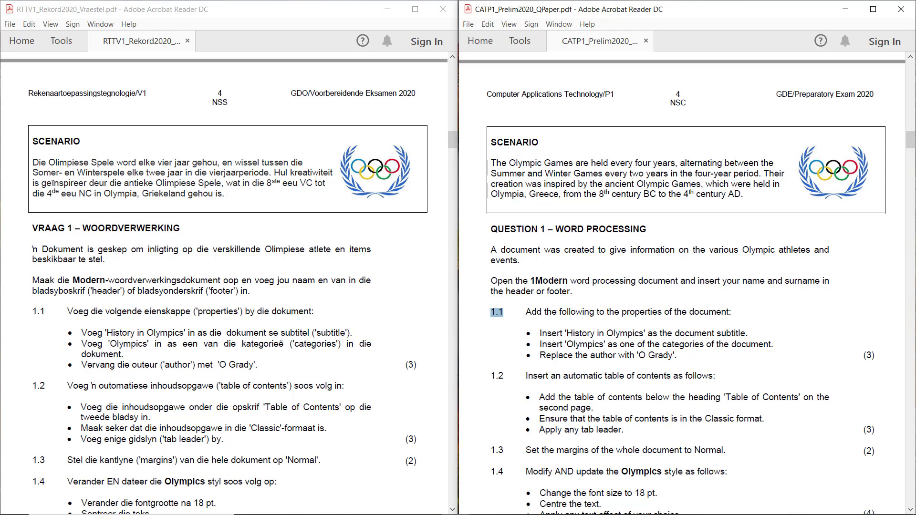
{"action": "mouse_move", "coordinate": [536, 357]}
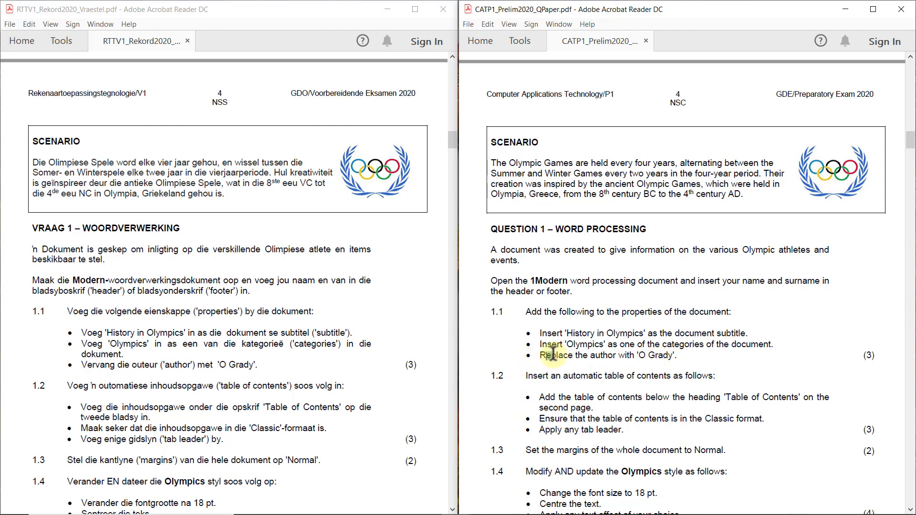
Step: Highlight the 'Replace' author instruction in question 1.1 of the exam paper
{"action": "double_click", "coordinate": [554, 355]}
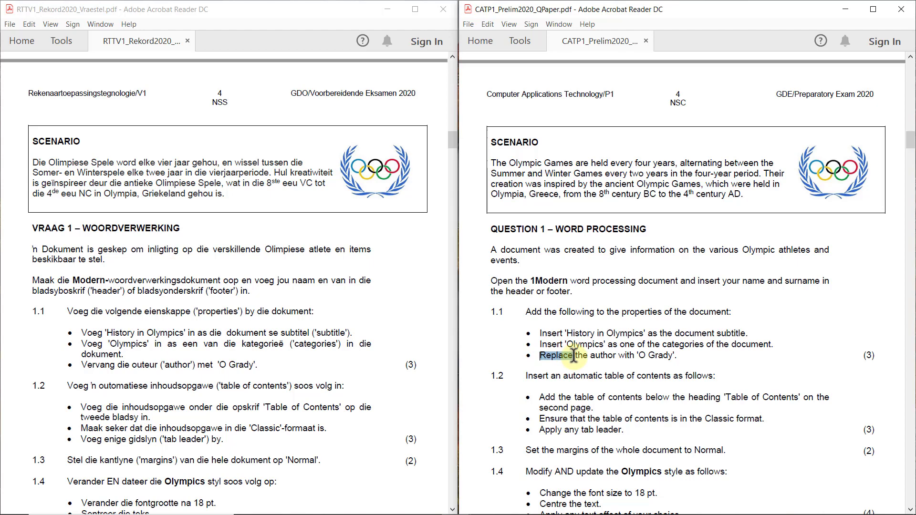
{"action": "left_click_drag", "start_coordinate": [575, 355], "coordinate": [571, 333]}
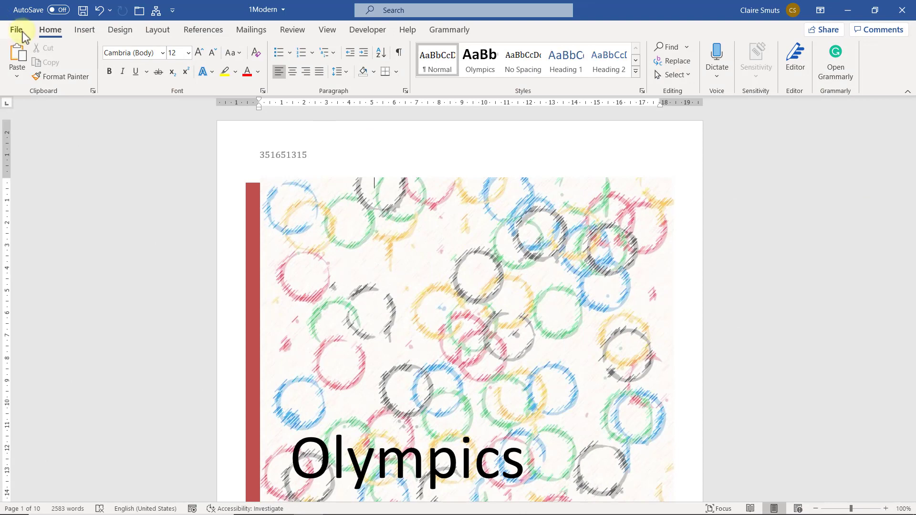
{"action": "left_click", "coordinate": [17, 29]}
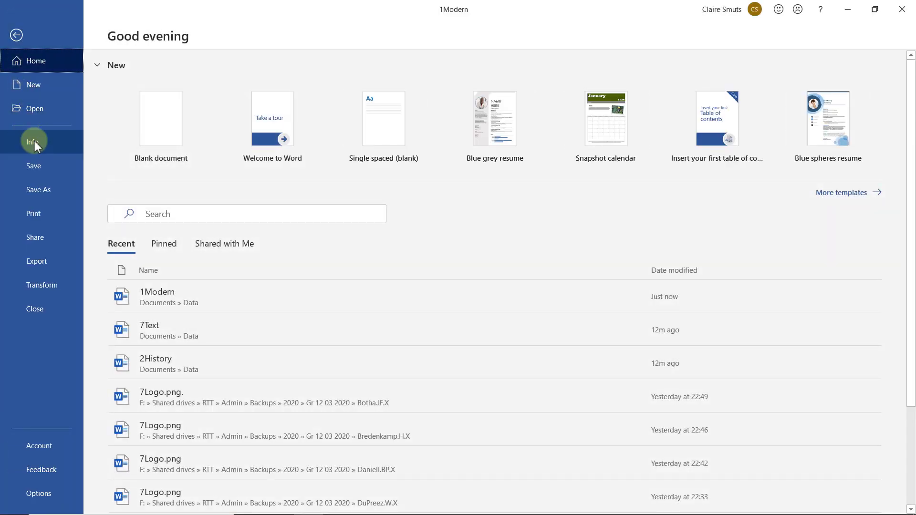
{"action": "left_click", "coordinate": [31, 142]}
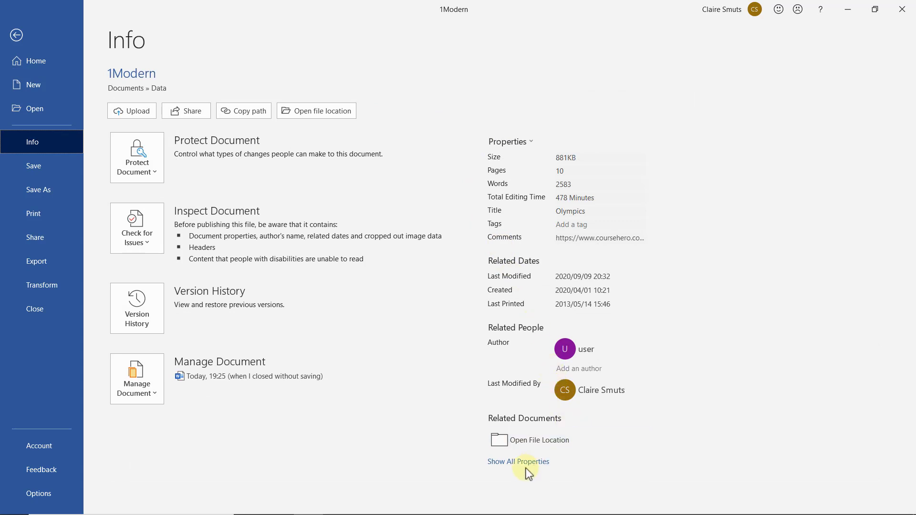
{"action": "left_click", "coordinate": [518, 462]}
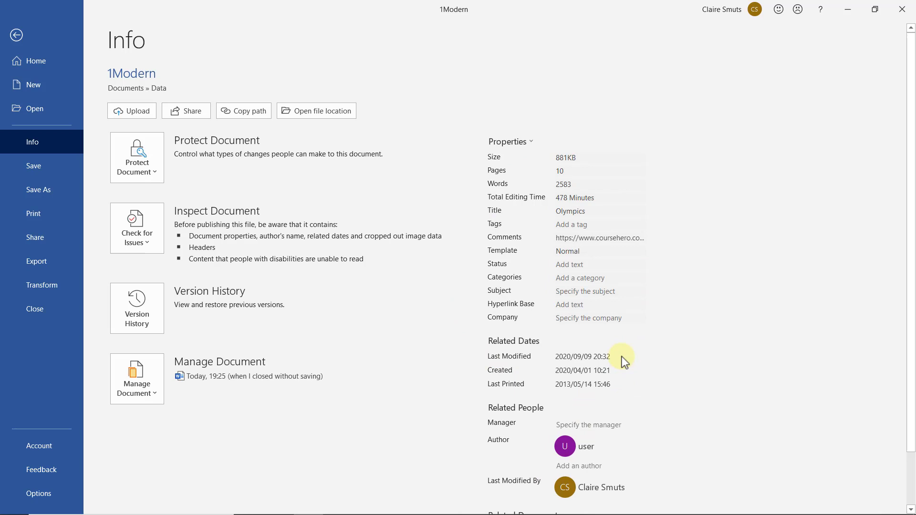
{"action": "mouse_move", "coordinate": [671, 333]}
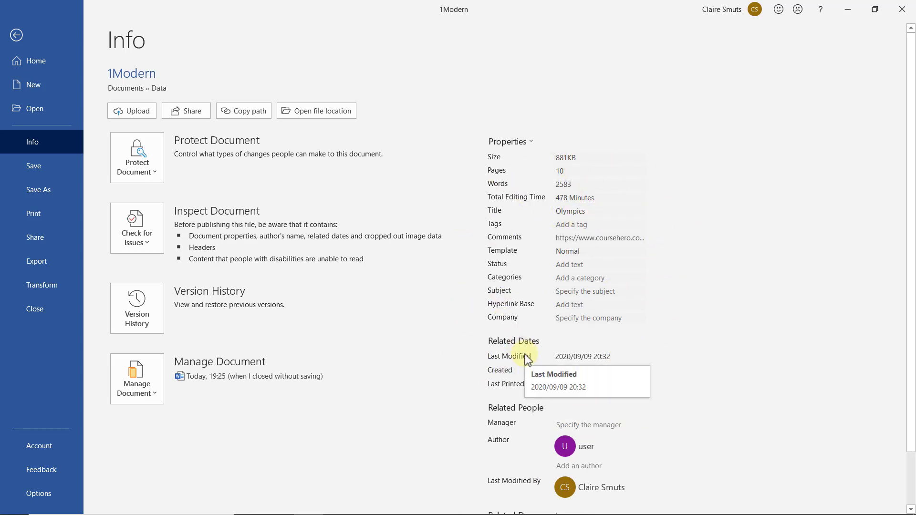
{"action": "left_click", "coordinate": [511, 142]}
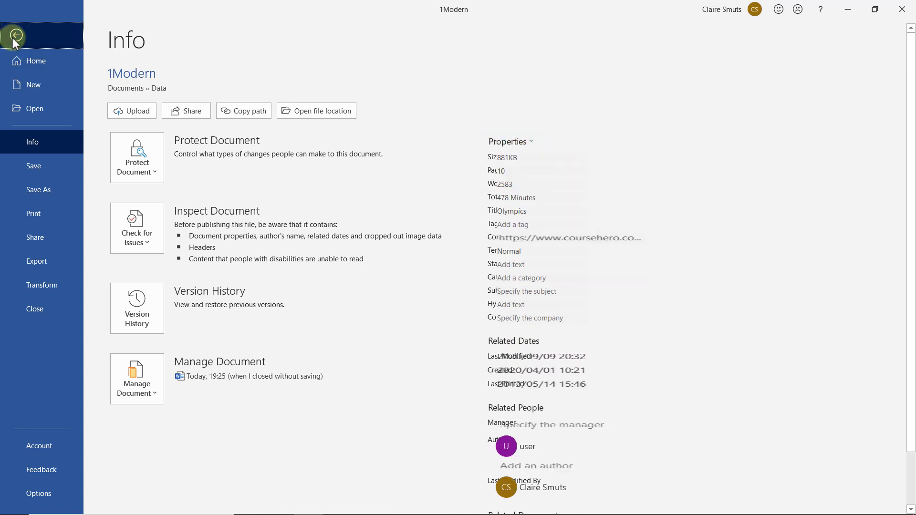
{"action": "left_click", "coordinate": [16, 36]}
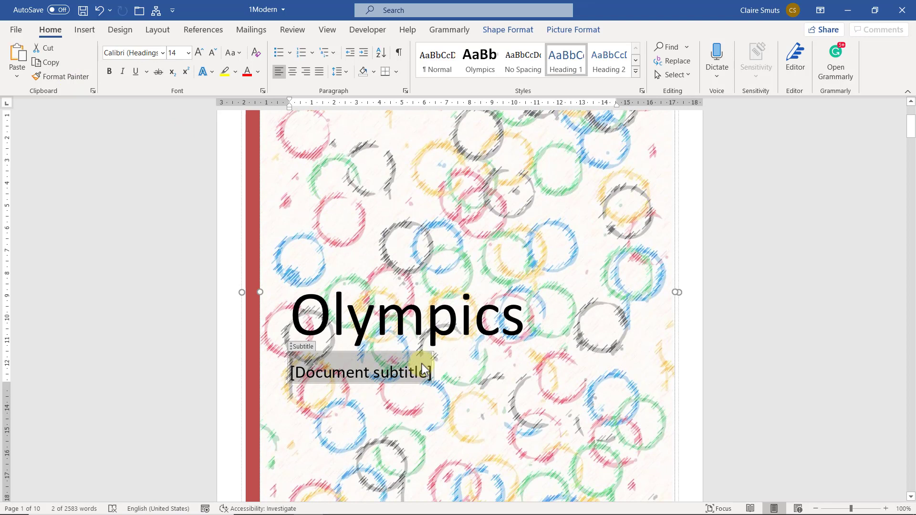
{"action": "mouse_move", "coordinate": [430, 369]}
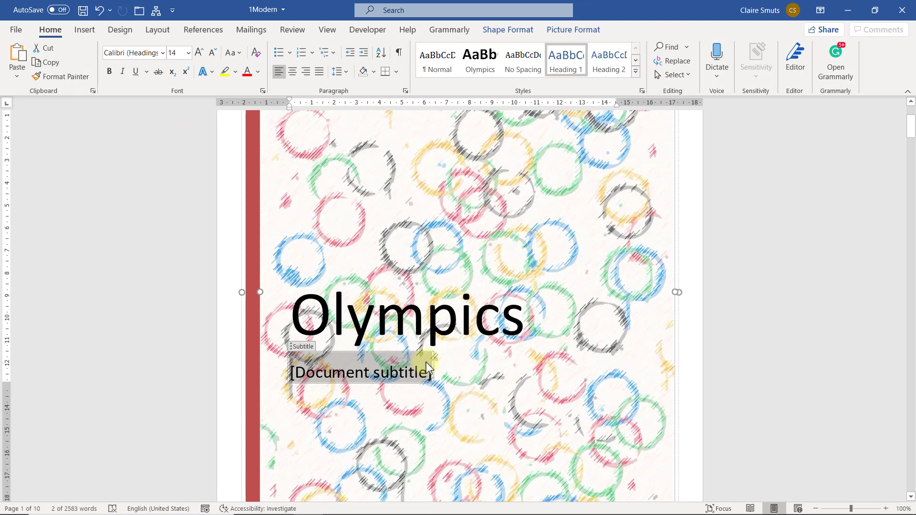
Step: Clear the [Document subtitle] placeholder beneath the Olympics title
{"action": "key", "text": "Delete"}
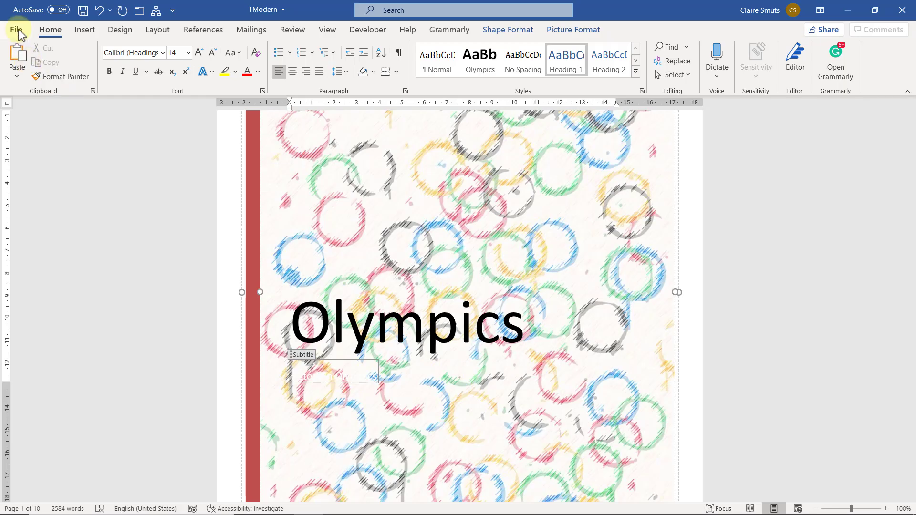
Step: In File > Info, set category to Olympics and change the author to O Grady
{"action": "left_click", "coordinate": [16, 30]}
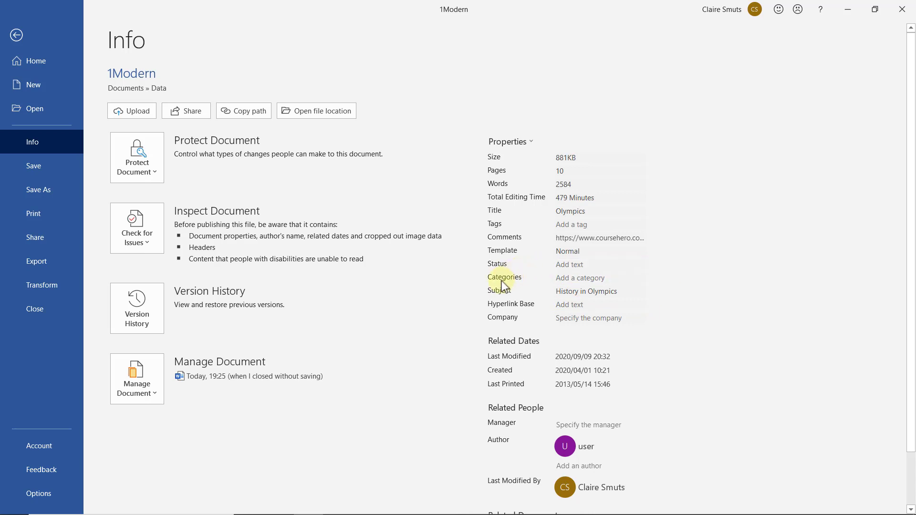
{"action": "left_click", "coordinate": [585, 277]}
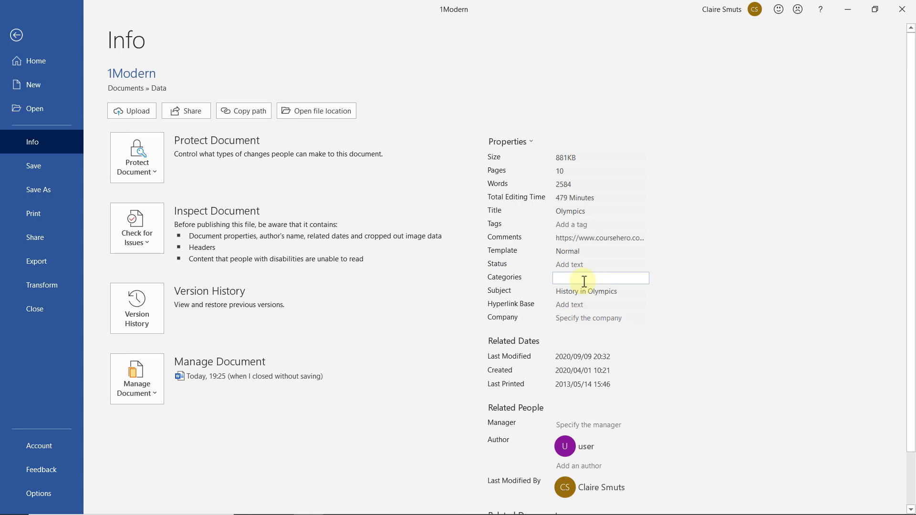
{"action": "type", "text": "Olympics"}
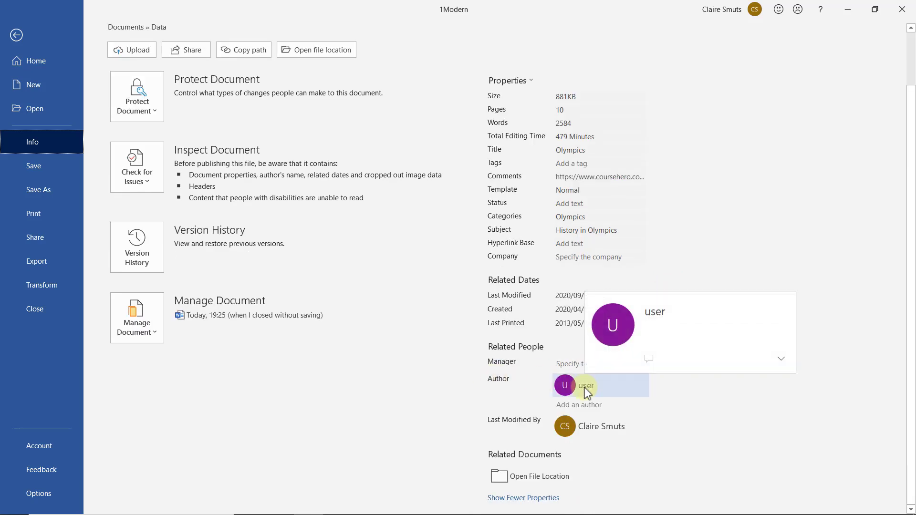
{"action": "right_click", "coordinate": [585, 386]}
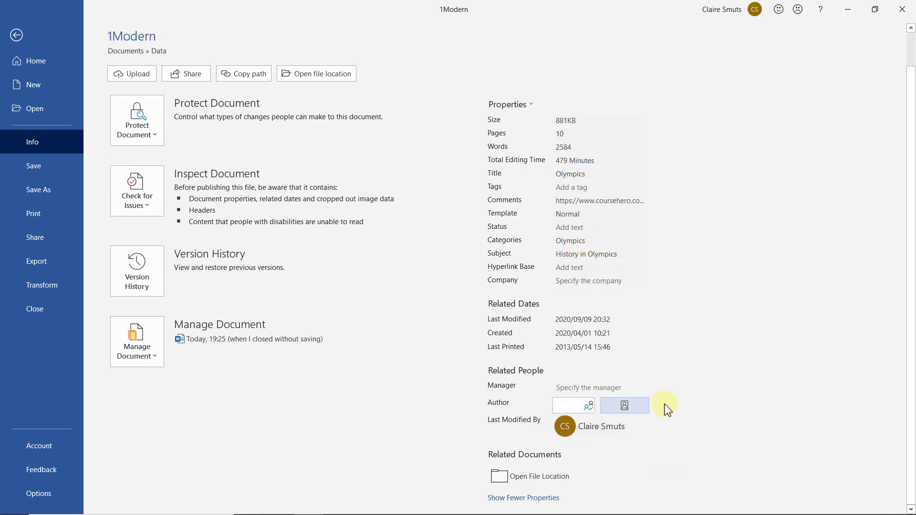
{"action": "type", "text": "O Grady"}
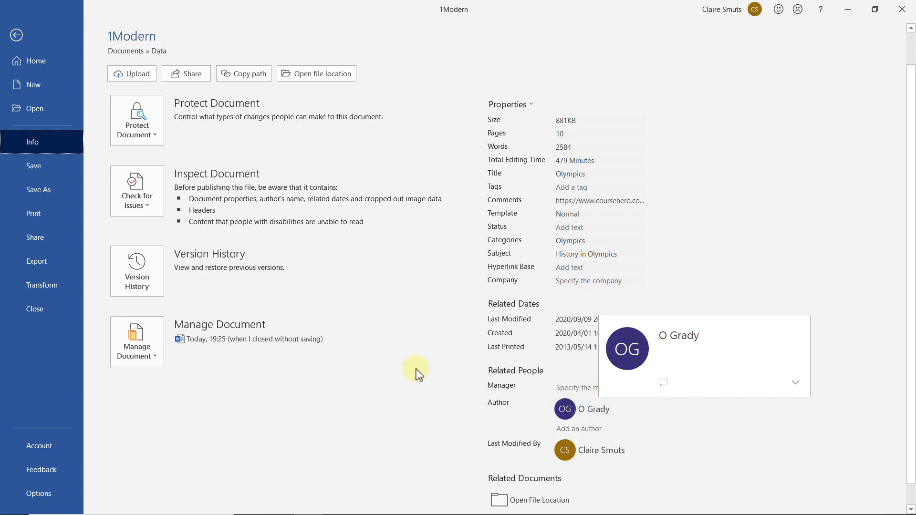
Step: Check the full document properties in Advanced Properties, then close the dialog
{"action": "left_click", "coordinate": [510, 104]}
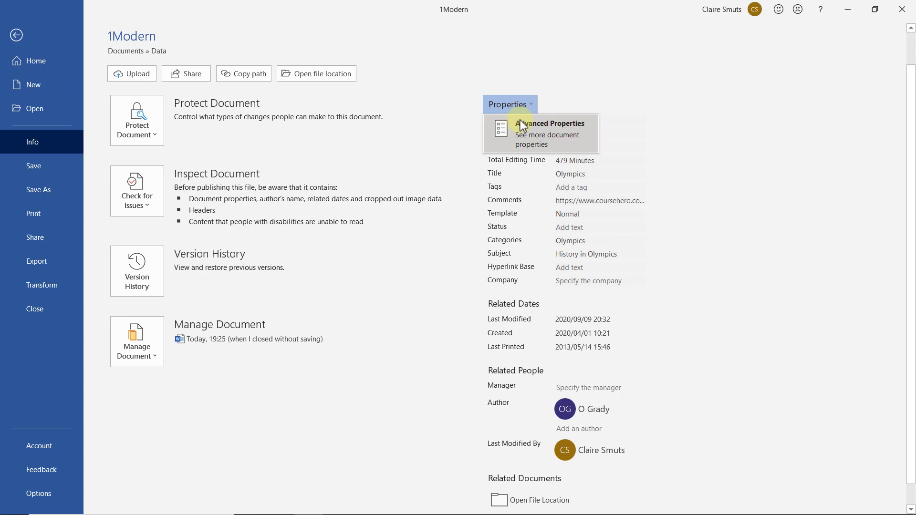
{"action": "left_click", "coordinate": [550, 123]}
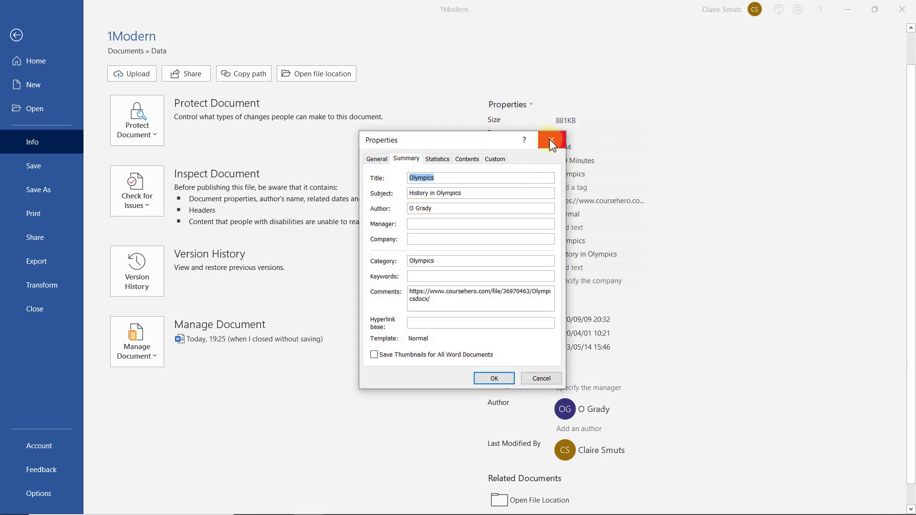
{"action": "left_click", "coordinate": [551, 140]}
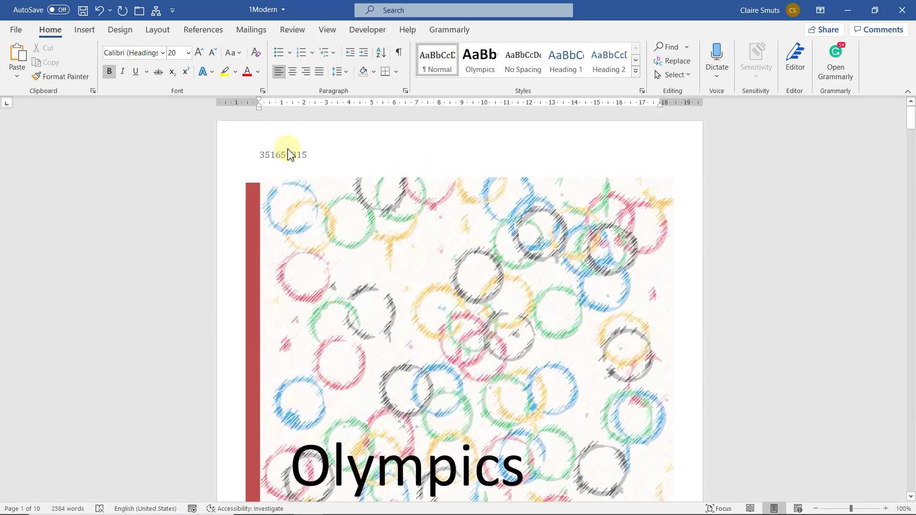
Step: Place the cursor under page 2's Table of Contents heading with formatting marks shown
{"action": "left_click", "coordinate": [382, 195]}
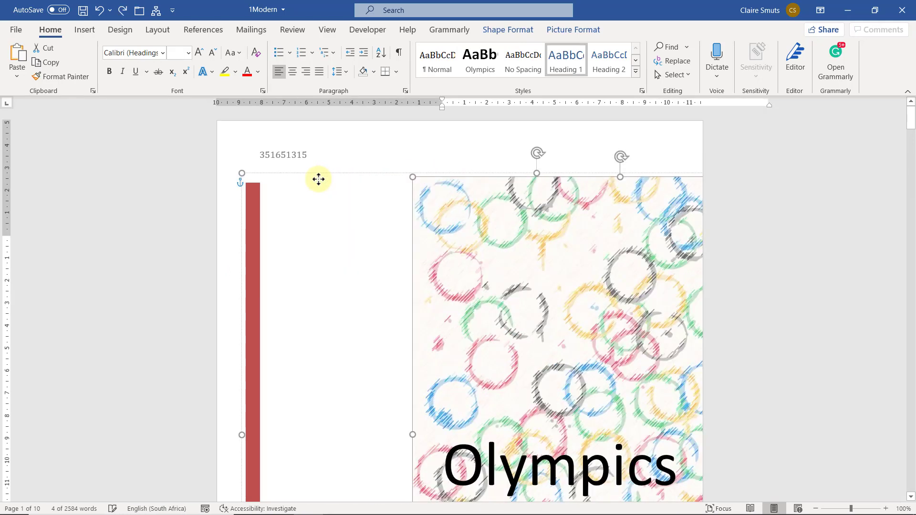
{"action": "left_click", "coordinate": [741, 208]}
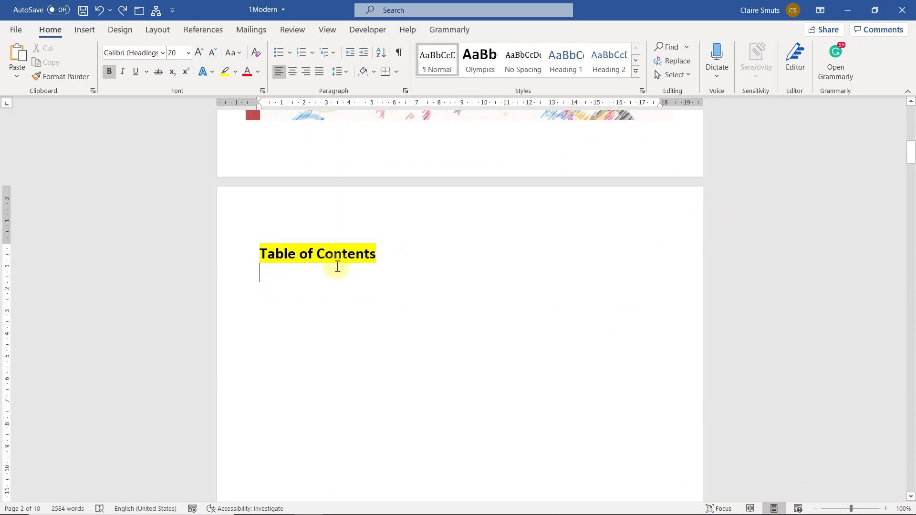
{"action": "mouse_move", "coordinate": [274, 254]}
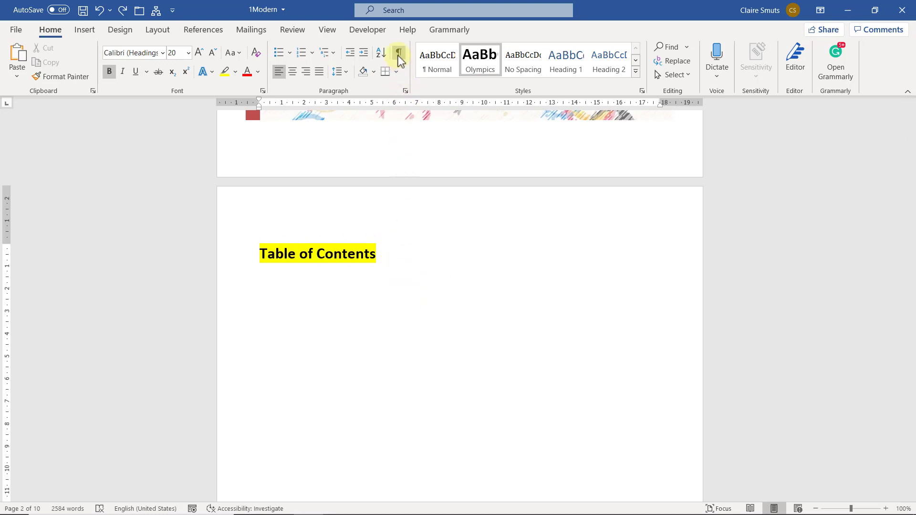
{"action": "left_click", "coordinate": [398, 52]}
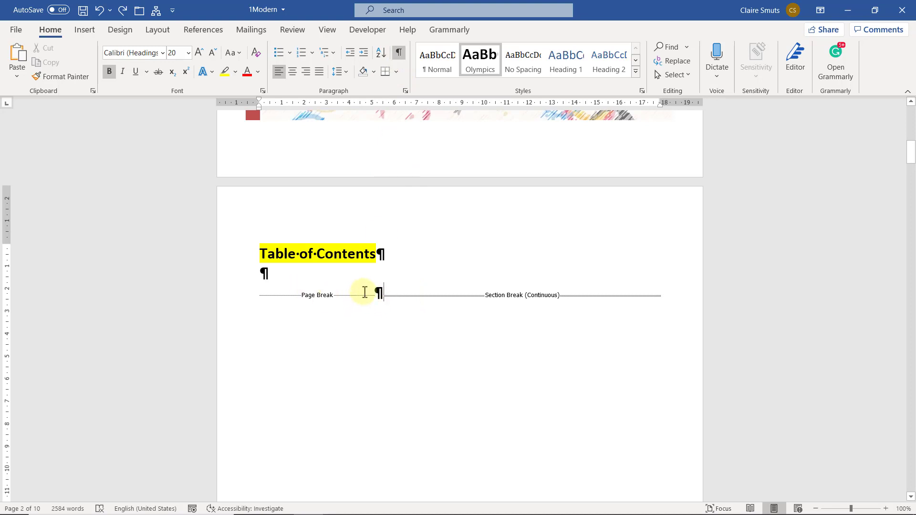
{"action": "scroll", "scroll_direction": "down", "scroll_amount": 3}
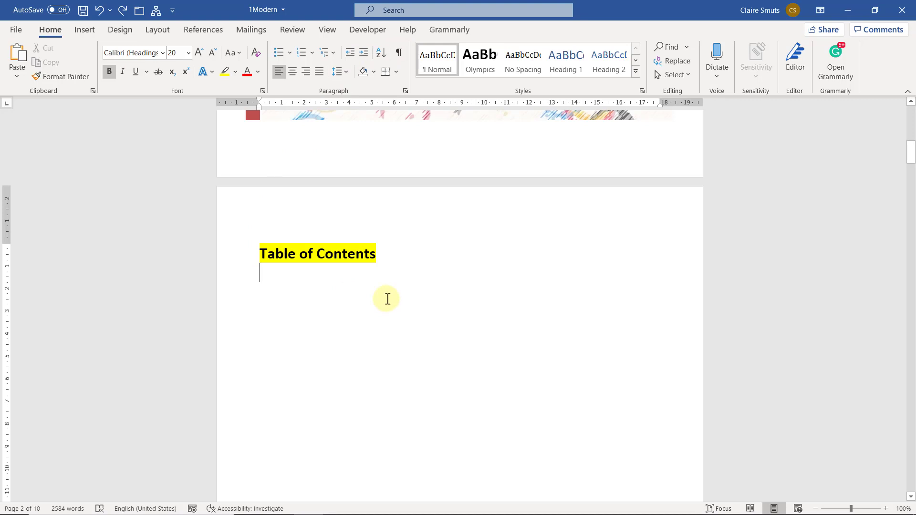
Step: Search Tell Me for 'table of' to list the built-in table of contents styles
{"action": "left_click", "coordinate": [203, 30]}
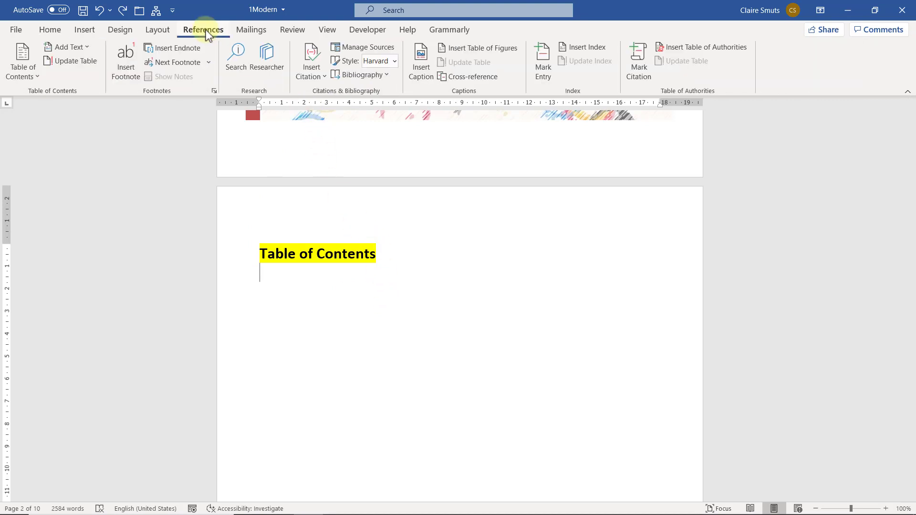
{"action": "left_click", "coordinate": [23, 57]}
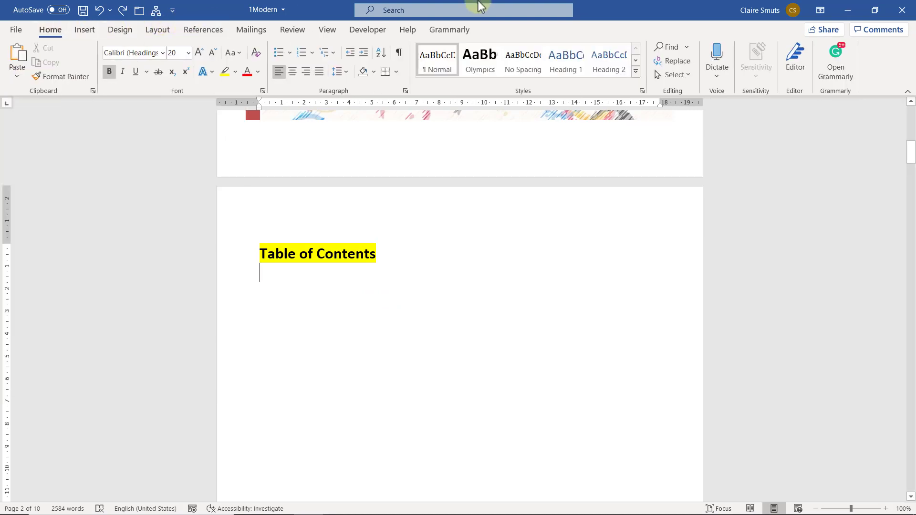
{"action": "left_click", "coordinate": [461, 10]}
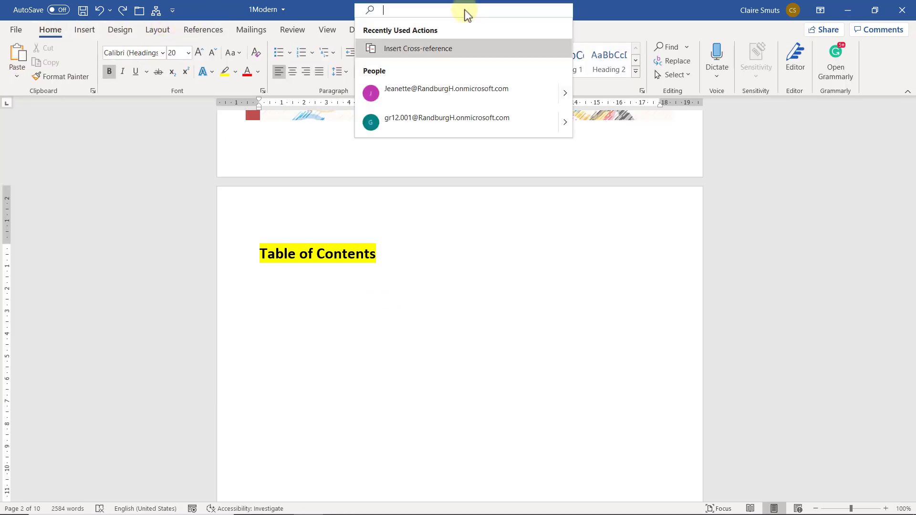
{"action": "type", "text": "table of"}
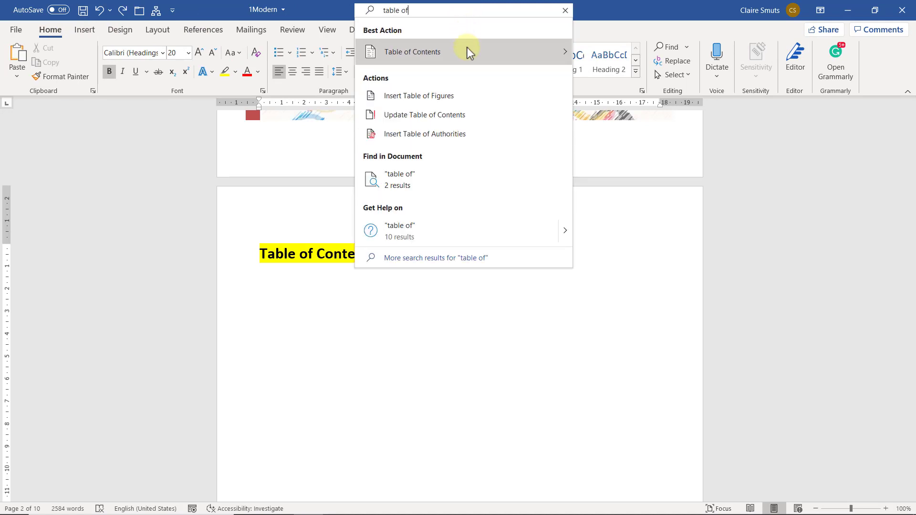
{"action": "left_click", "coordinate": [413, 51]}
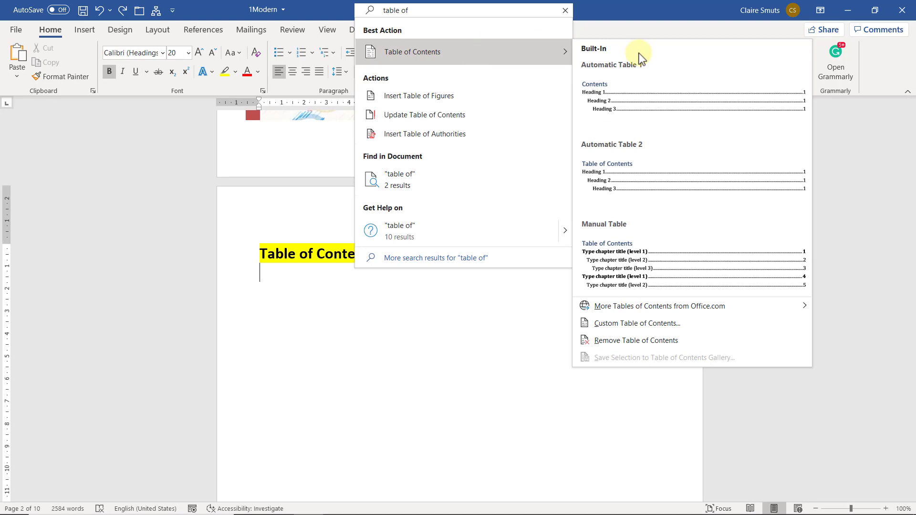
{"action": "mouse_move", "coordinate": [613, 190]}
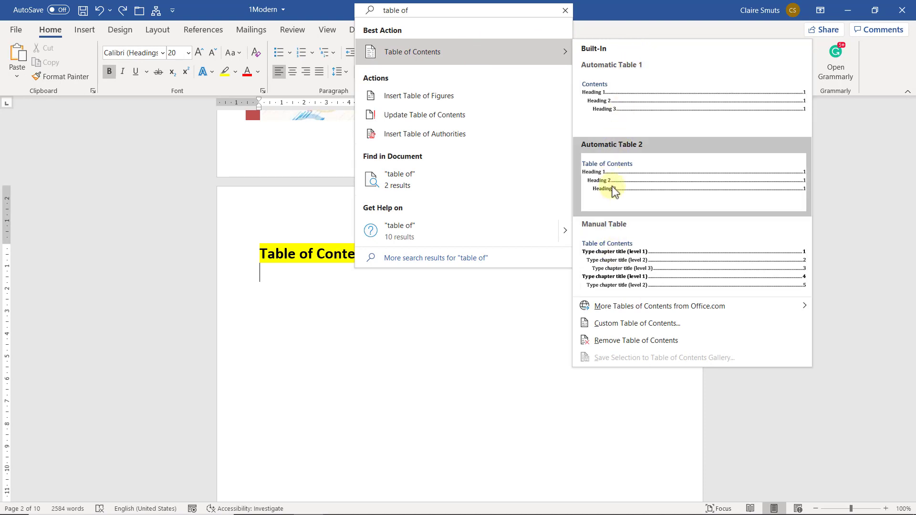
{"action": "mouse_move", "coordinate": [601, 81]}
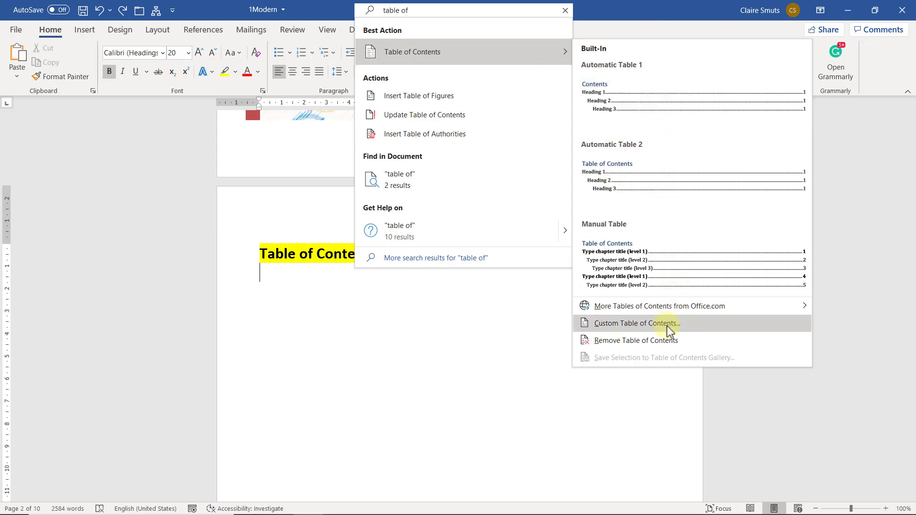
Step: Insert a custom table of contents using Classic format and a solid line tab leader
{"action": "left_click", "coordinate": [638, 324]}
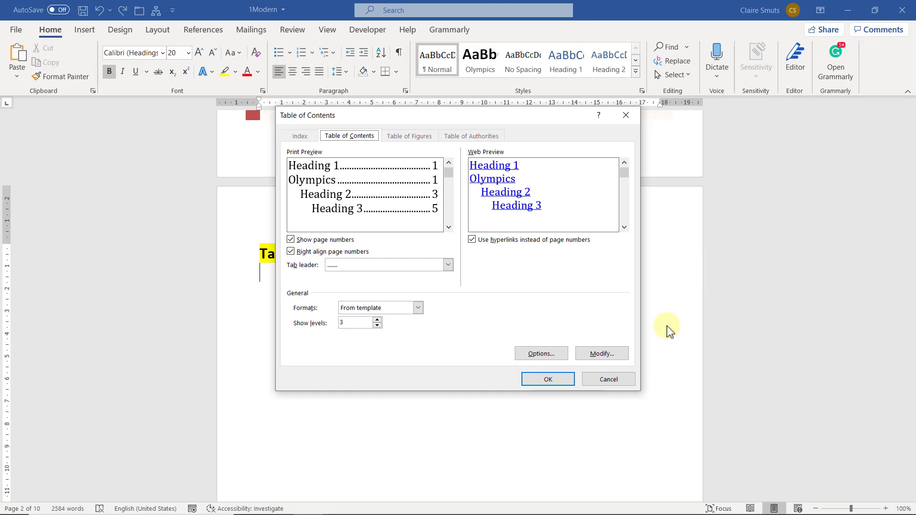
{"action": "mouse_move", "coordinate": [530, 229]}
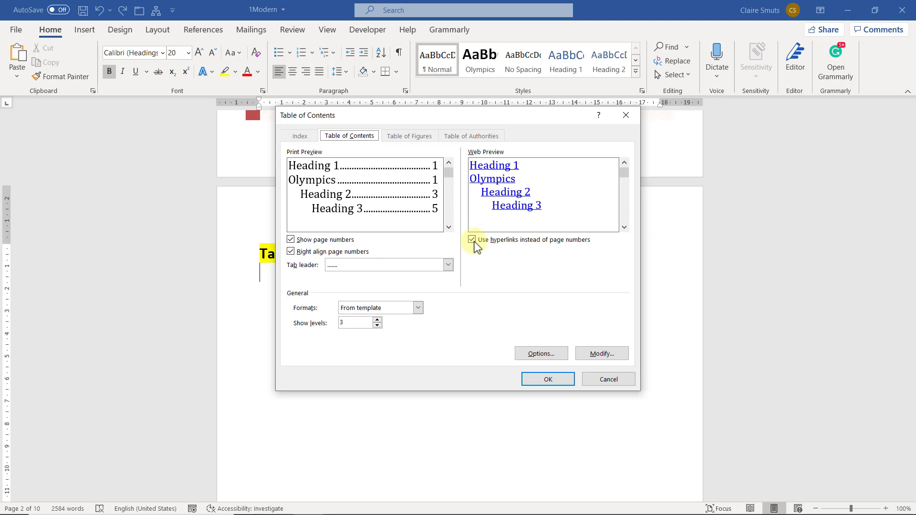
{"action": "left_click", "coordinate": [418, 308]}
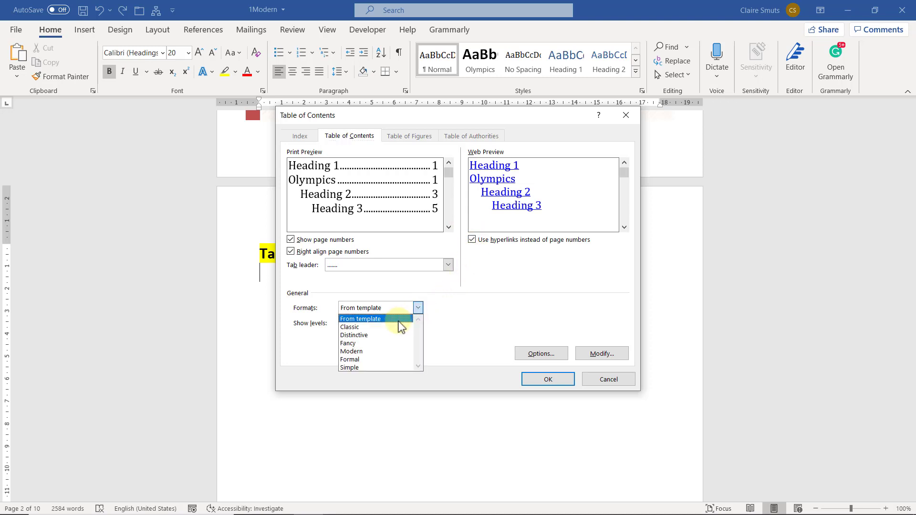
{"action": "left_click", "coordinate": [349, 327]}
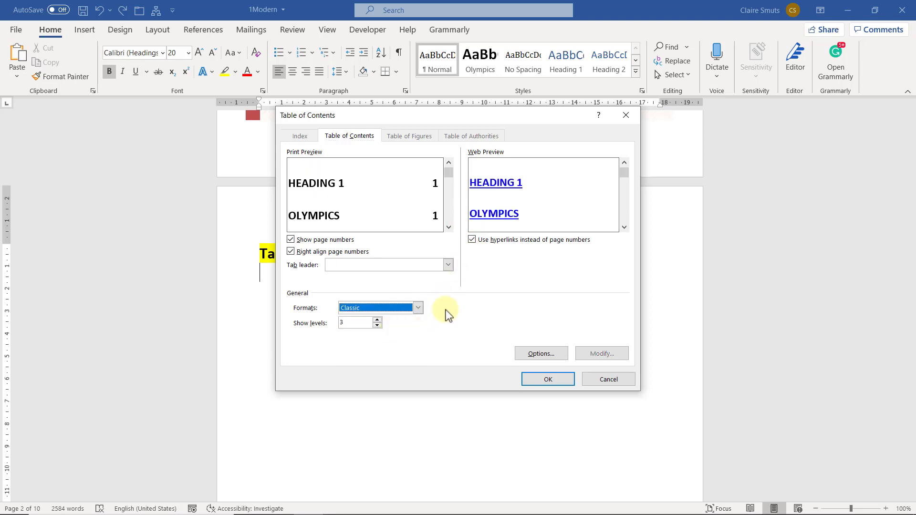
{"action": "left_click", "coordinate": [448, 265]}
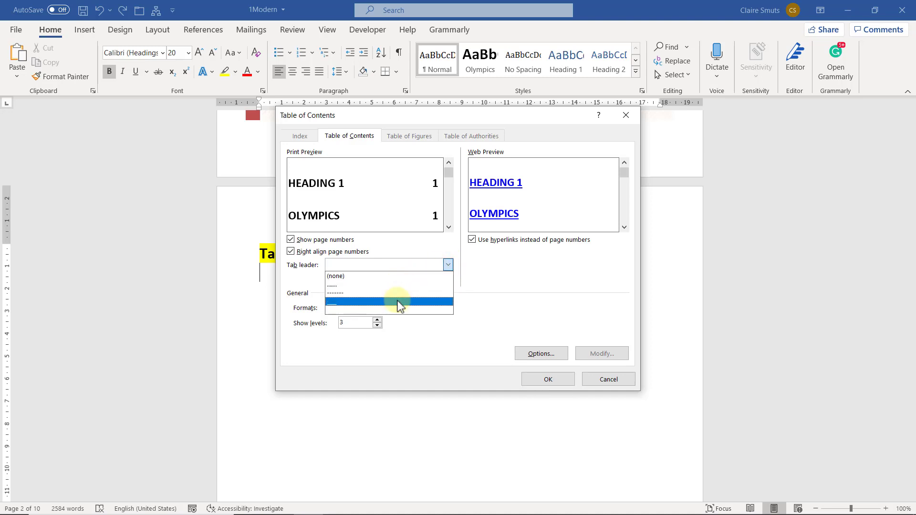
{"action": "left_click", "coordinate": [388, 302]}
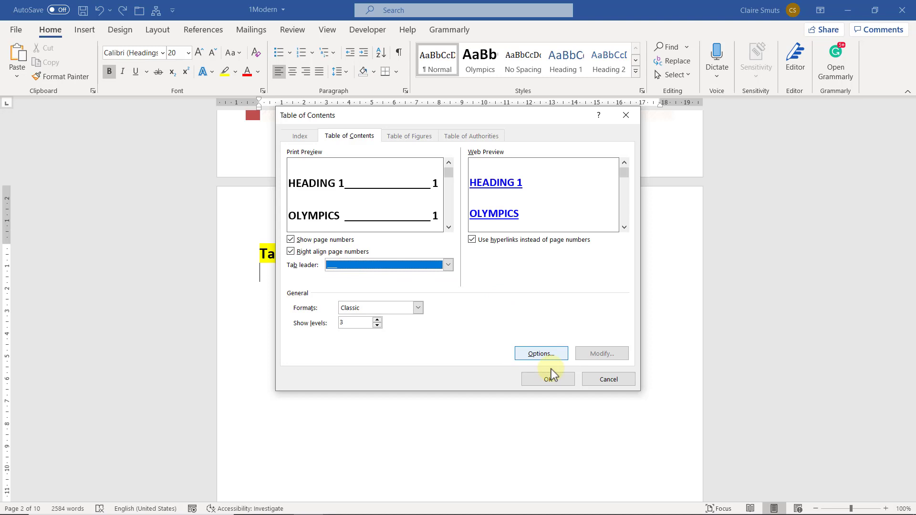
{"action": "left_click", "coordinate": [548, 378]}
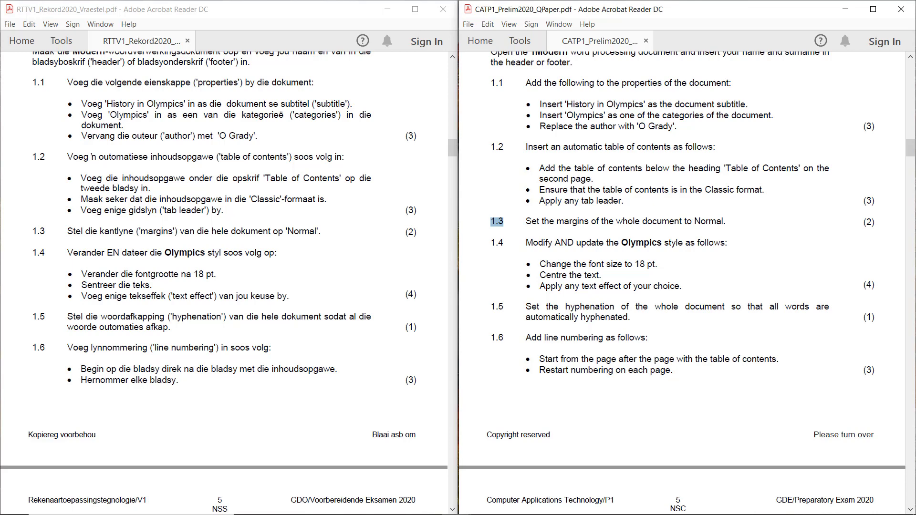
{"action": "mouse_move", "coordinate": [857, 223]}
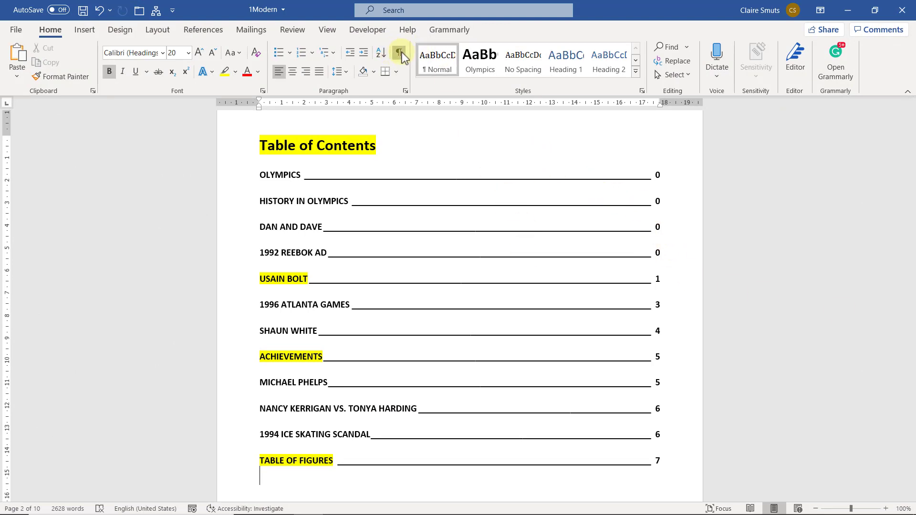
Step: Apply the Normal margins preset to the whole document from Layout > Margins
{"action": "left_click", "coordinate": [397, 53]}
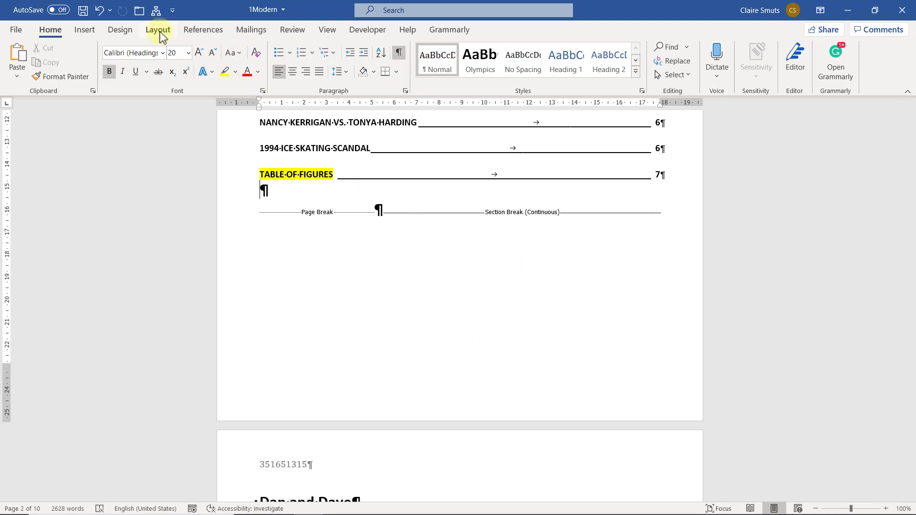
{"action": "left_click", "coordinate": [158, 29]}
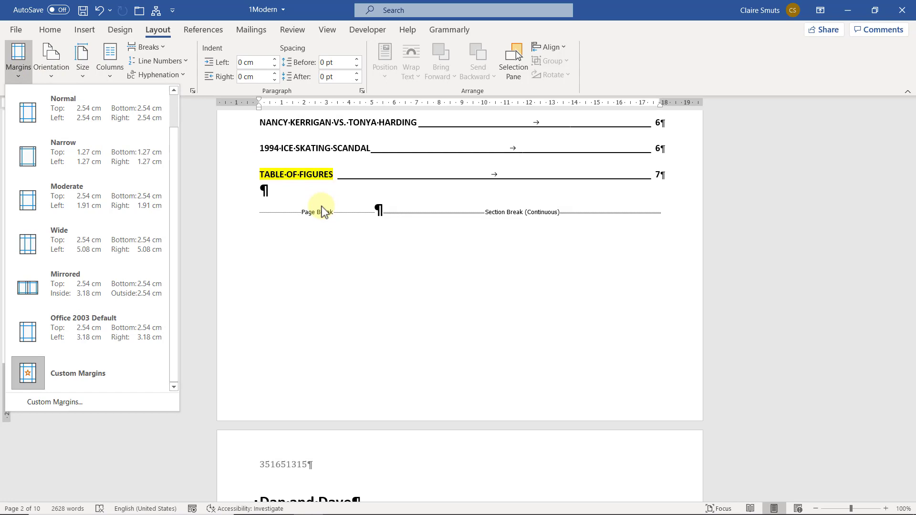
{"action": "left_click", "coordinate": [313, 199]}
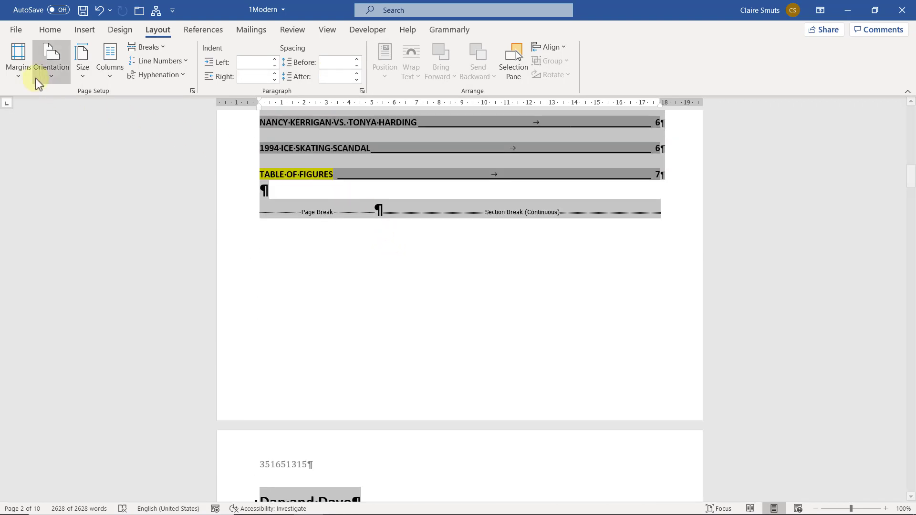
{"action": "left_click", "coordinate": [18, 59]}
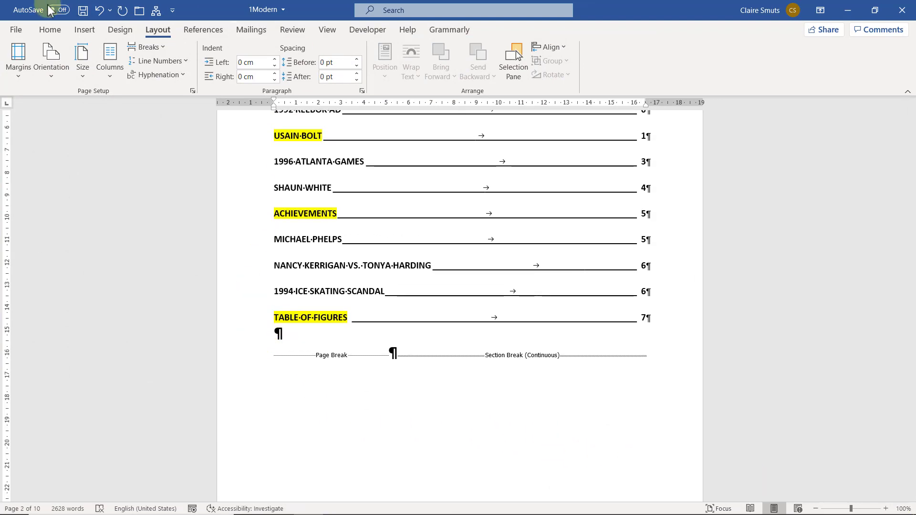
{"action": "left_click", "coordinate": [50, 29]}
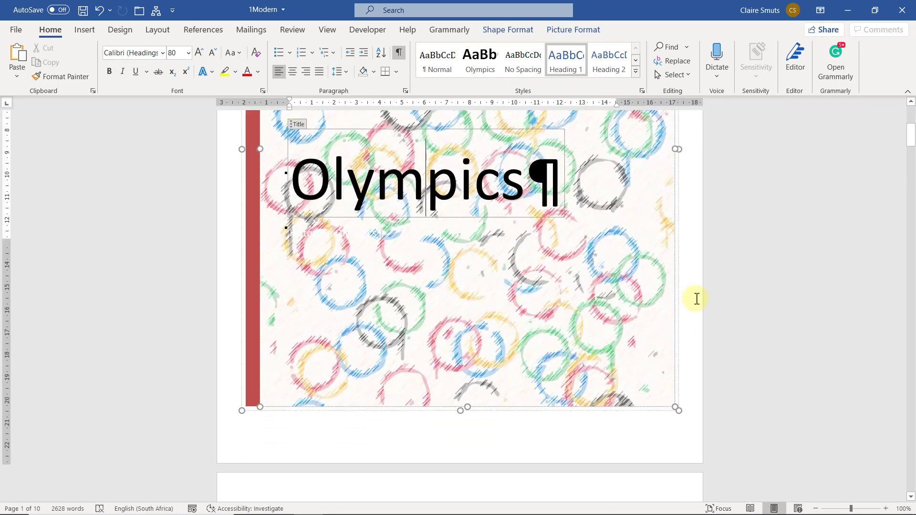
{"action": "scroll", "scroll_direction": "down", "scroll_amount": 3}
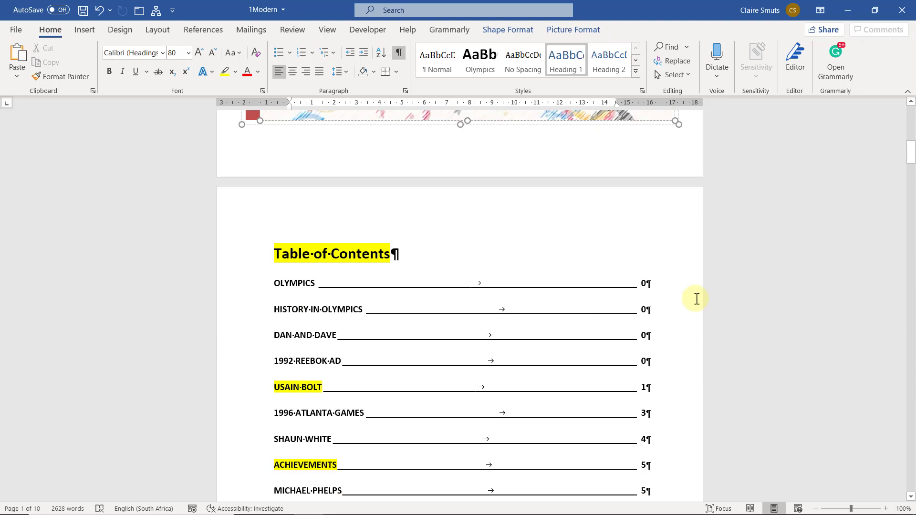
{"action": "scroll", "scroll_direction": "down", "scroll_amount": 3}
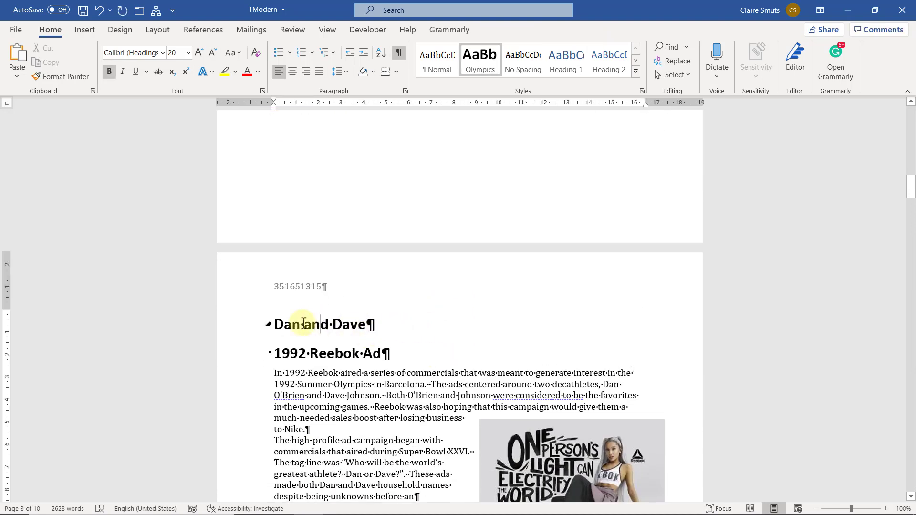
{"action": "mouse_move", "coordinate": [332, 245]}
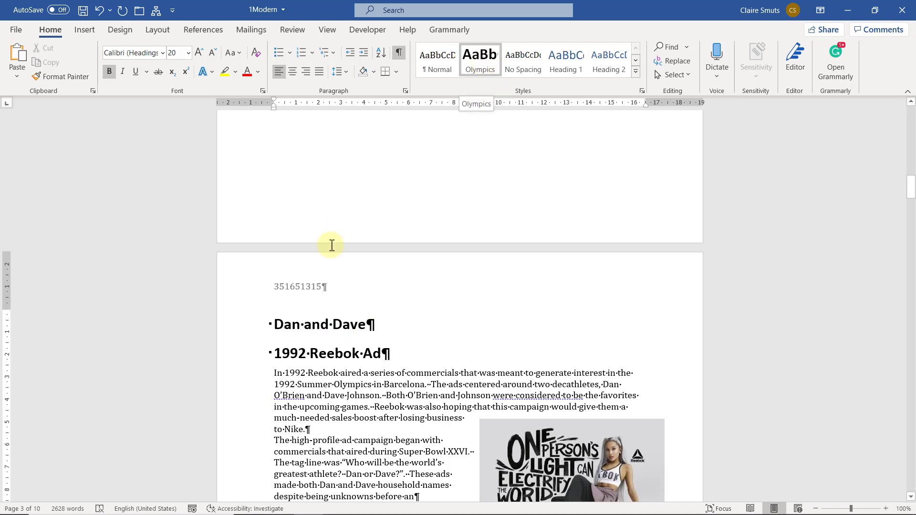
{"action": "mouse_move", "coordinate": [440, 141]}
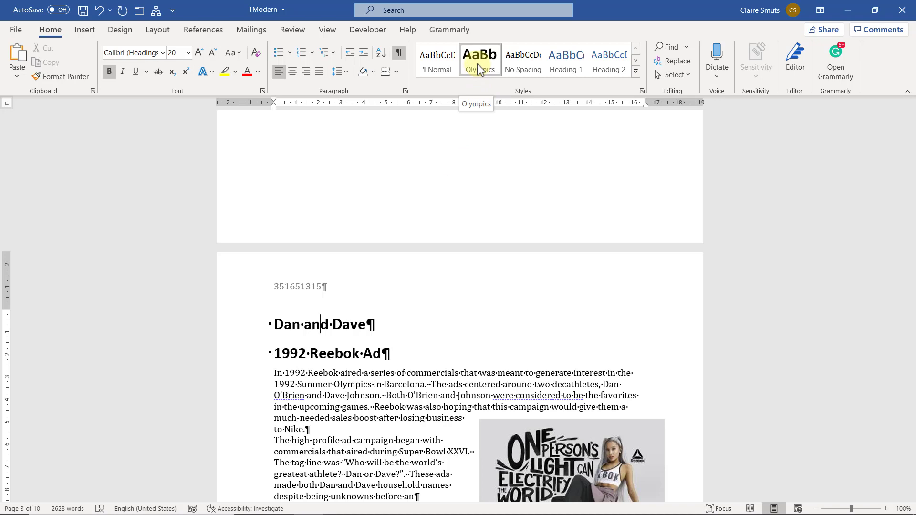
Step: Modify the Olympics style to 18 pt, centred, and open its Text Effects options
{"action": "right_click", "coordinate": [479, 57]}
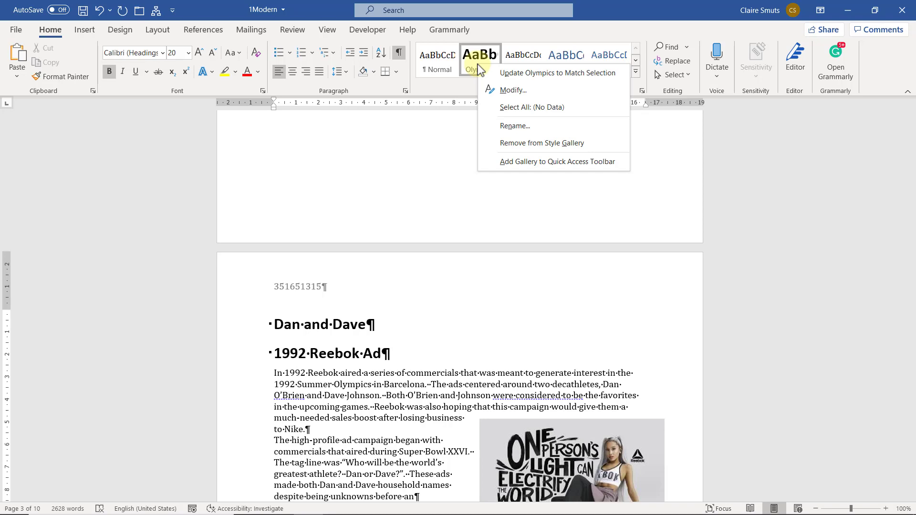
{"action": "mouse_move", "coordinate": [511, 90]}
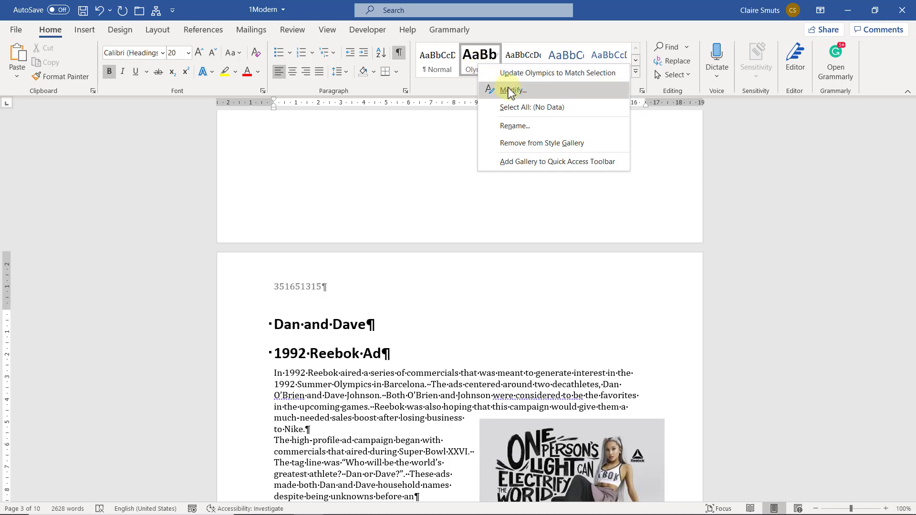
{"action": "left_click", "coordinate": [513, 90]}
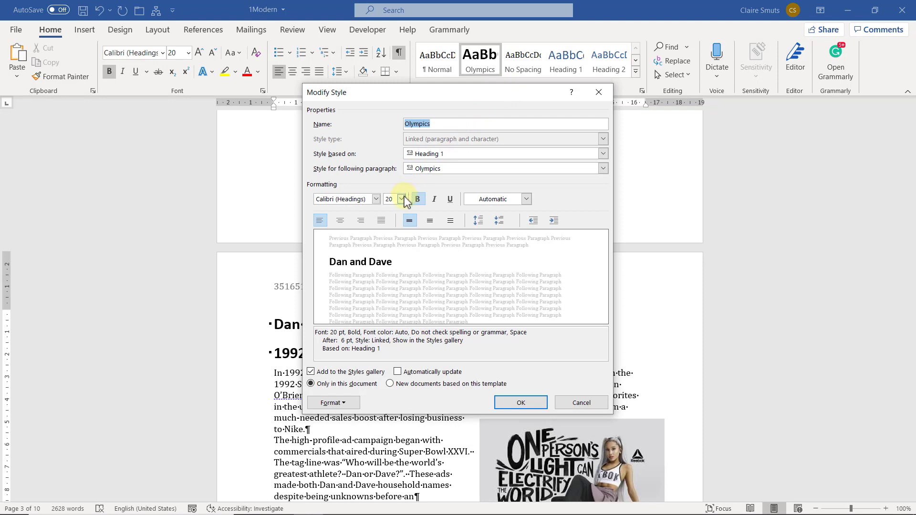
{"action": "left_click", "coordinate": [402, 199]}
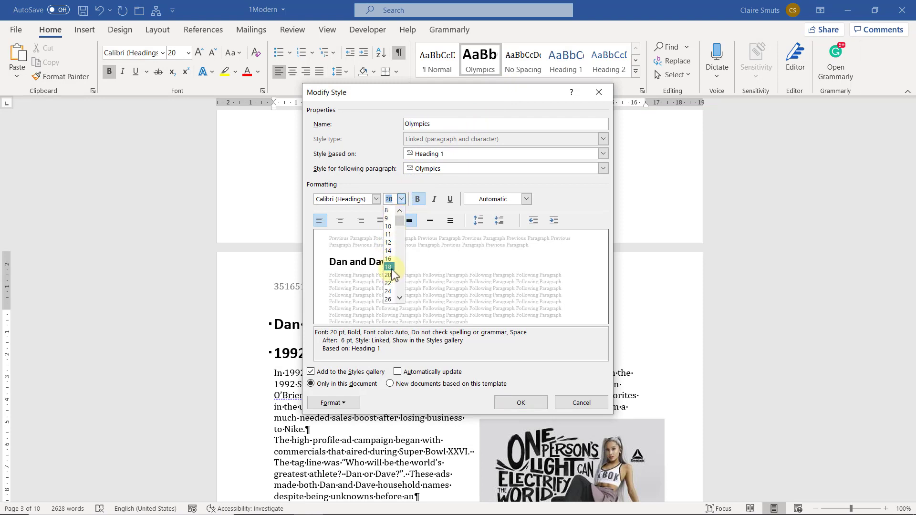
{"action": "left_click", "coordinate": [388, 266]}
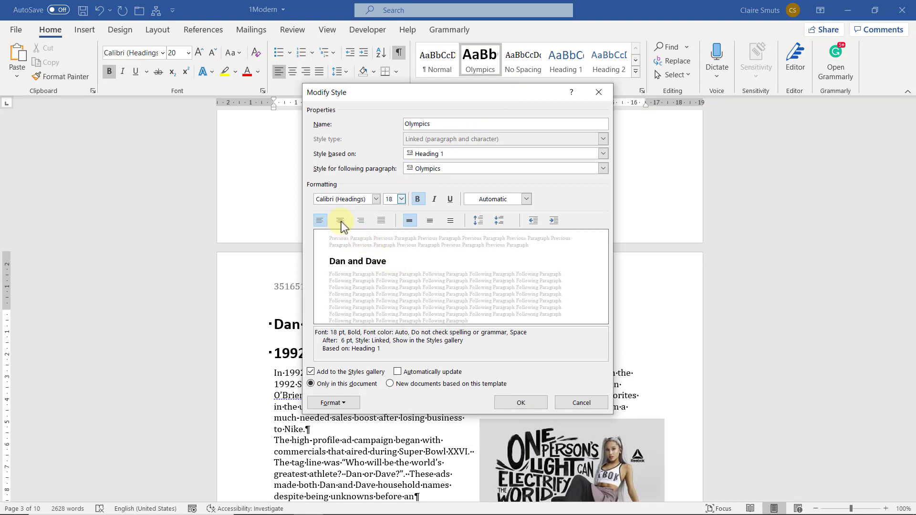
{"action": "left_click", "coordinate": [341, 221]}
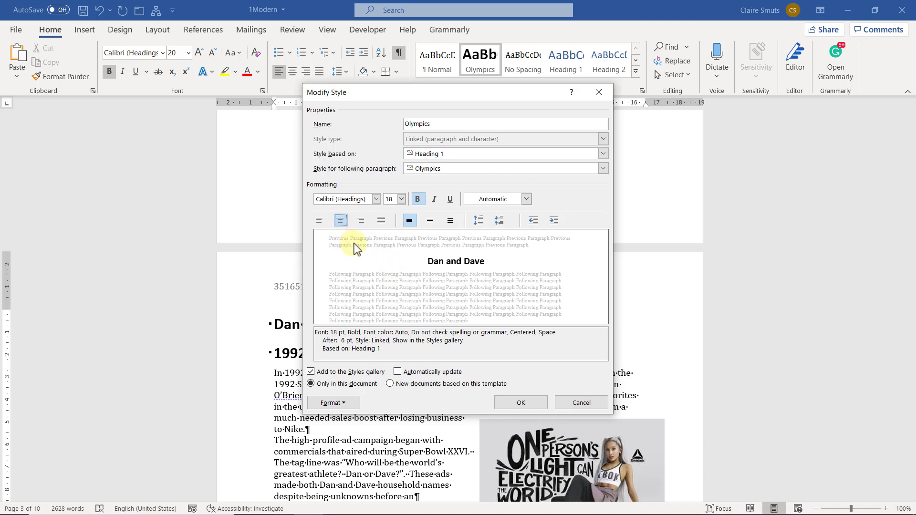
{"action": "mouse_move", "coordinate": [359, 241]}
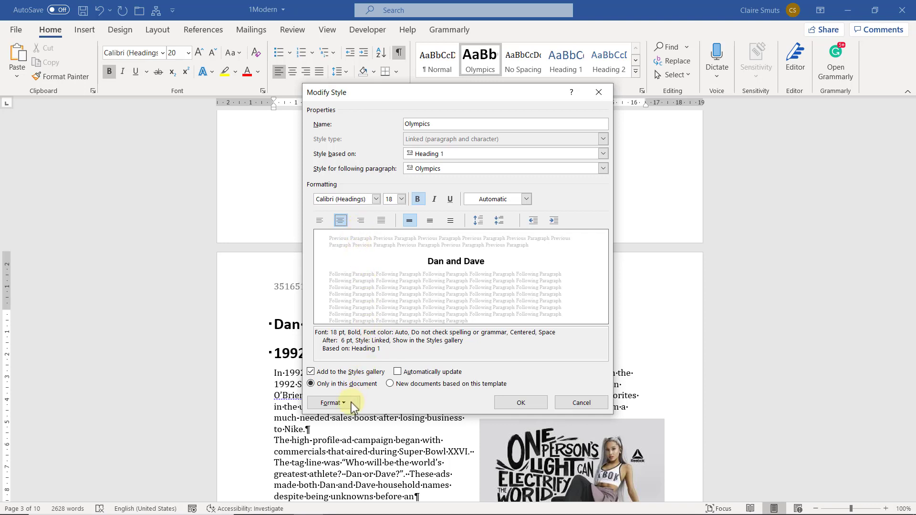
{"action": "left_click", "coordinate": [331, 403]}
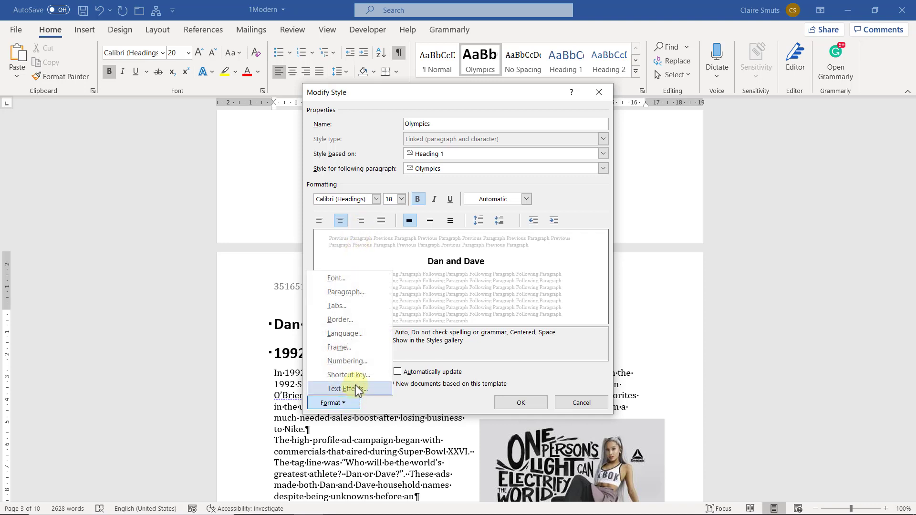
{"action": "mouse_move", "coordinate": [359, 396]}
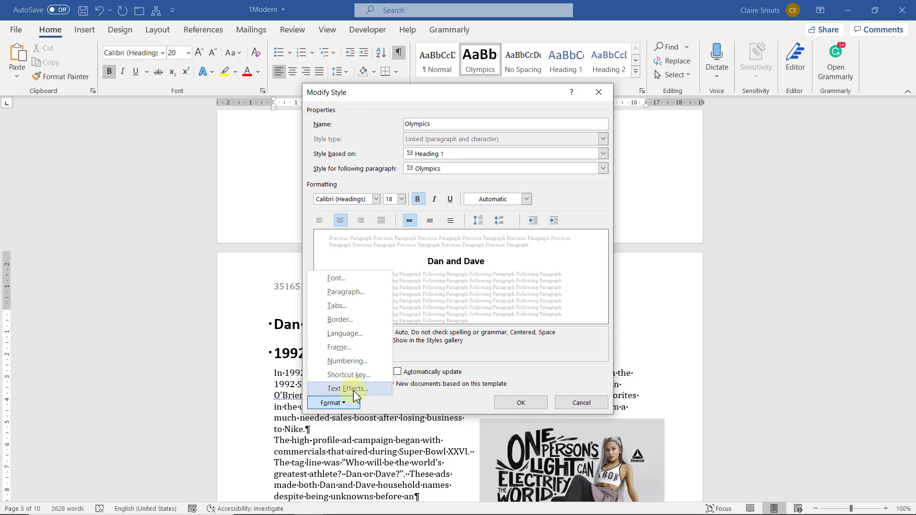
{"action": "left_click", "coordinate": [347, 389]}
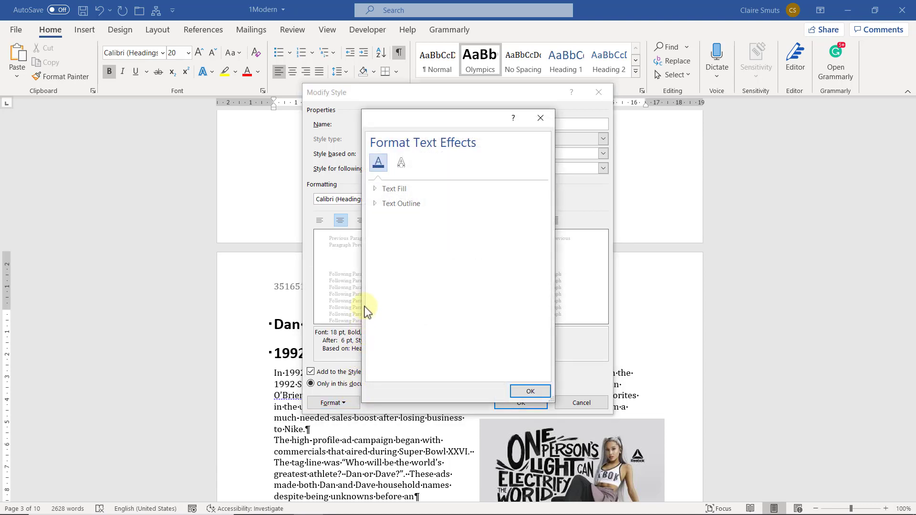
Step: Browse the text fill, shadow and reflection options in Format Text Effects
{"action": "left_click", "coordinate": [376, 189]}
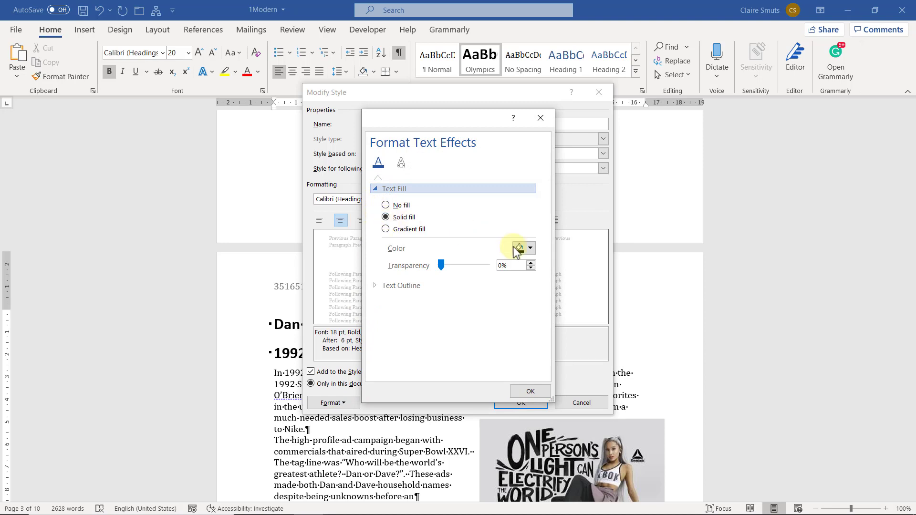
{"action": "left_click", "coordinate": [529, 248]}
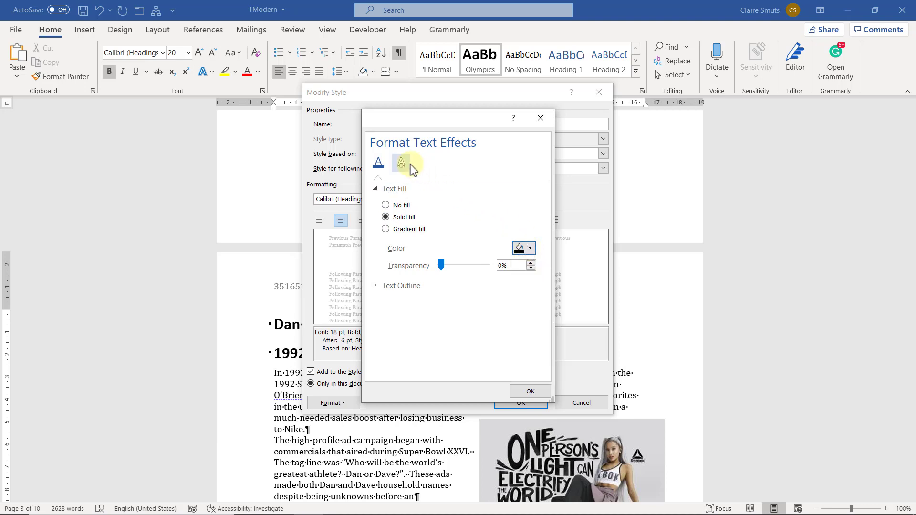
{"action": "left_click", "coordinate": [402, 162]}
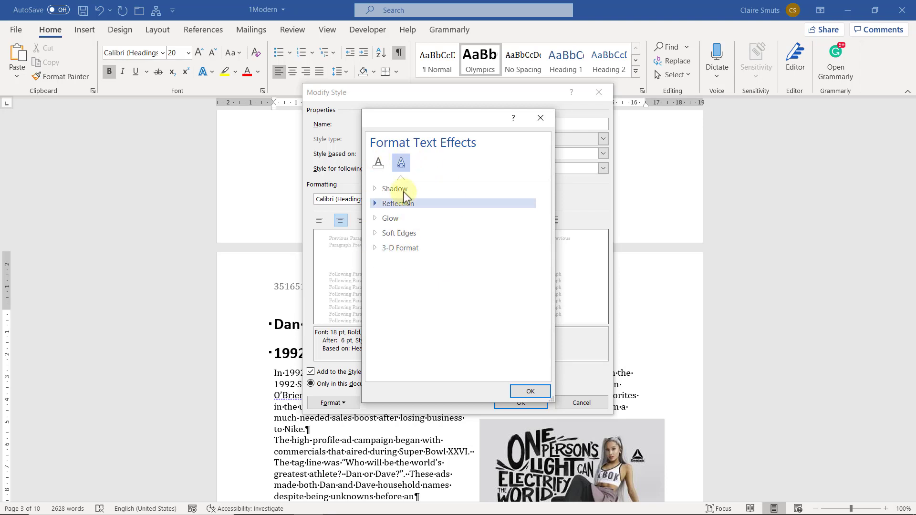
{"action": "left_click", "coordinate": [394, 189]}
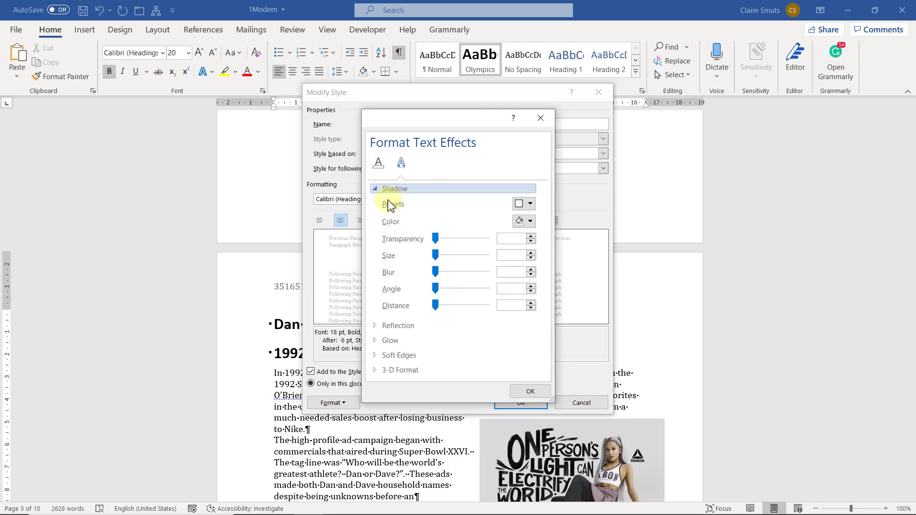
{"action": "left_click", "coordinate": [375, 189]}
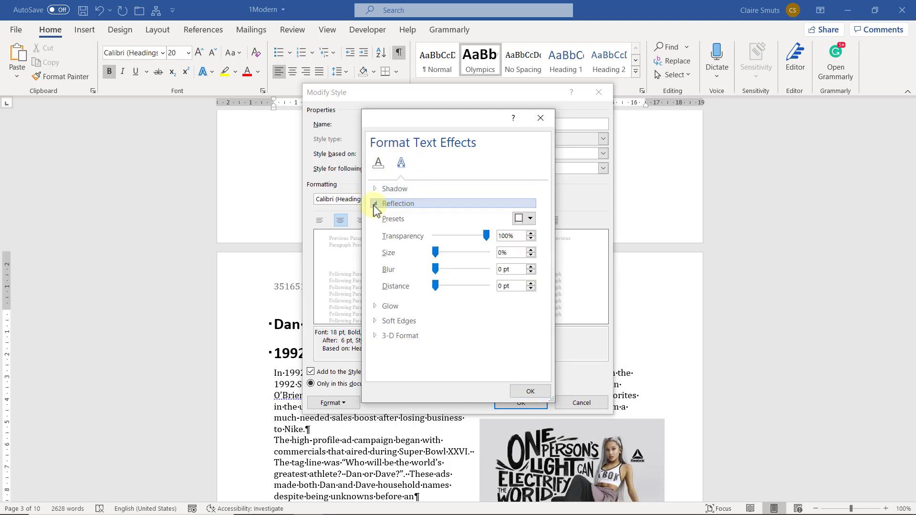
{"action": "left_click", "coordinate": [395, 189]}
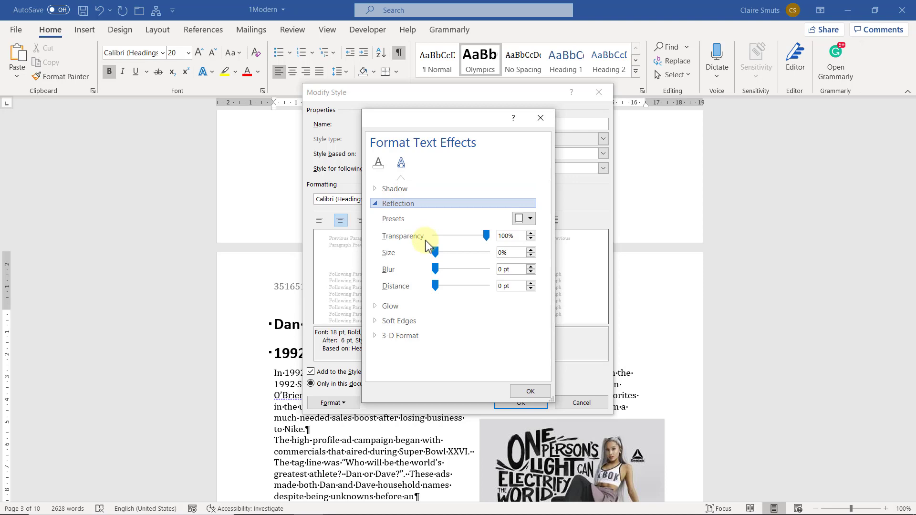
Step: Keep reflection transparency at 100% and apply a 5 pt orange glow at 60% transparency
{"action": "left_click_drag", "start_coordinate": [482, 235], "coordinate": [468, 236]}
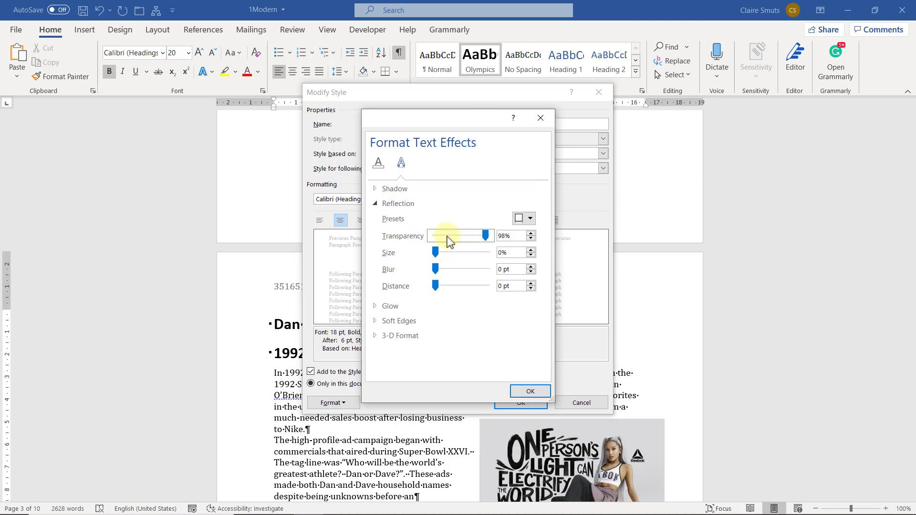
{"action": "left_click_drag", "start_coordinate": [484, 235], "coordinate": [481, 235]}
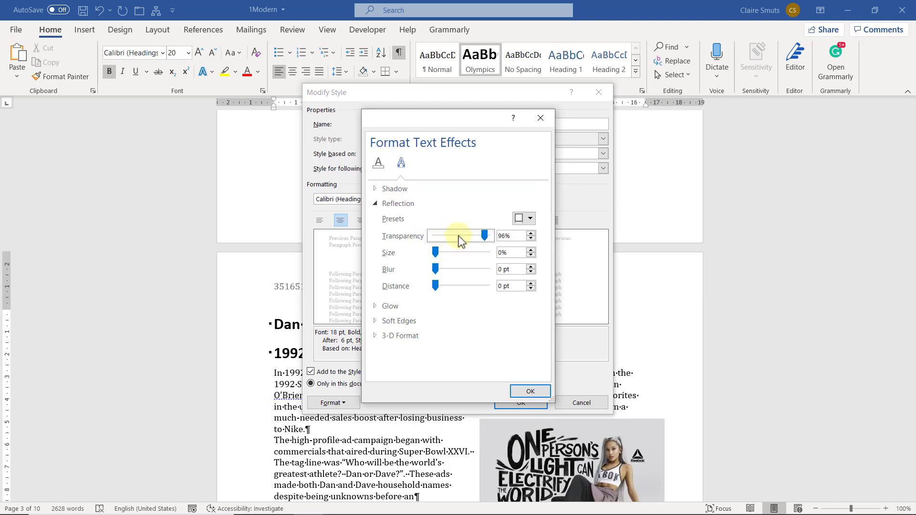
{"action": "left_click_drag", "start_coordinate": [479, 236], "coordinate": [487, 236]}
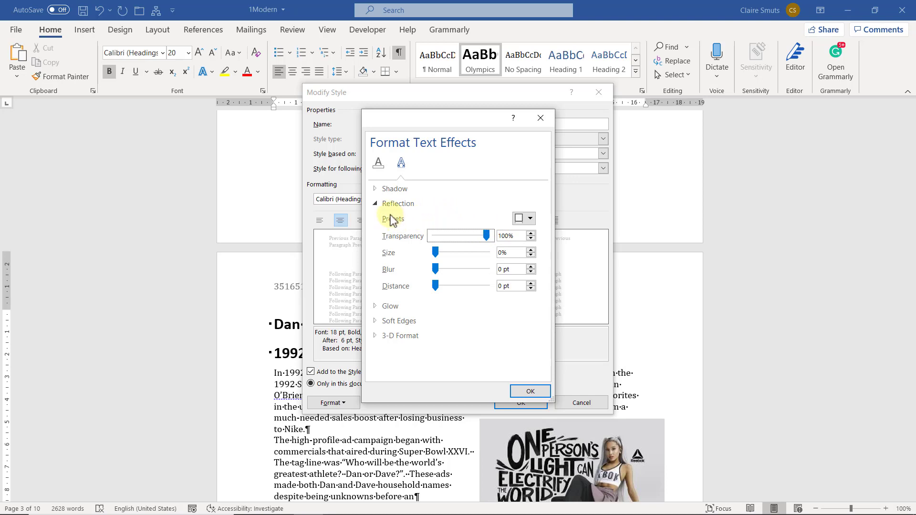
{"action": "left_click", "coordinate": [387, 218]}
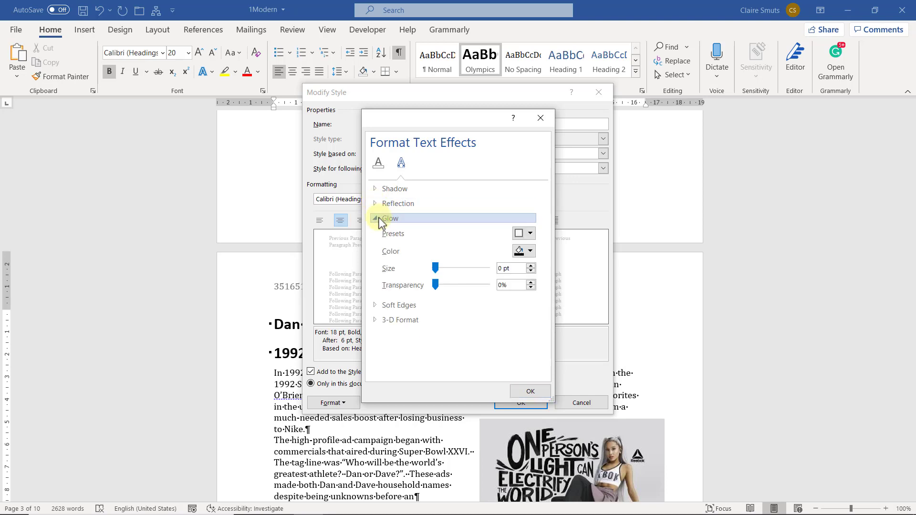
{"action": "left_click", "coordinate": [530, 233]}
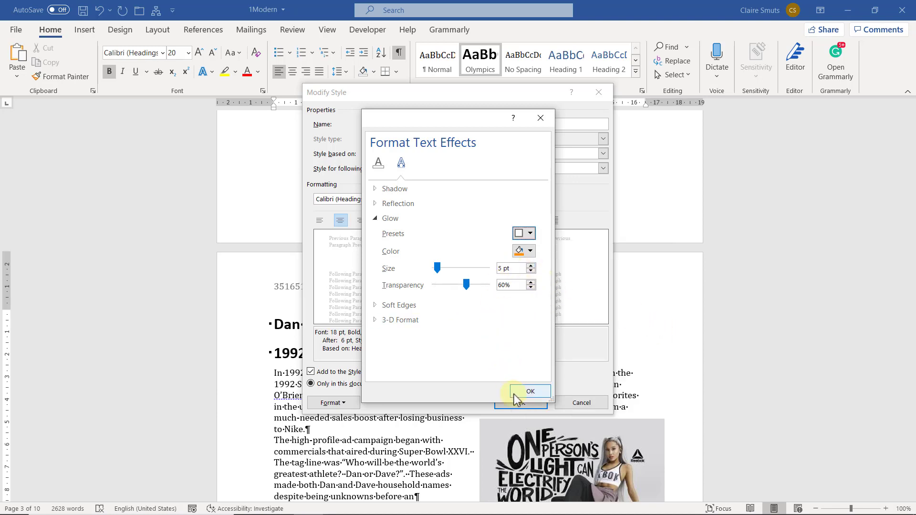
{"action": "left_click", "coordinate": [531, 392]}
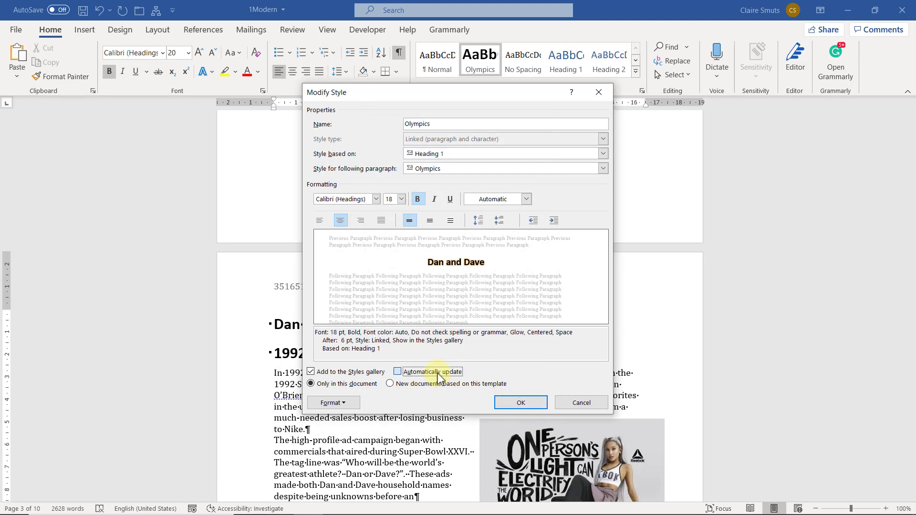
Step: Save the Olympics style edits, then update it to match the Dan and Dave heading
{"action": "left_click", "coordinate": [521, 403]}
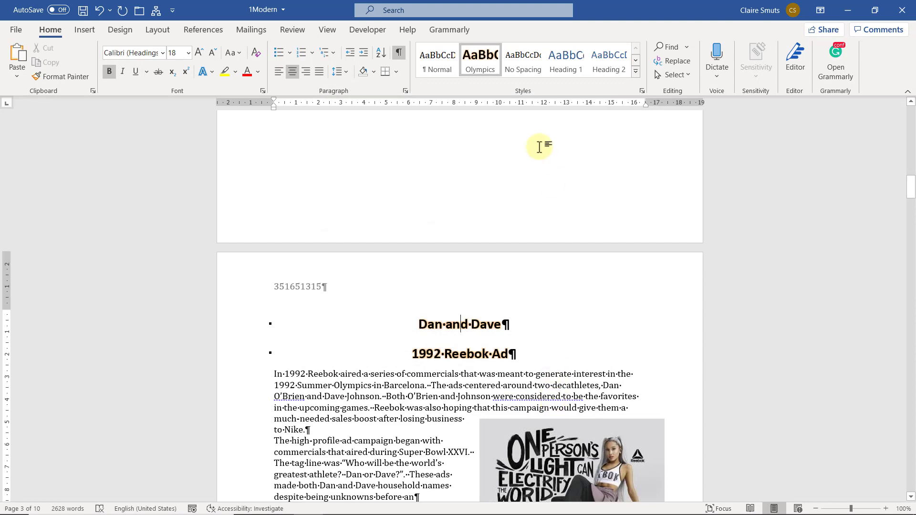
{"action": "mouse_move", "coordinate": [486, 60]}
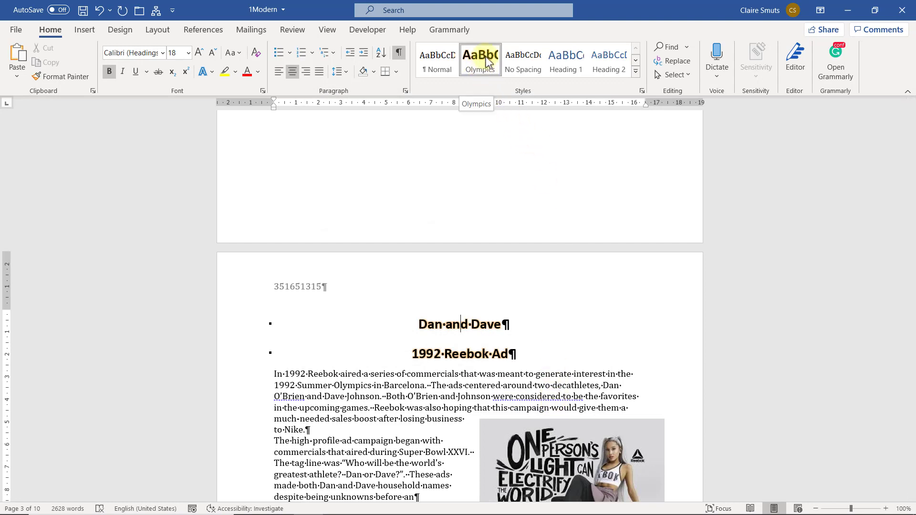
{"action": "right_click", "coordinate": [480, 60]}
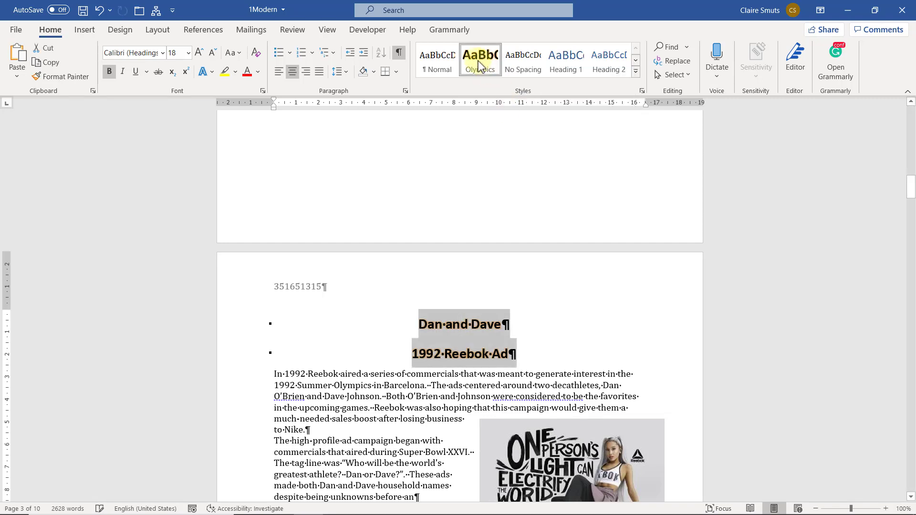
{"action": "right_click", "coordinate": [480, 60]}
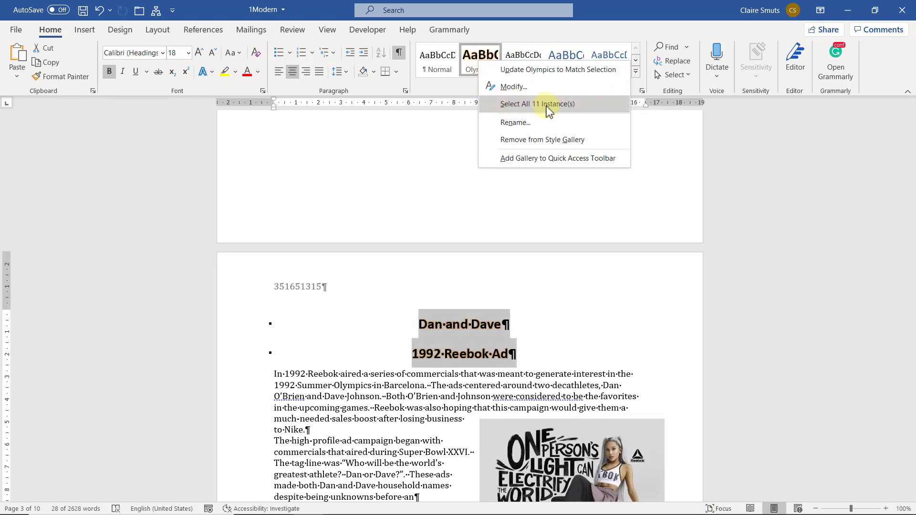
{"action": "mouse_move", "coordinate": [576, 111]}
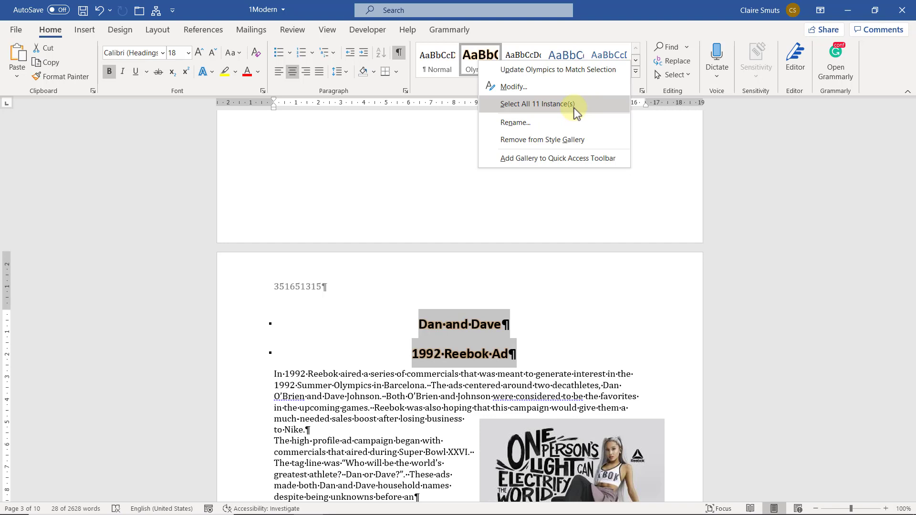
{"action": "left_click", "coordinate": [542, 104]}
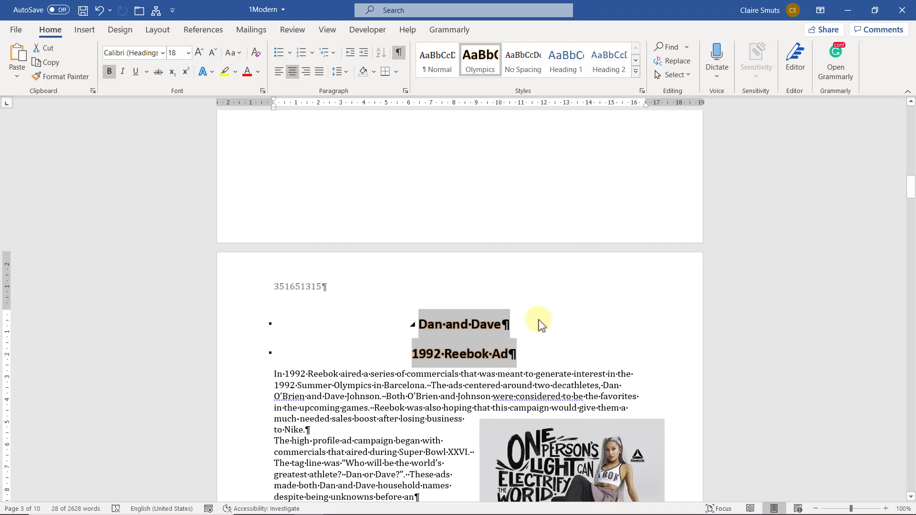
{"action": "right_click", "coordinate": [480, 58]}
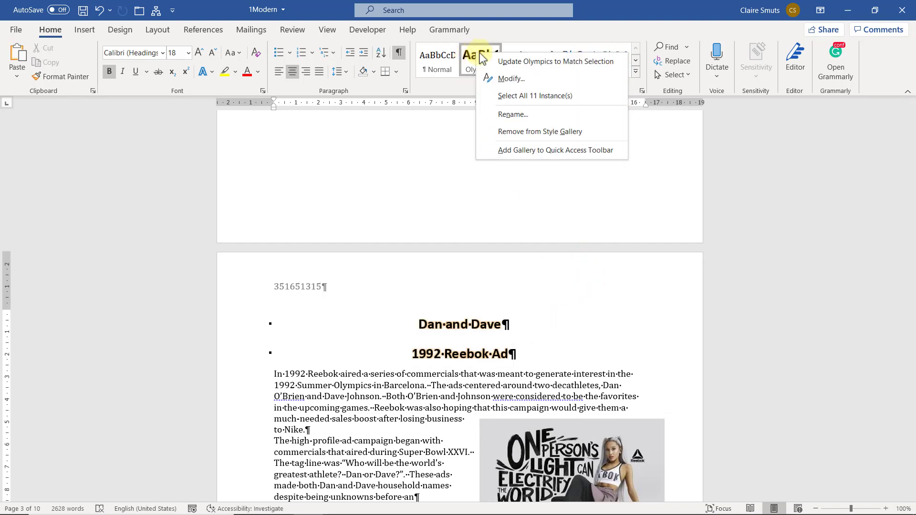
{"action": "mouse_move", "coordinate": [584, 98]}
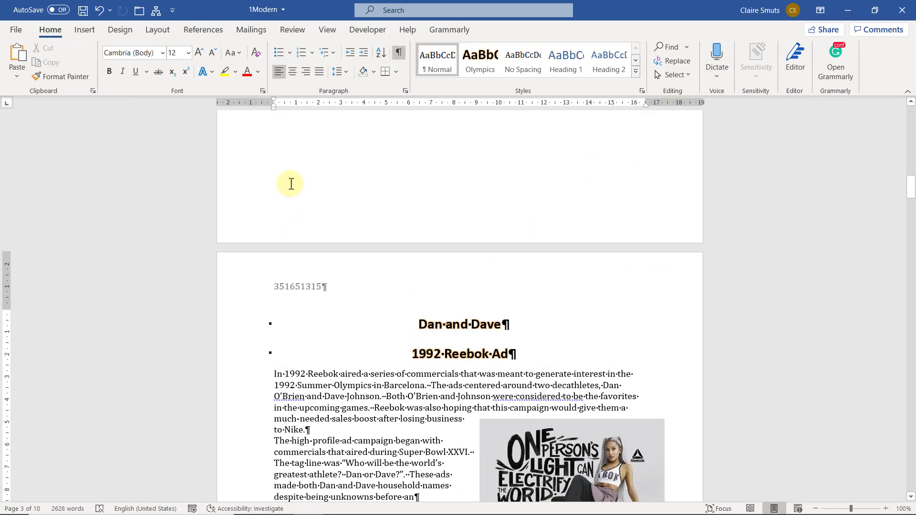
Step: Select the whole document, turn on automatic hyphenation via Tell Me, and check Layout > Hyphenation
{"action": "key", "text": "ctrl+a"}
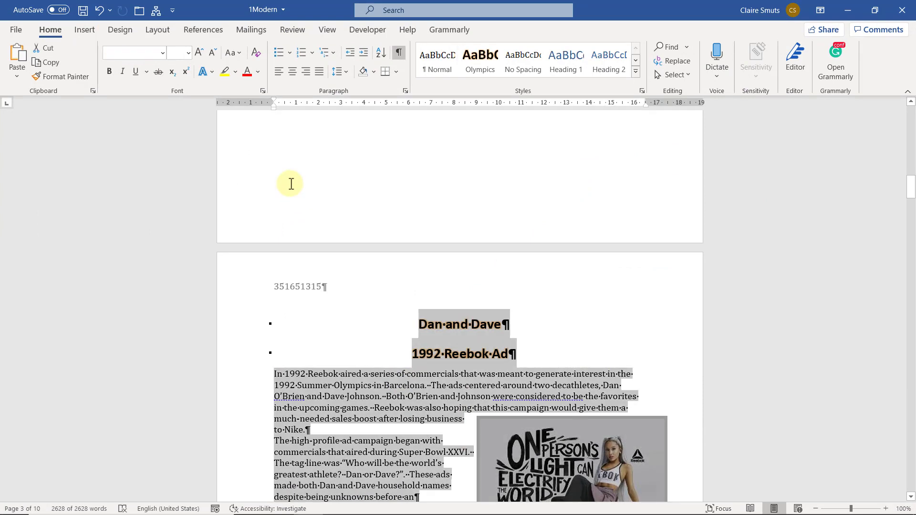
{"action": "mouse_move", "coordinate": [480, 34]}
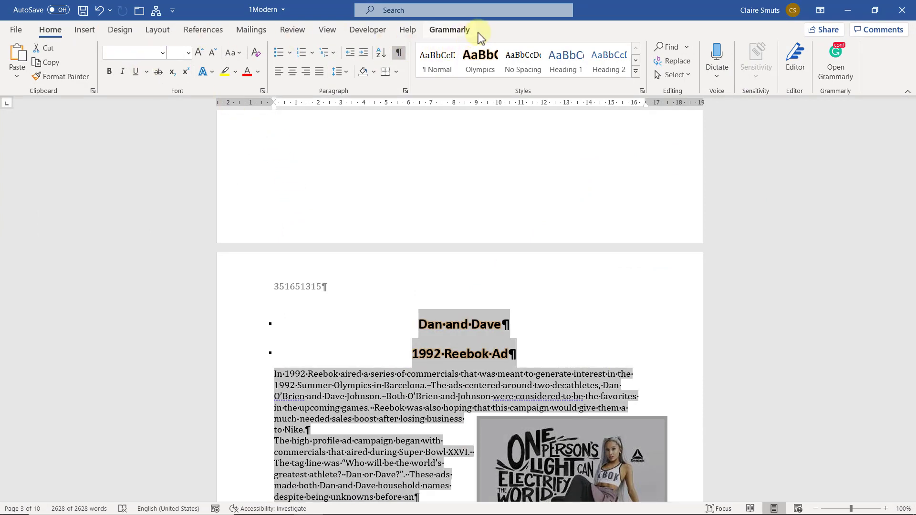
{"action": "left_click", "coordinate": [462, 10]}
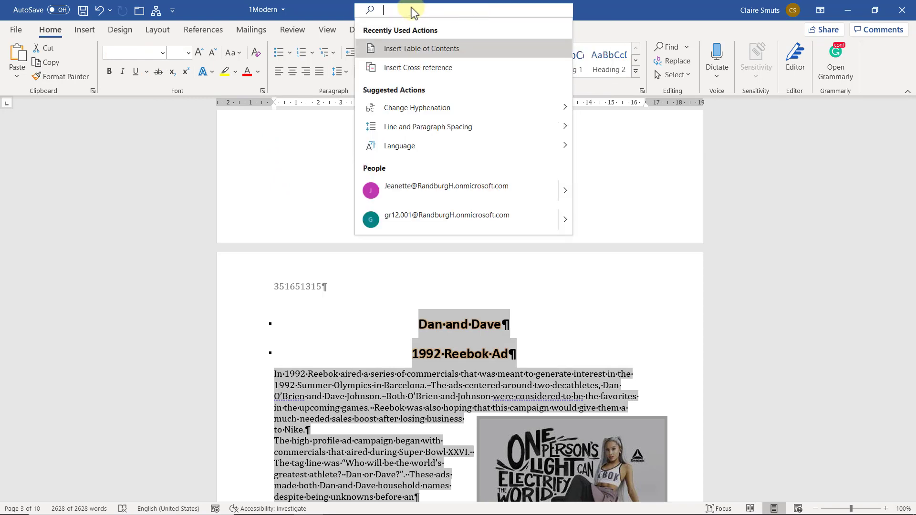
{"action": "type", "text": "hype"}
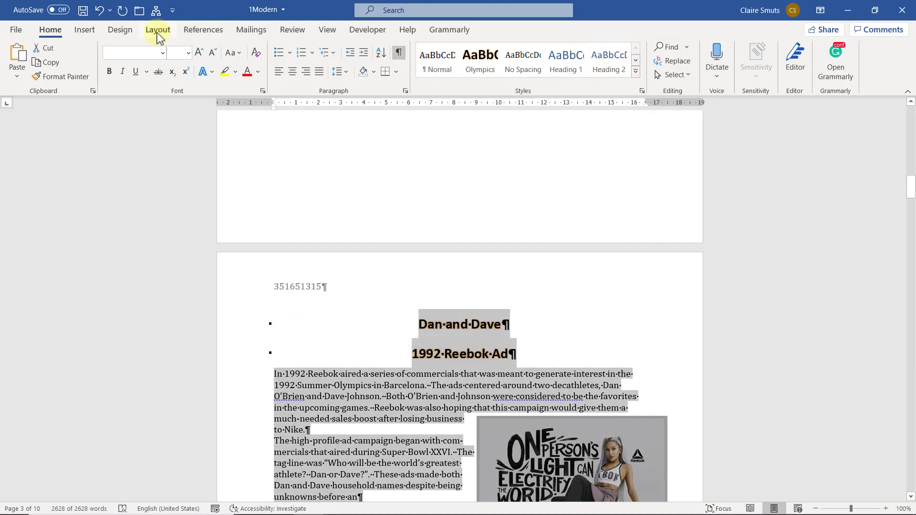
{"action": "left_click", "coordinate": [157, 29]}
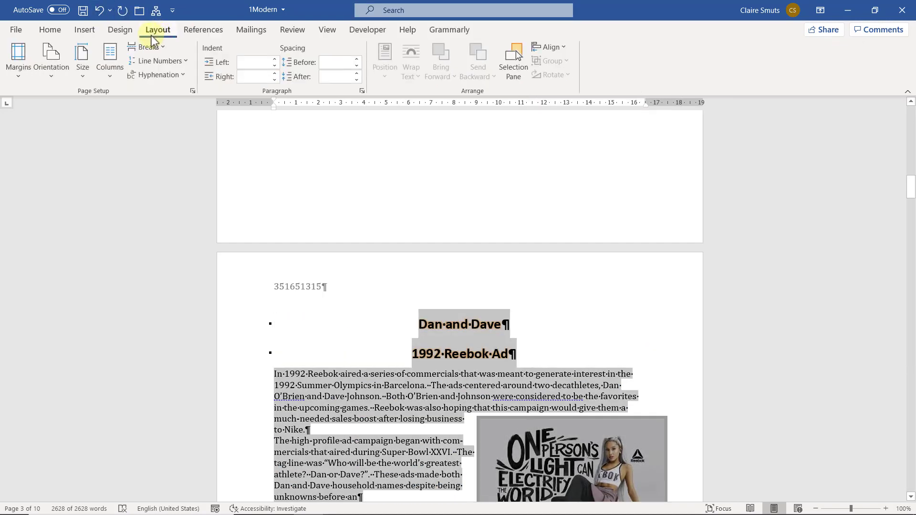
{"action": "mouse_move", "coordinate": [162, 74]}
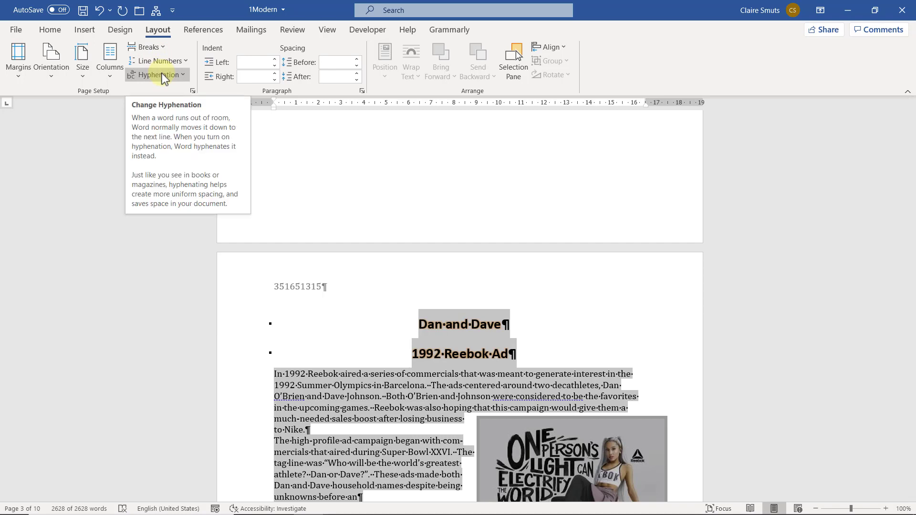
{"action": "left_click", "coordinate": [157, 75]}
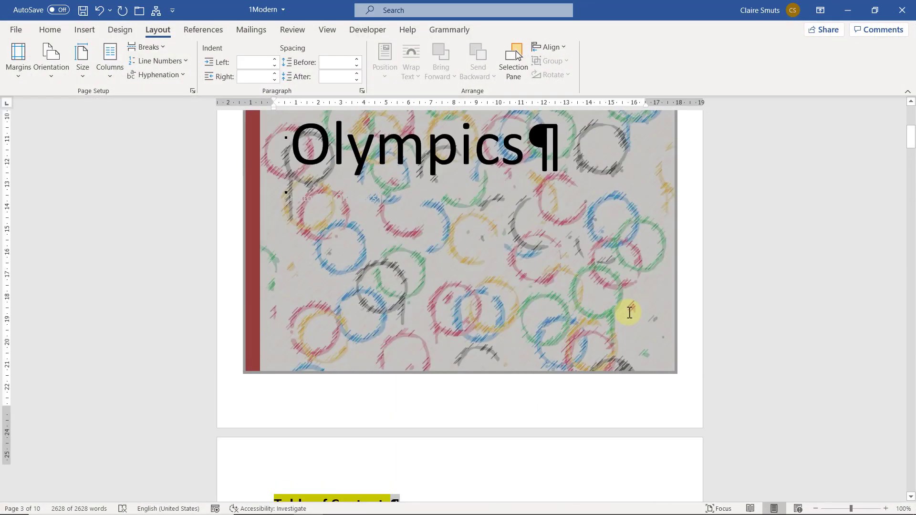
{"action": "scroll", "scroll_direction": "down", "scroll_amount": 3}
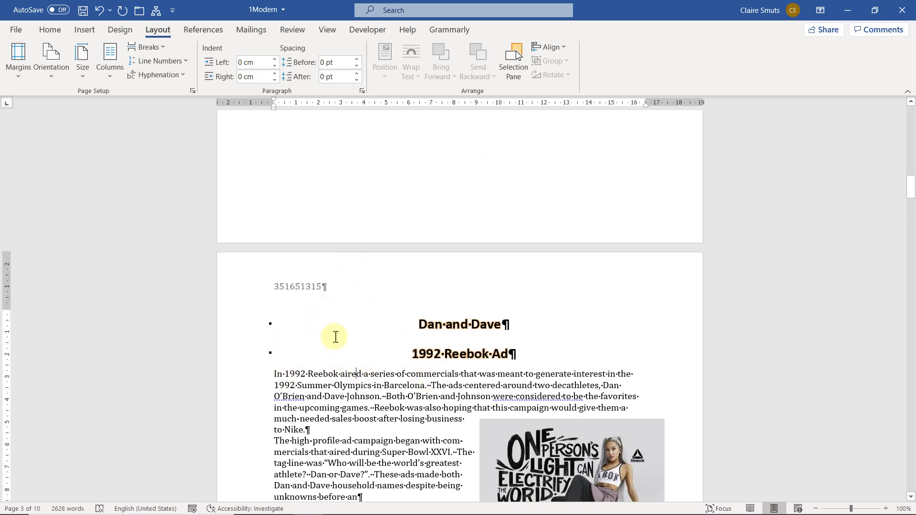
{"action": "left_click", "coordinate": [50, 29]}
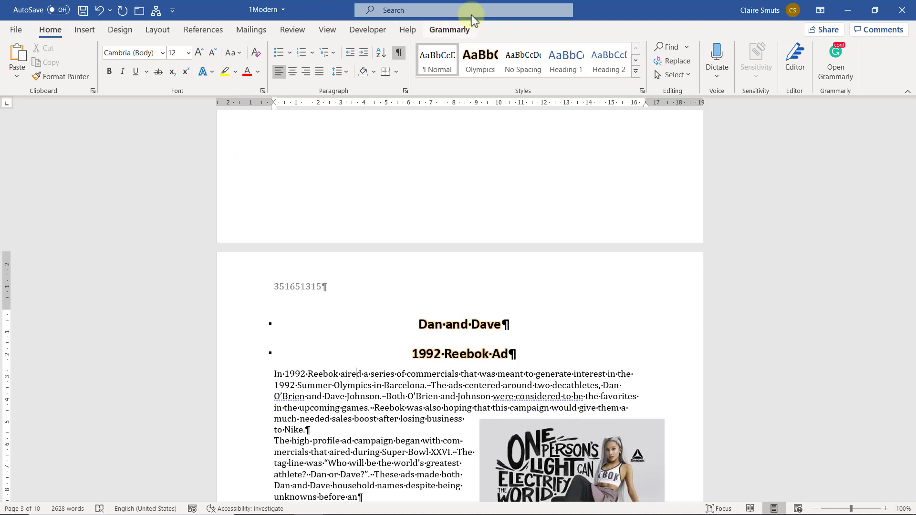
Step: Show line numbers for the Dan and Dave article using a Tell Me search for 'line'
{"action": "left_click", "coordinate": [459, 10]}
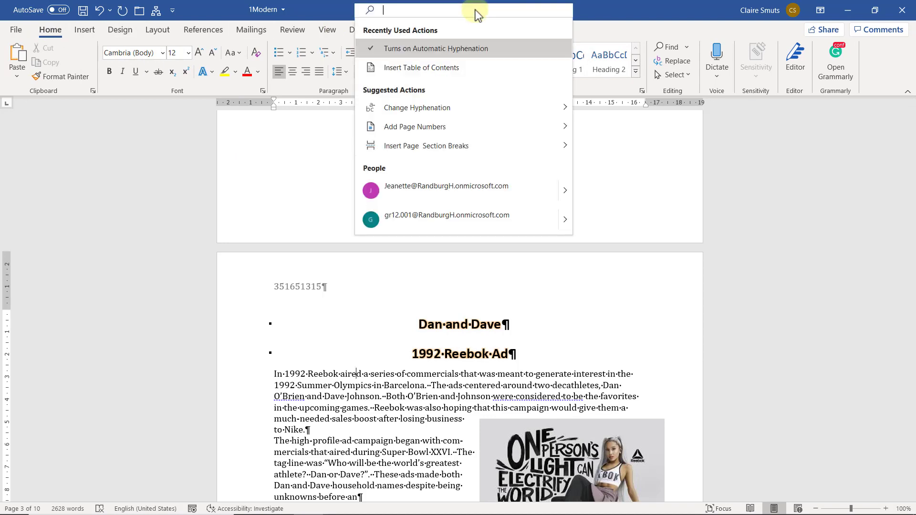
{"action": "type", "text": "line num"}
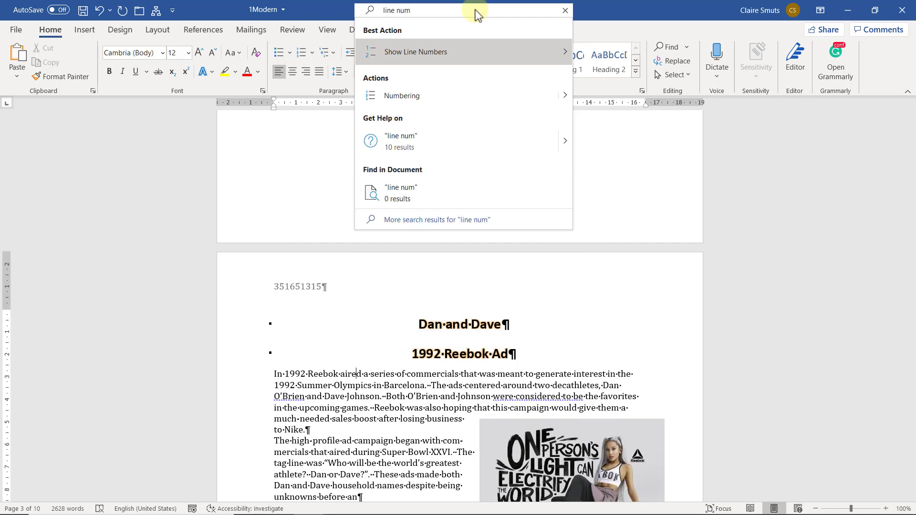
{"action": "mouse_move", "coordinate": [443, 52]}
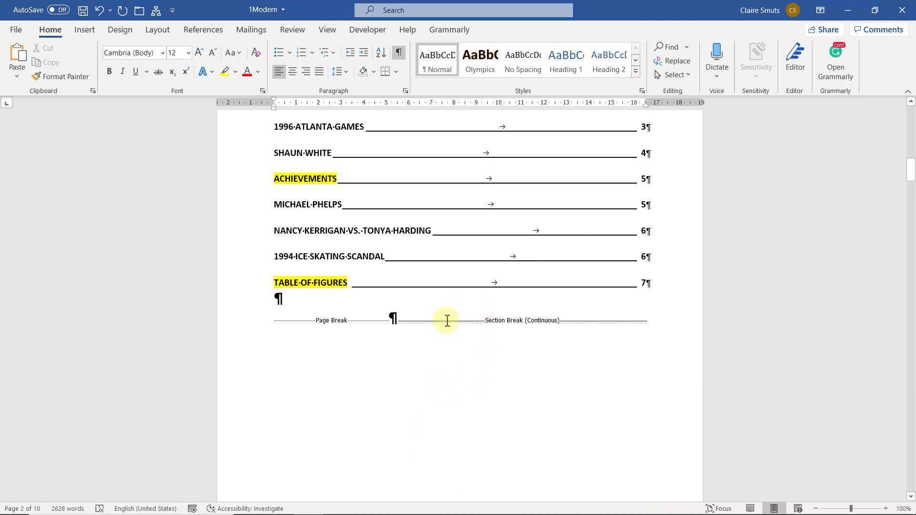
{"action": "mouse_move", "coordinate": [546, 345]}
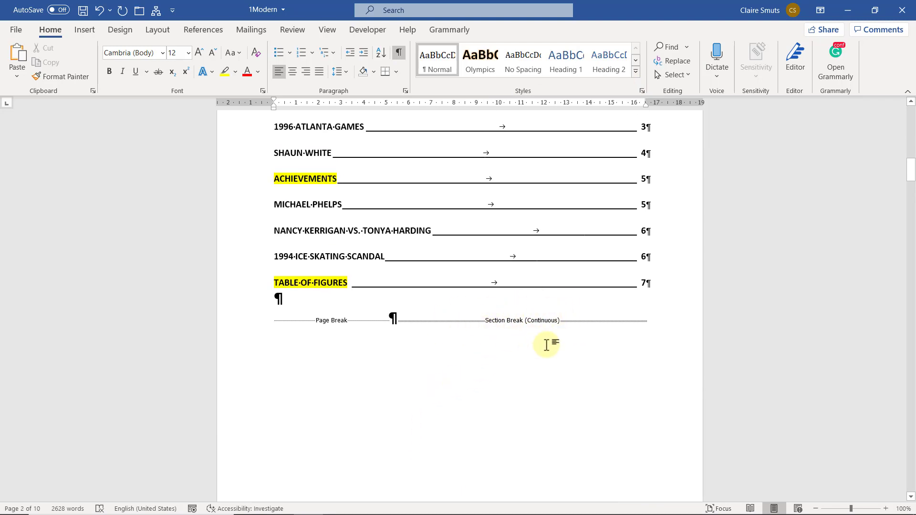
{"action": "scroll", "scroll_direction": "down", "scroll_amount": 3}
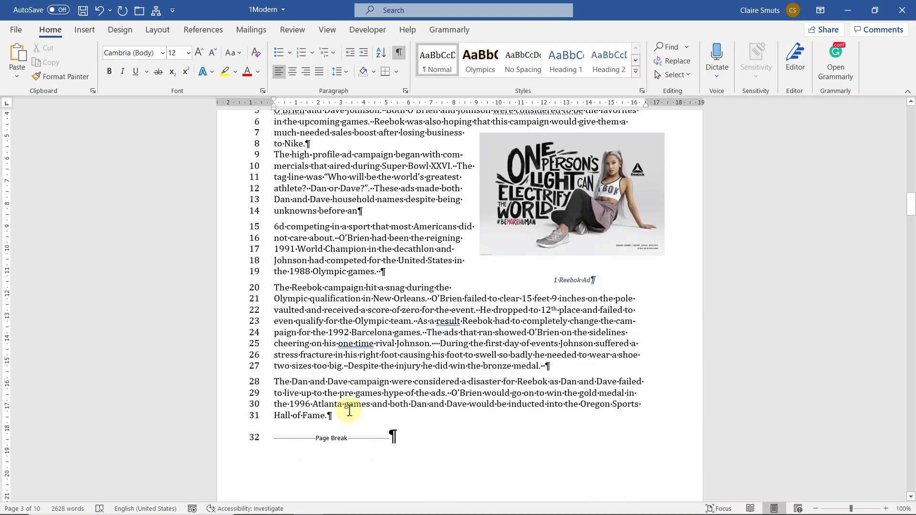
{"action": "mouse_move", "coordinate": [122, 167]}
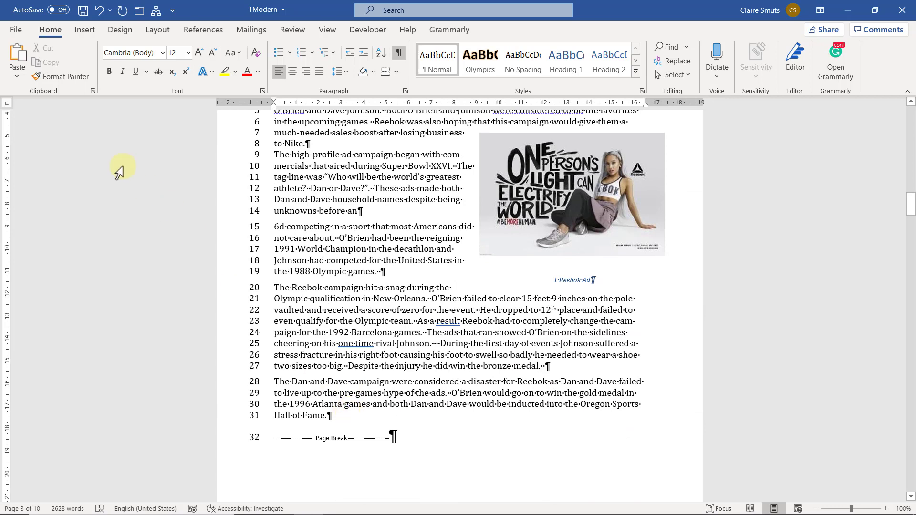
{"action": "left_click", "coordinate": [158, 29]}
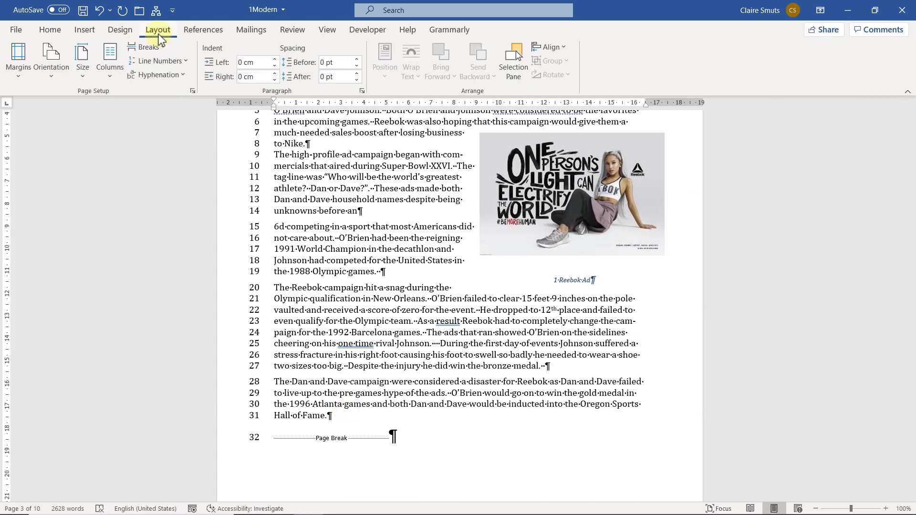
Step: Set line numbers to Restart Each Page, then select the Usain Bolt Wins graphic
{"action": "left_click", "coordinate": [157, 60]}
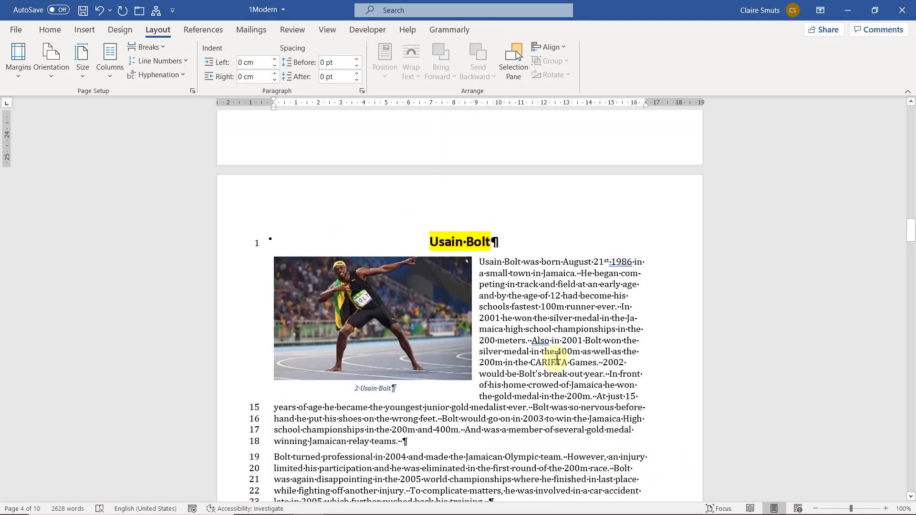
{"action": "scroll", "scroll_direction": "up", "scroll_amount": 3}
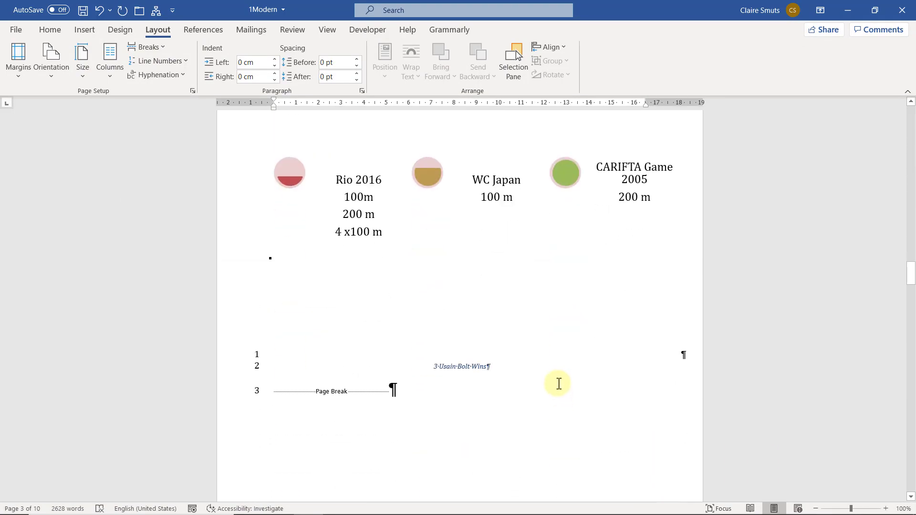
{"action": "left_click", "coordinate": [503, 197]}
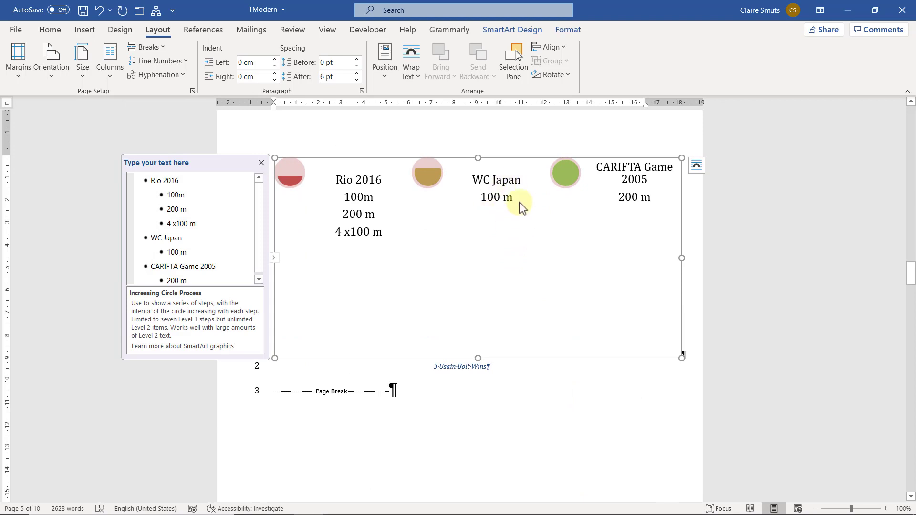
Step: Open More Layouts from the SmartArt Design layouts gallery for Usain Bolt Wins
{"action": "left_click", "coordinate": [512, 30]}
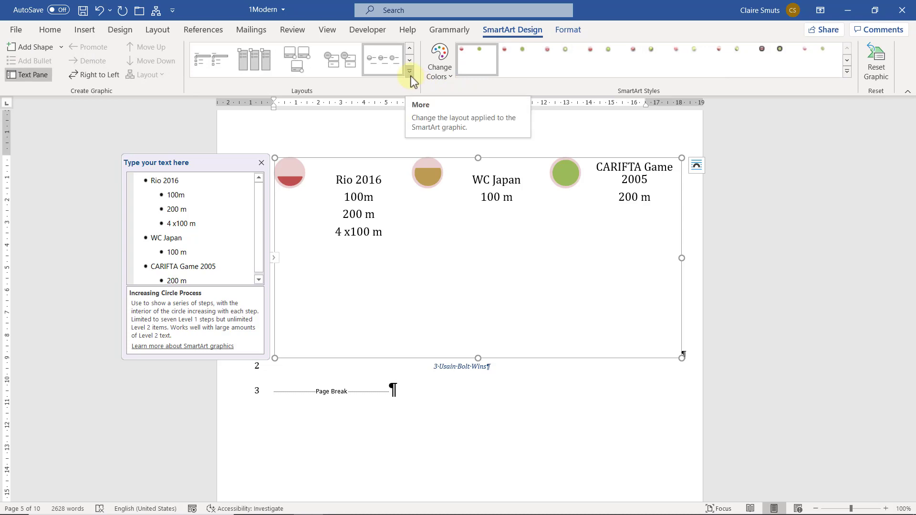
{"action": "left_click", "coordinate": [409, 70]}
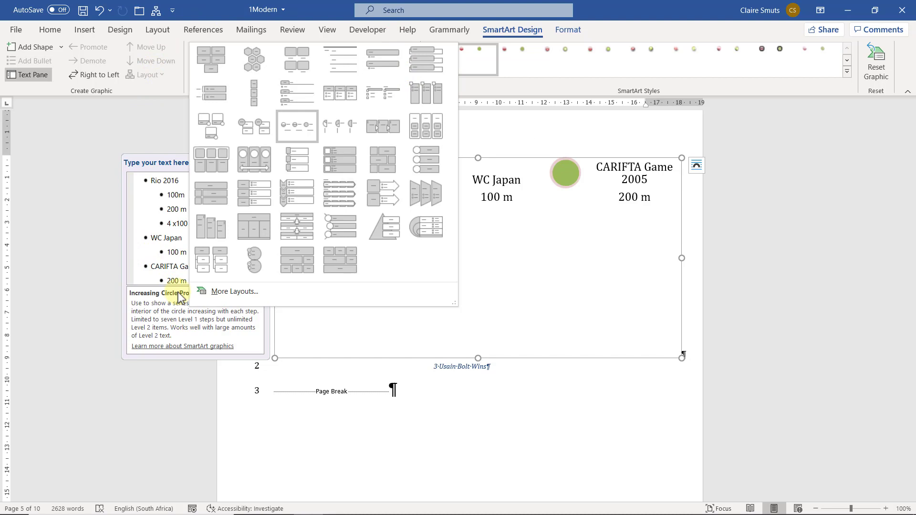
{"action": "mouse_move", "coordinate": [218, 303]}
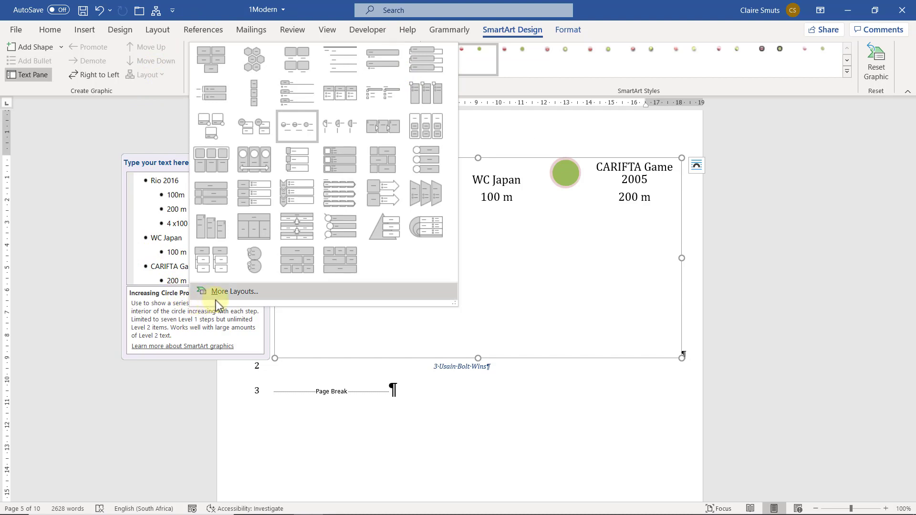
{"action": "left_click", "coordinate": [235, 292]}
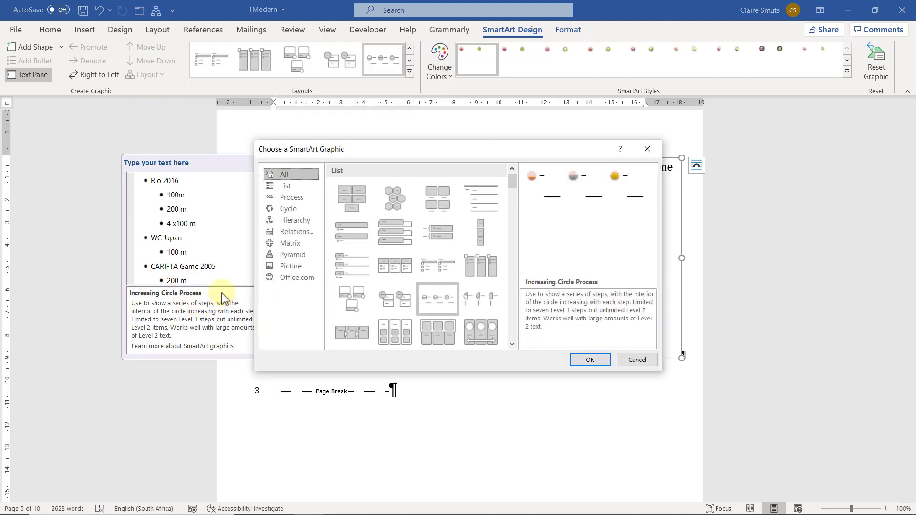
Step: Replace Increasing Circle Process with the Pie Process layout from the Process category
{"action": "left_click", "coordinate": [291, 197]}
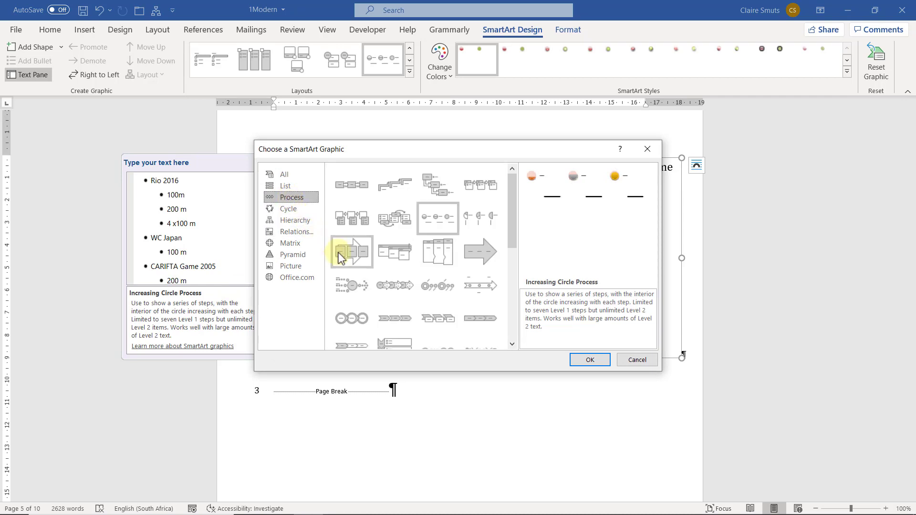
{"action": "mouse_move", "coordinate": [350, 286]}
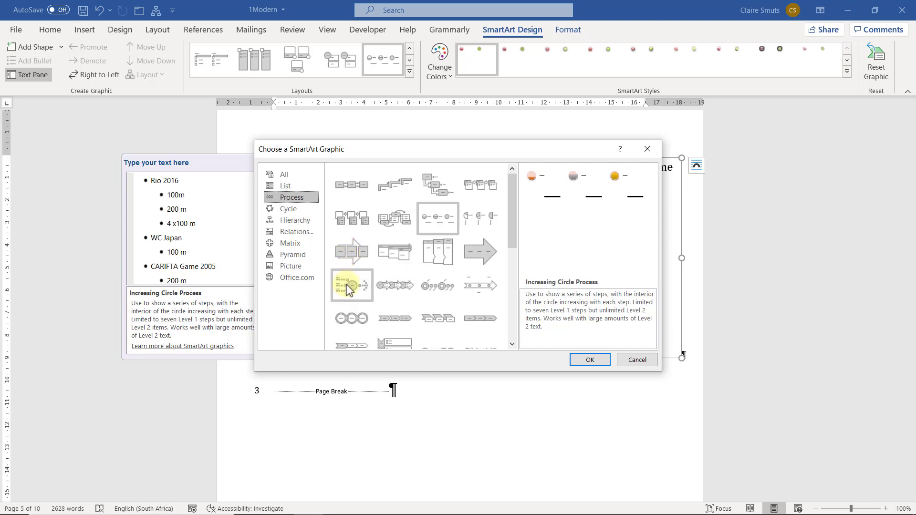
{"action": "scroll", "scroll_direction": "down", "scroll_amount": 3}
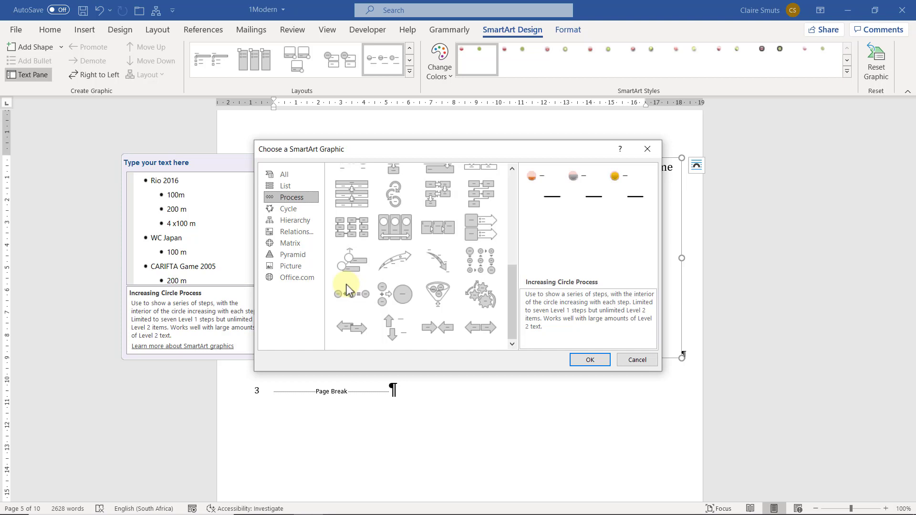
{"action": "mouse_move", "coordinate": [350, 266]}
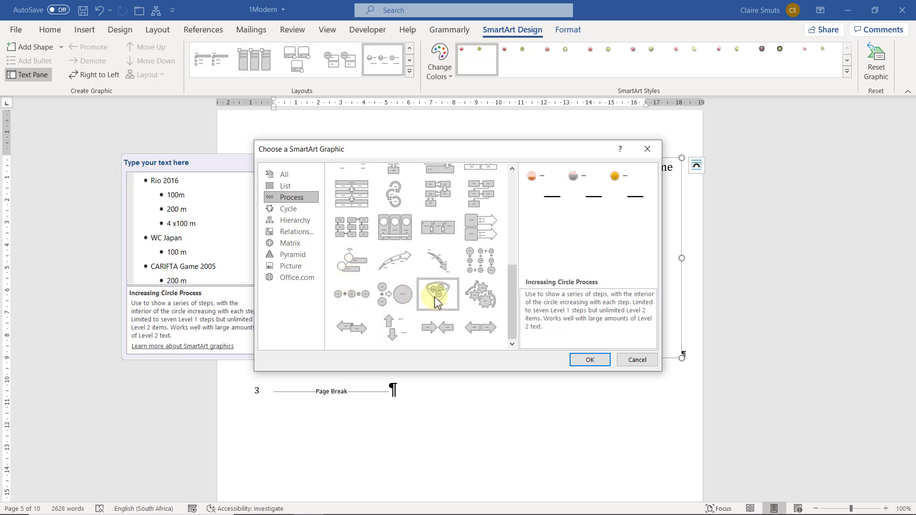
{"action": "scroll", "scroll_direction": "down", "scroll_amount": 3}
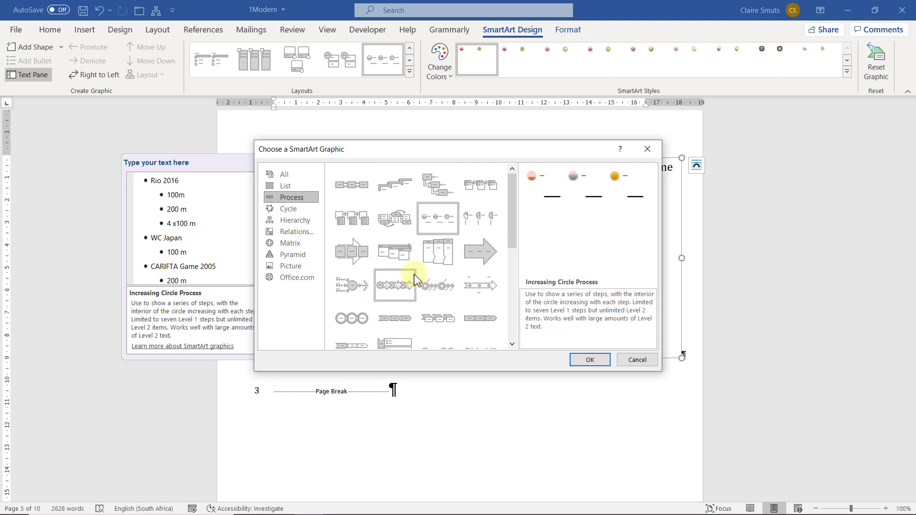
{"action": "mouse_move", "coordinate": [465, 281]}
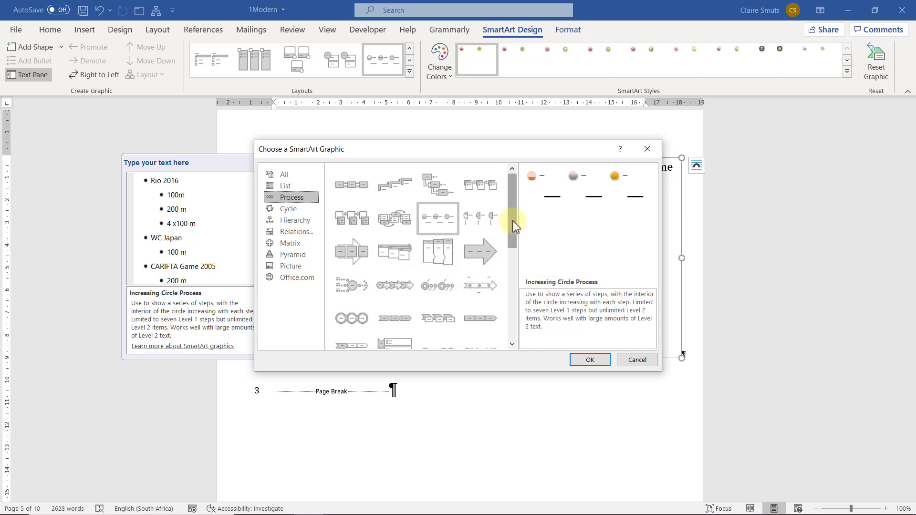
{"action": "mouse_move", "coordinate": [488, 219]}
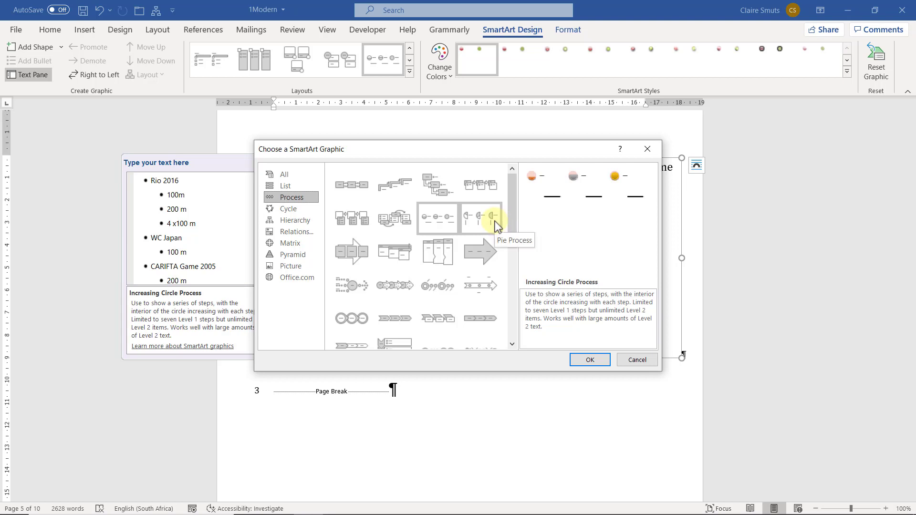
{"action": "mouse_move", "coordinate": [501, 226]}
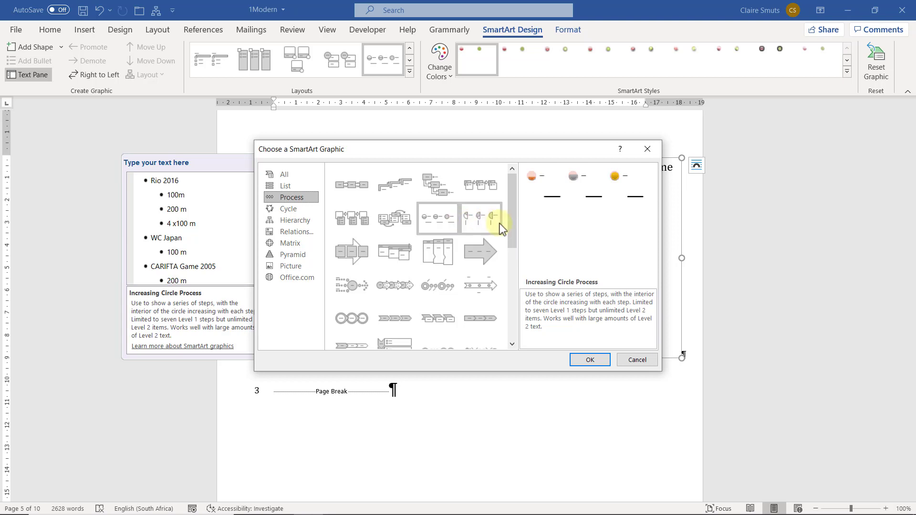
{"action": "mouse_move", "coordinate": [481, 221]}
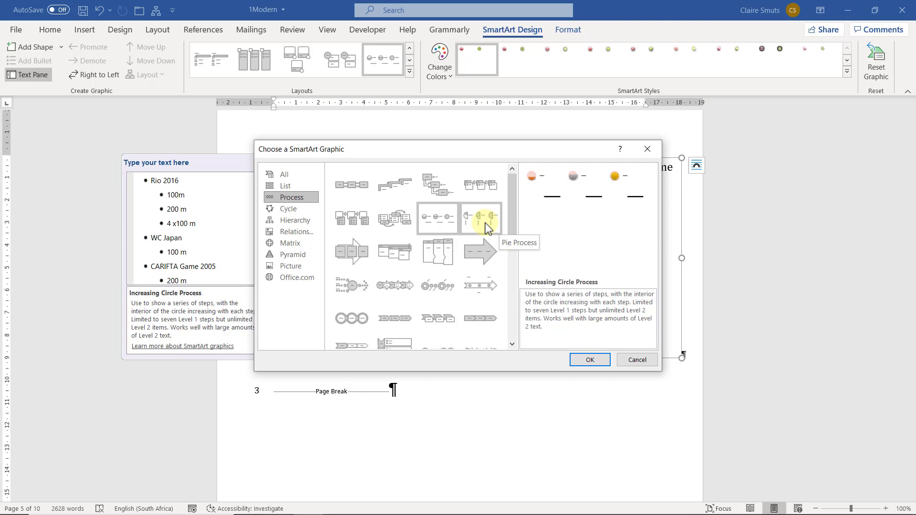
{"action": "left_click", "coordinate": [480, 219]}
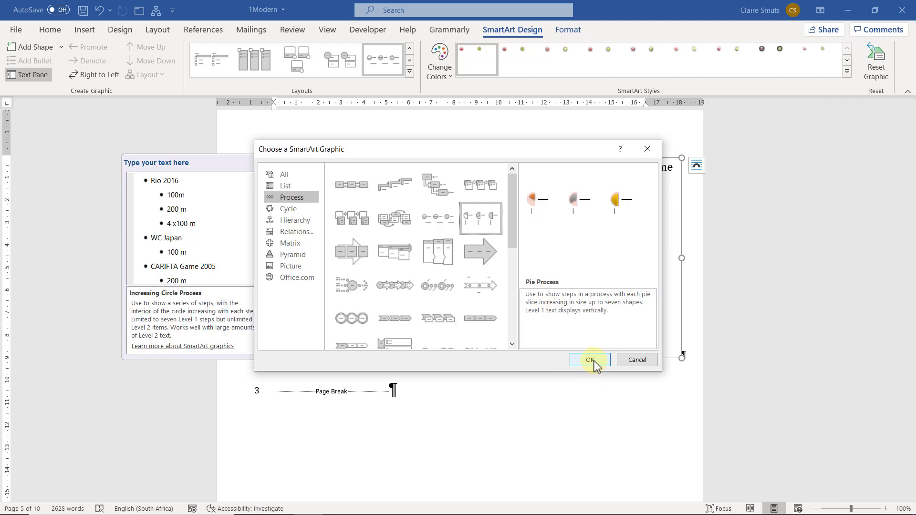
{"action": "left_click", "coordinate": [589, 360]}
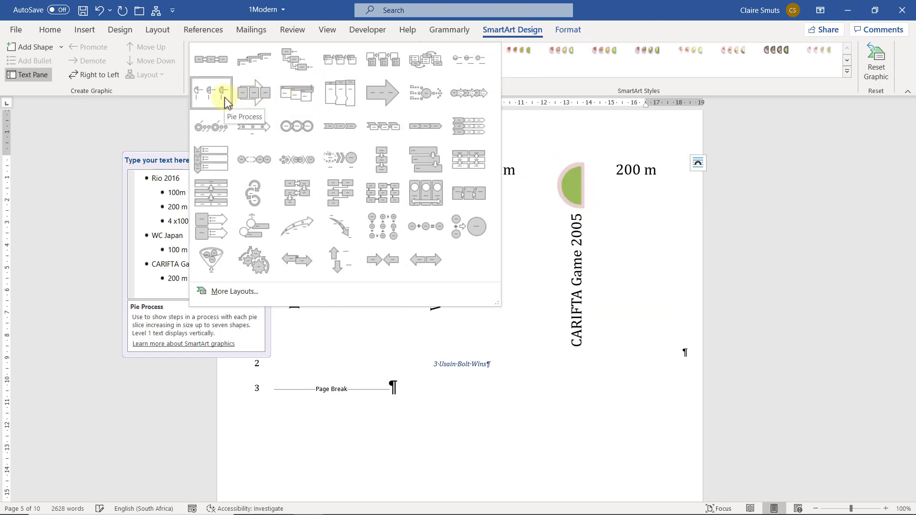
{"action": "left_click", "coordinate": [211, 93]}
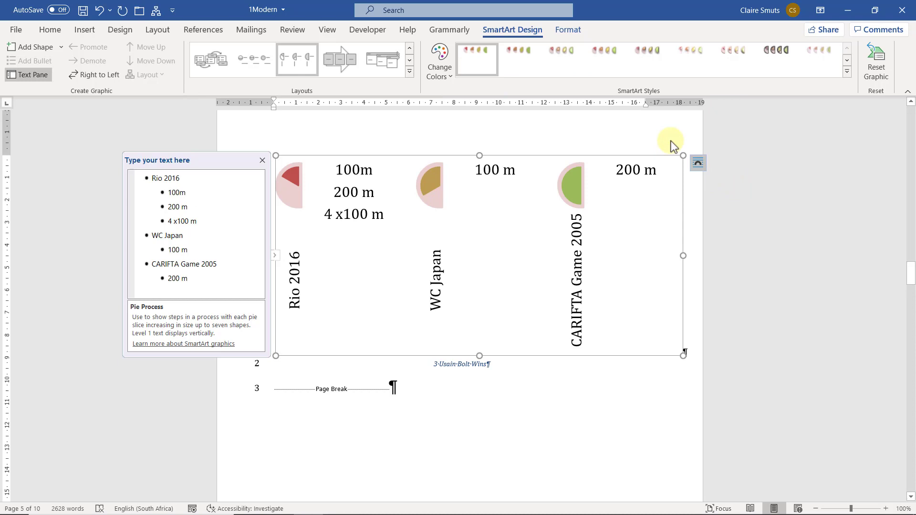
Step: Apply the first Primary Theme Colors scheme from Change Colors
{"action": "left_click", "coordinate": [439, 60]}
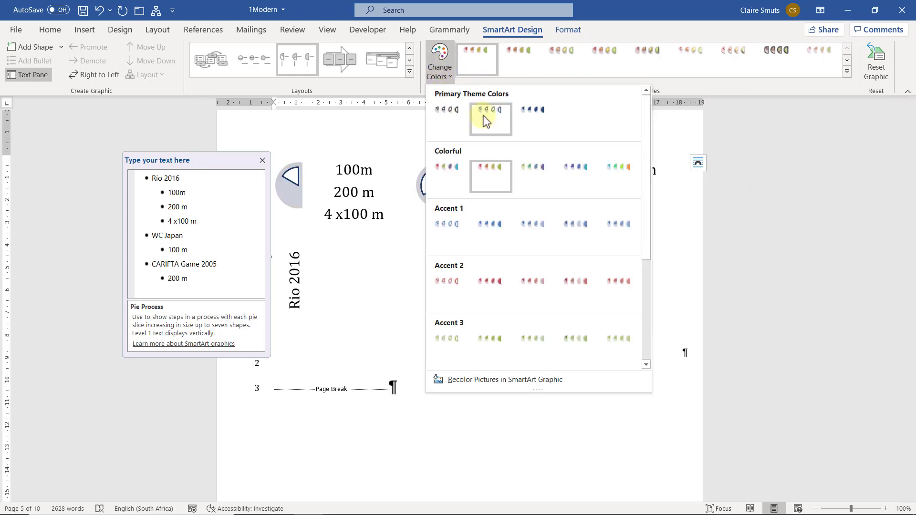
{"action": "mouse_move", "coordinate": [454, 125]}
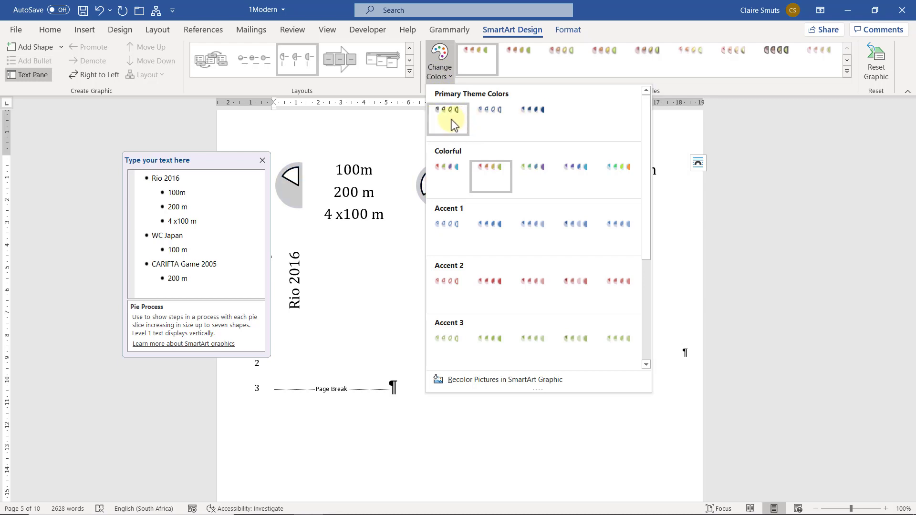
{"action": "mouse_move", "coordinate": [446, 125]}
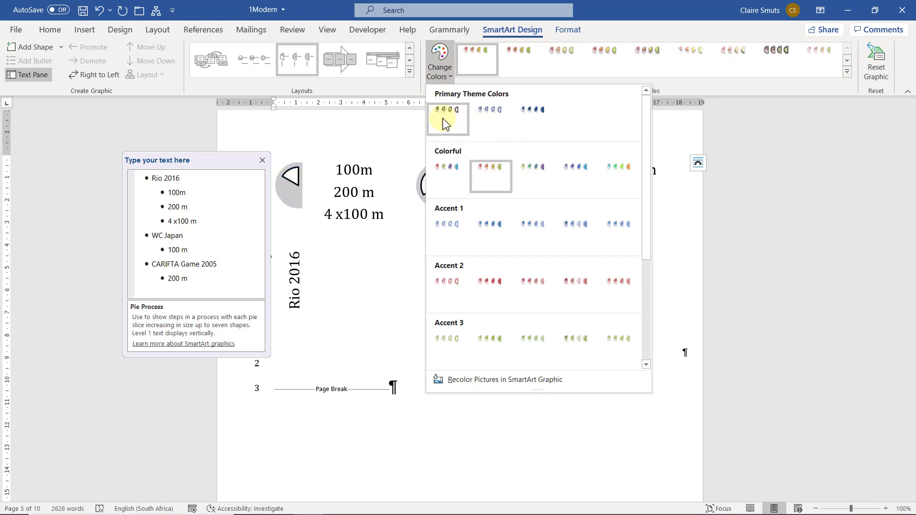
{"action": "left_click", "coordinate": [447, 118]}
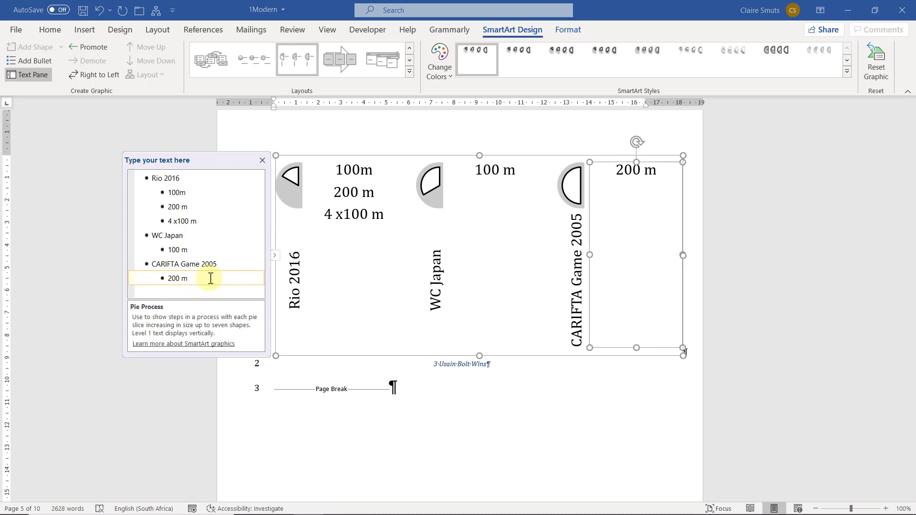
Step: Type '400 m' as a new bullet under CARIFTA Game 2005 and close the Text Pane
{"action": "type", "text": "400"}
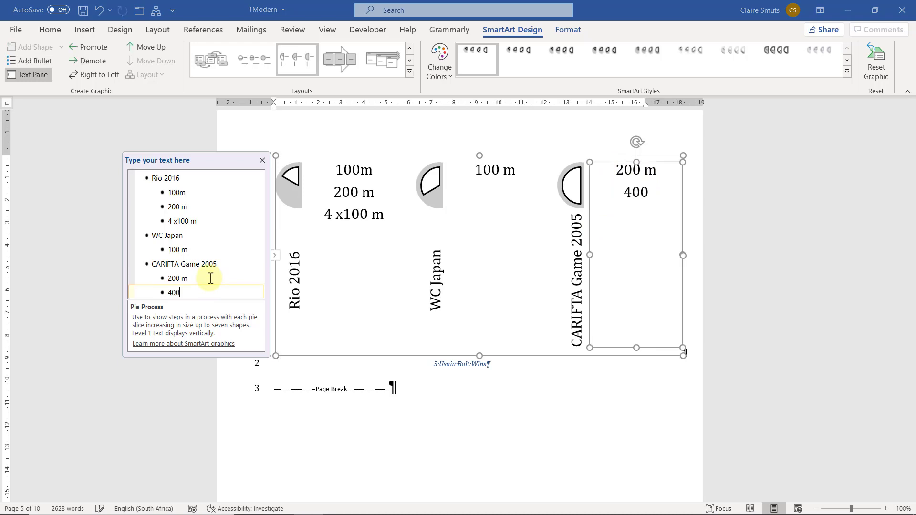
{"action": "type", "text": "m"}
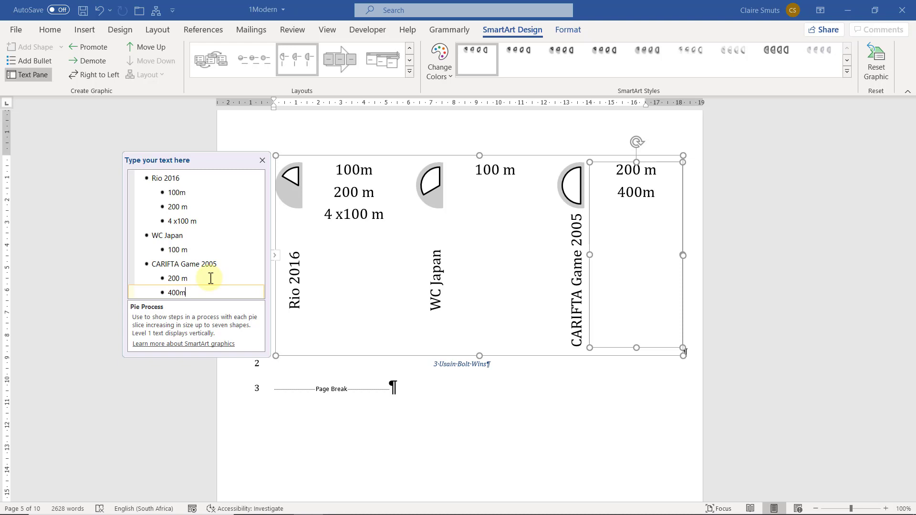
{"action": "key", "text": "Backspace"}
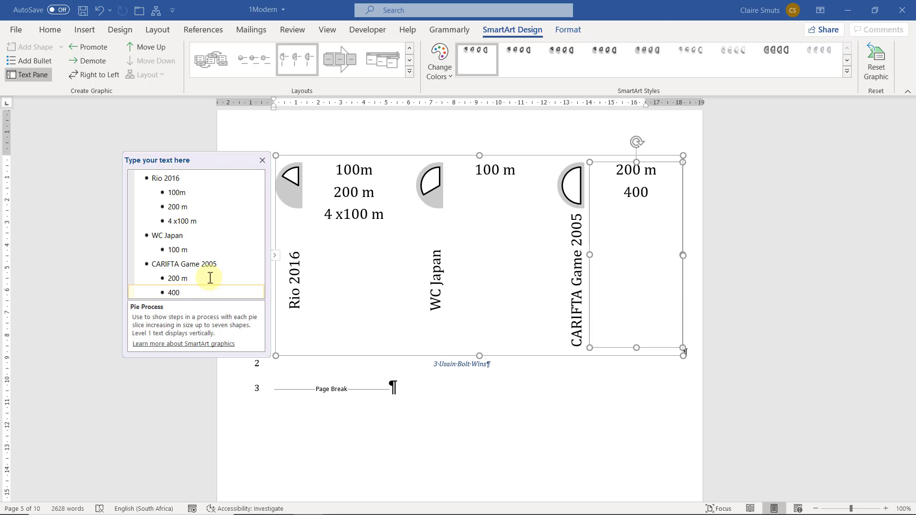
{"action": "type", "text": "m"}
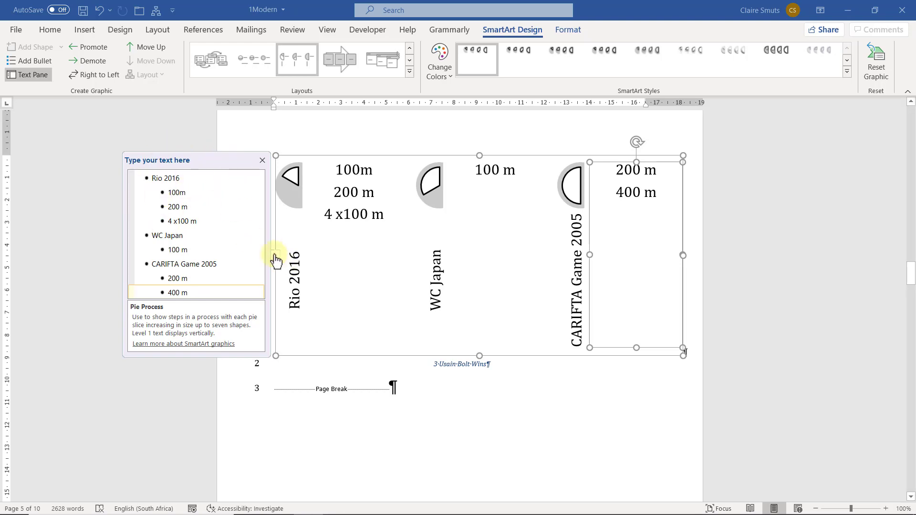
{"action": "left_click", "coordinate": [263, 159]}
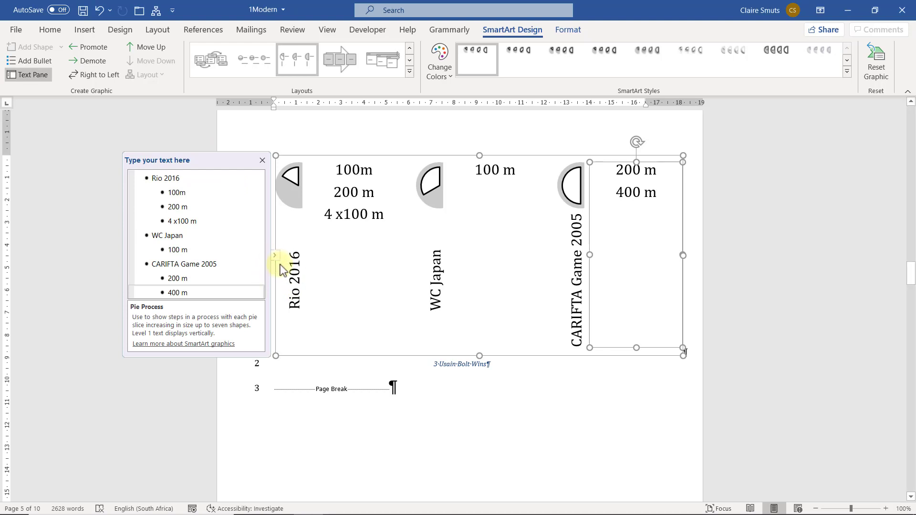
{"action": "left_click", "coordinate": [27, 74]}
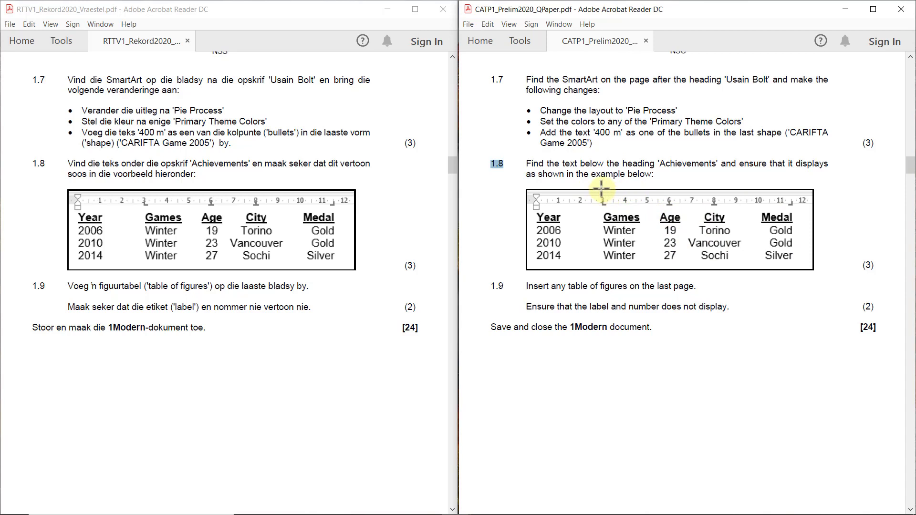
{"action": "mouse_move", "coordinate": [605, 200]}
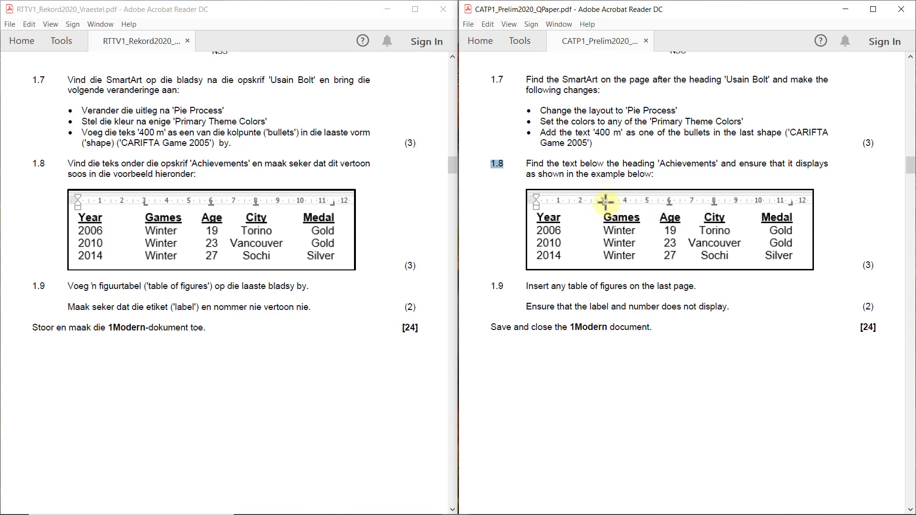
{"action": "mouse_move", "coordinate": [629, 203]}
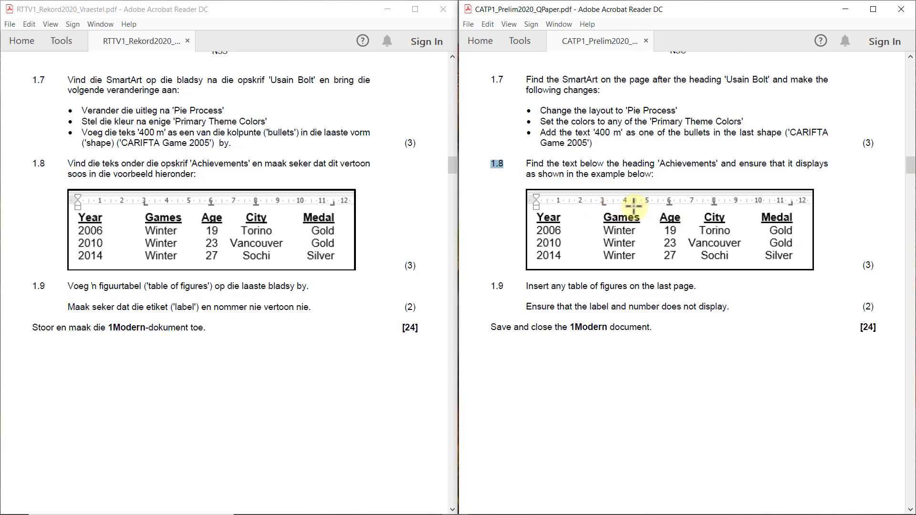
{"action": "mouse_move", "coordinate": [667, 206]}
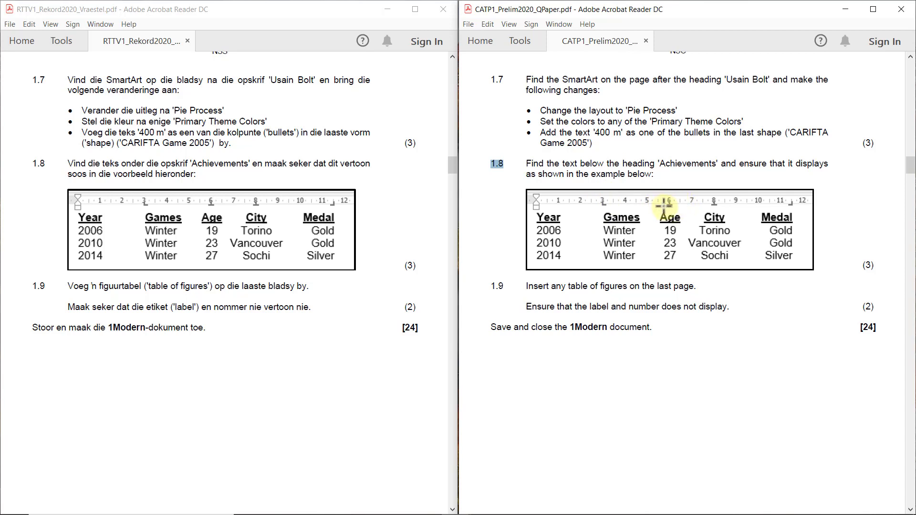
{"action": "mouse_move", "coordinate": [781, 192]}
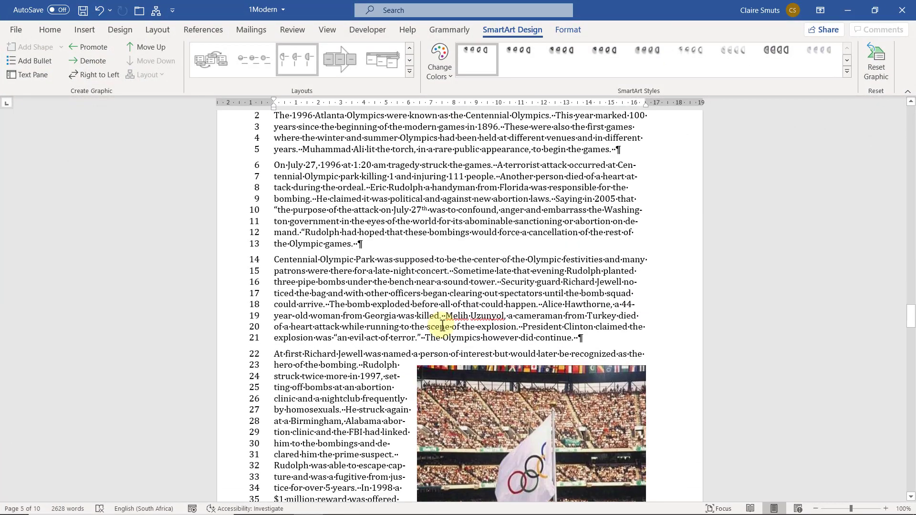
Step: Scroll down to the tabbed Year/Games/Age/City/Medal Achievements list on page 8
{"action": "scroll", "scroll_direction": "down", "scroll_amount": 3}
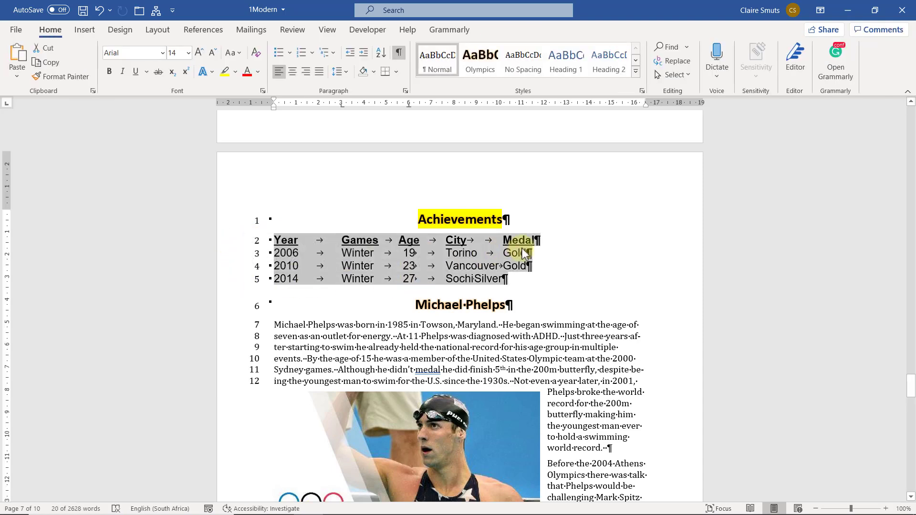
{"action": "scroll", "scroll_direction": "down", "scroll_amount": 3}
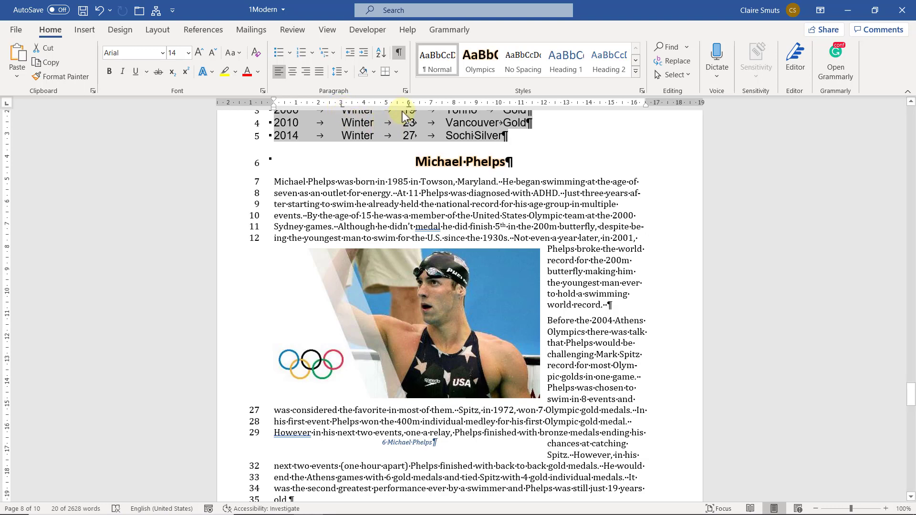
{"action": "mouse_move", "coordinate": [409, 104]}
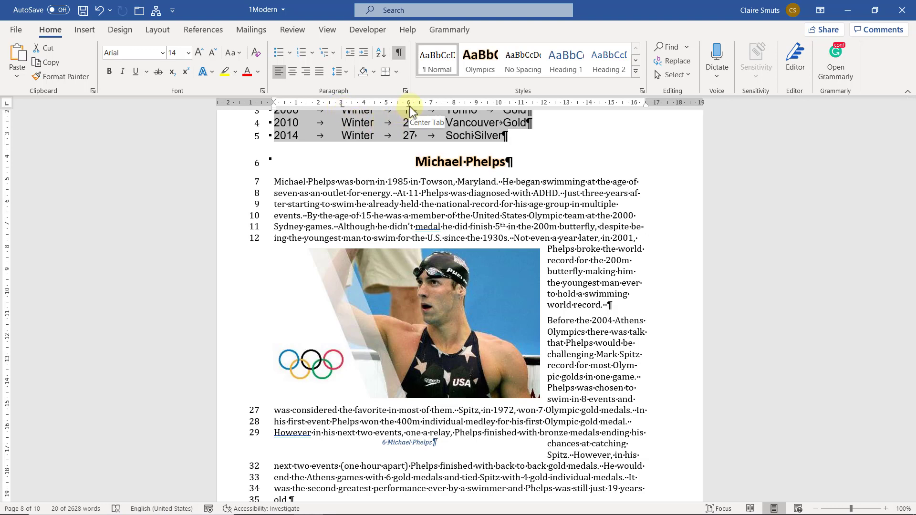
{"action": "mouse_move", "coordinate": [454, 110]}
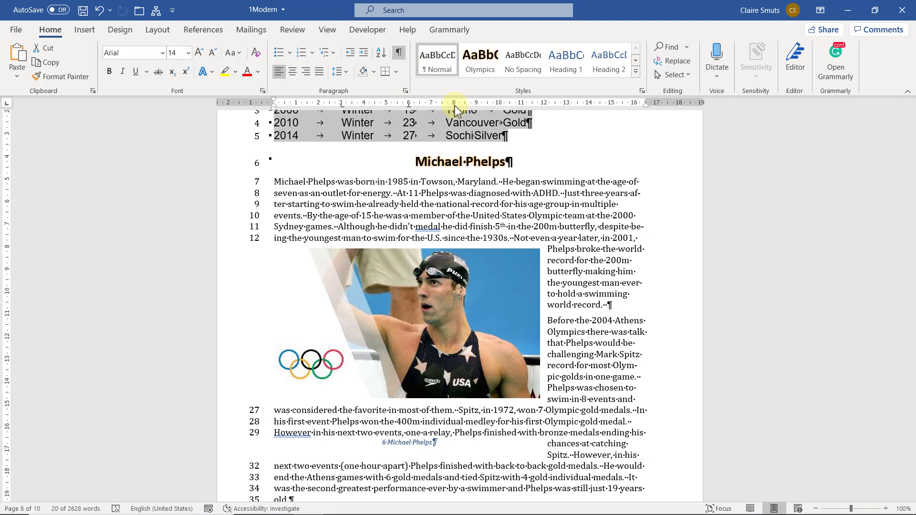
{"action": "mouse_move", "coordinate": [532, 107]}
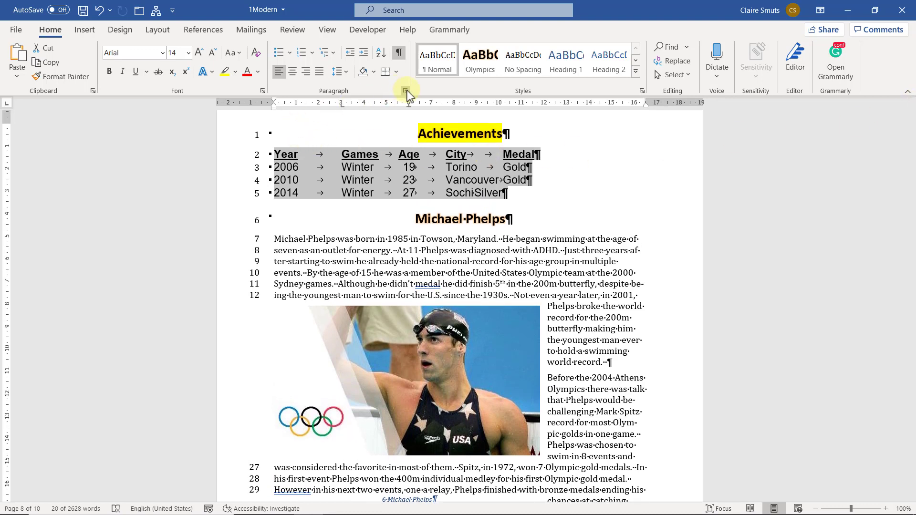
Step: Replace the Achievements rows' 6 cm tab stop with a right-aligned tab stop at 11.5 cm
{"action": "left_click", "coordinate": [401, 90]}
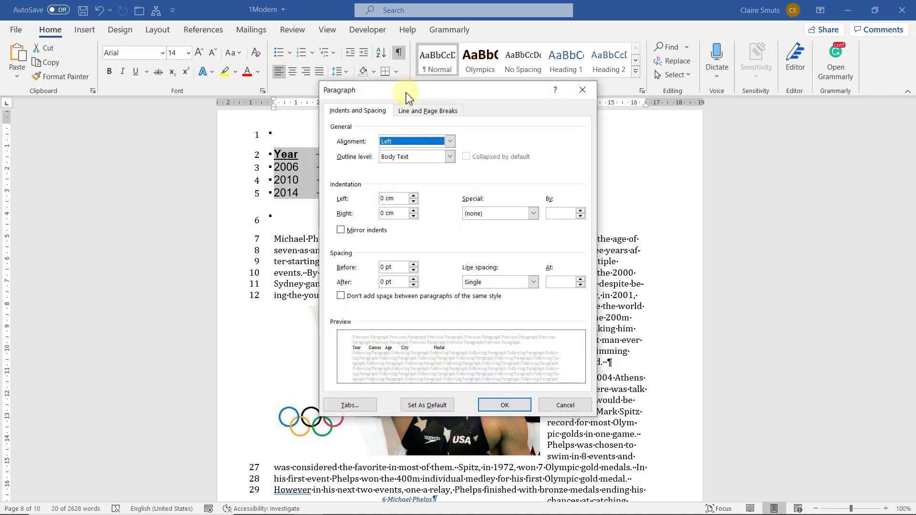
{"action": "left_click", "coordinate": [350, 405]}
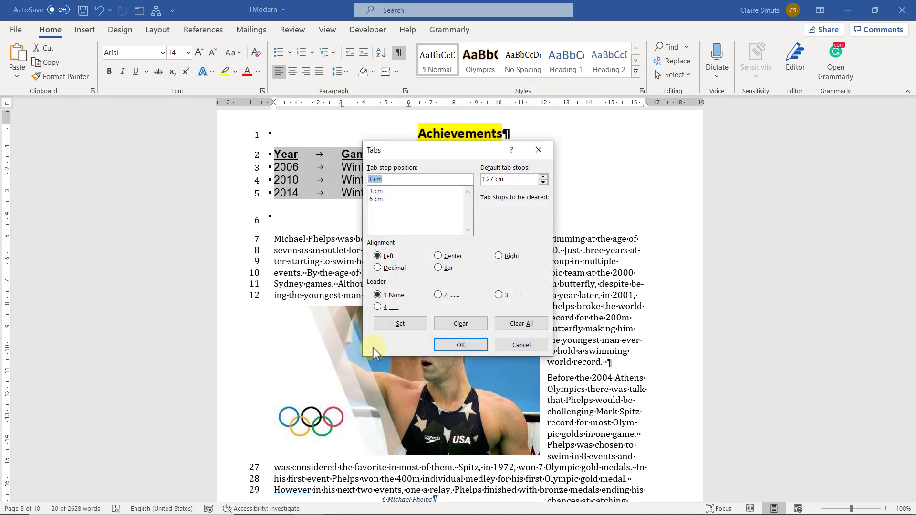
{"action": "type", "text": "8"}
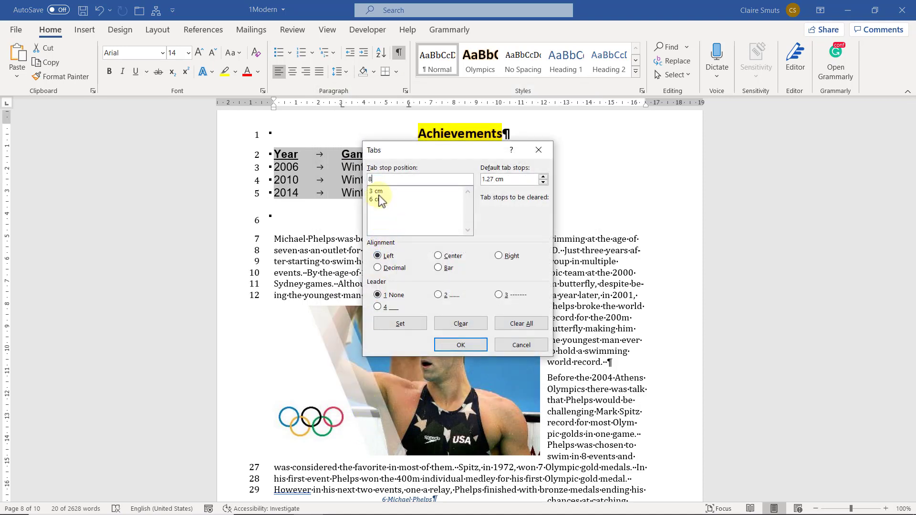
{"action": "left_click", "coordinate": [437, 256]}
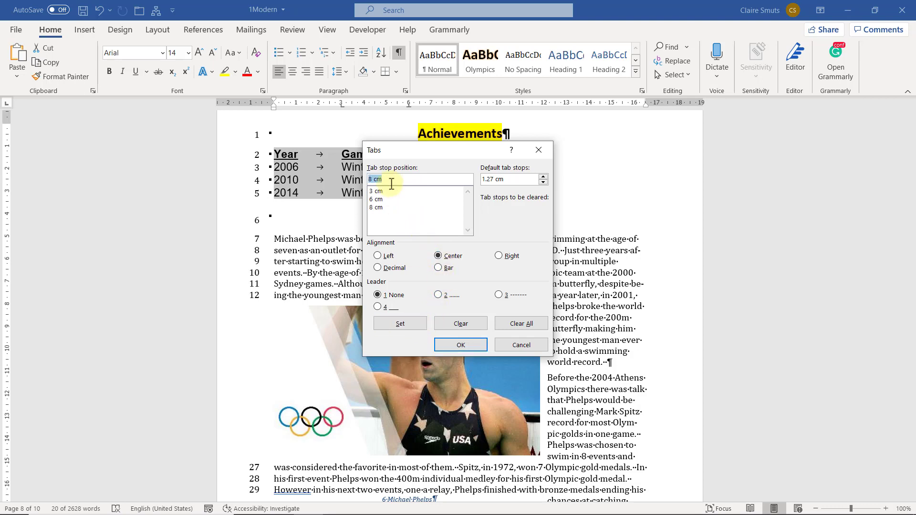
{"action": "type", "text": "11.5"}
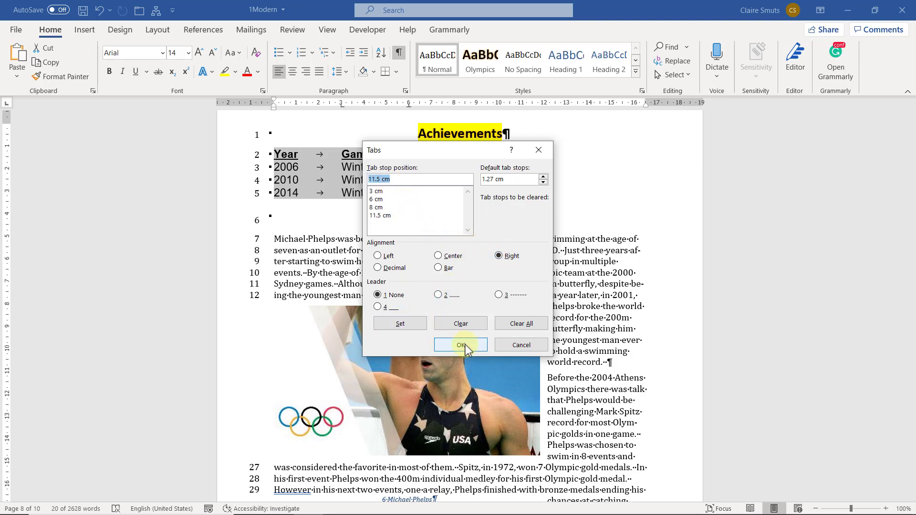
{"action": "left_click", "coordinate": [461, 345]}
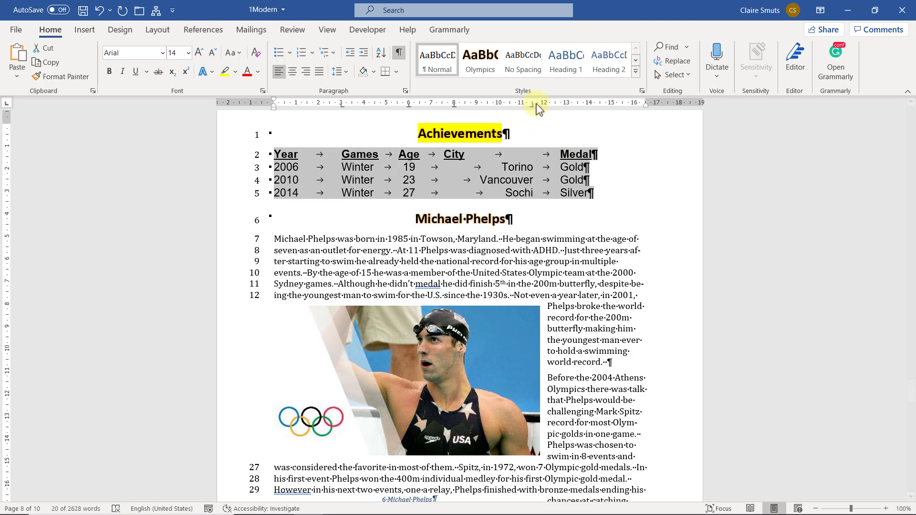
{"action": "mouse_move", "coordinate": [516, 159]}
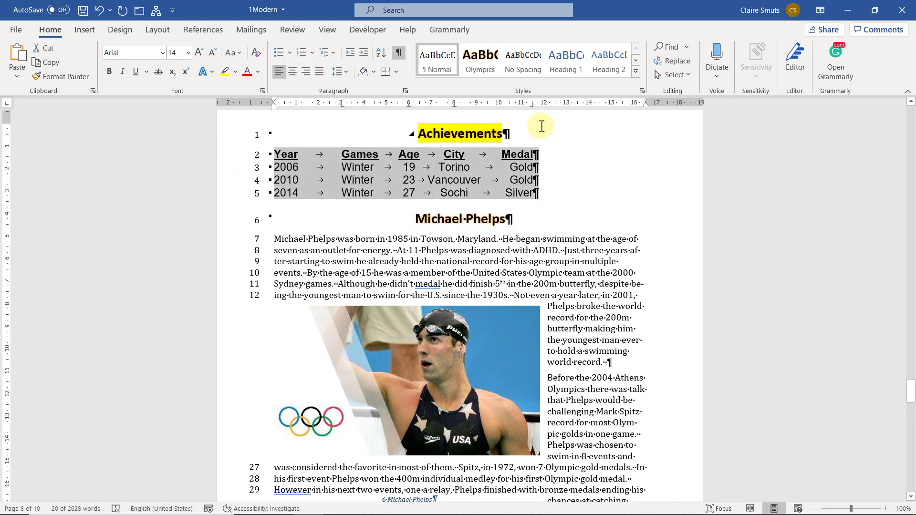
{"action": "mouse_move", "coordinate": [535, 109]}
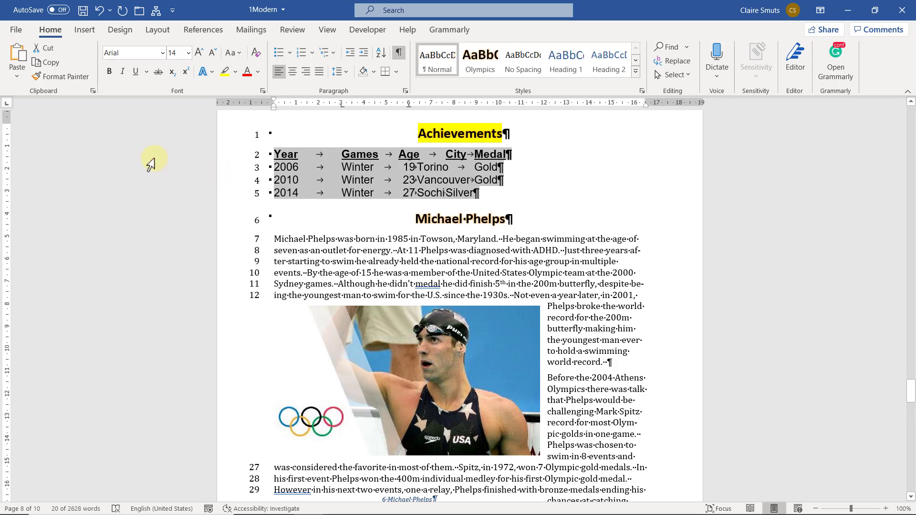
{"action": "mouse_move", "coordinate": [14, 105]}
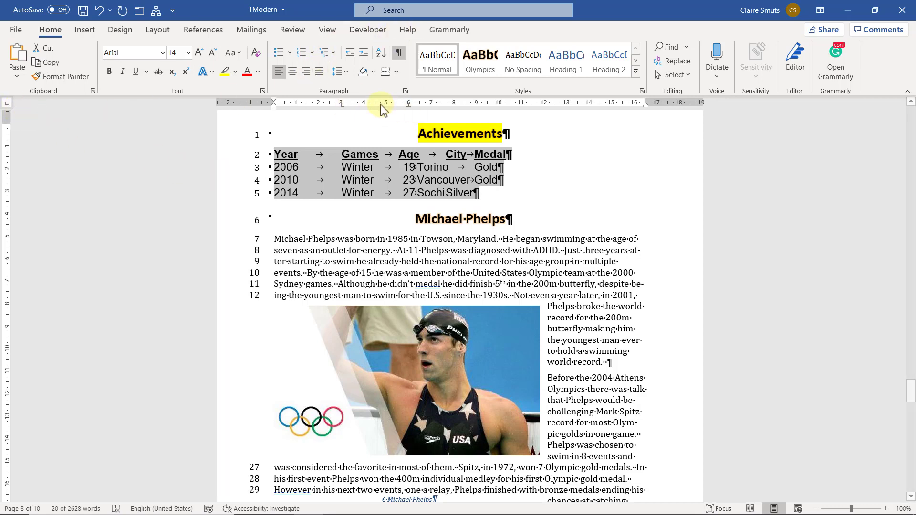
Step: Check the ruler options on the View ribbon, then return to the Home ribbon
{"action": "left_click", "coordinate": [328, 30]}
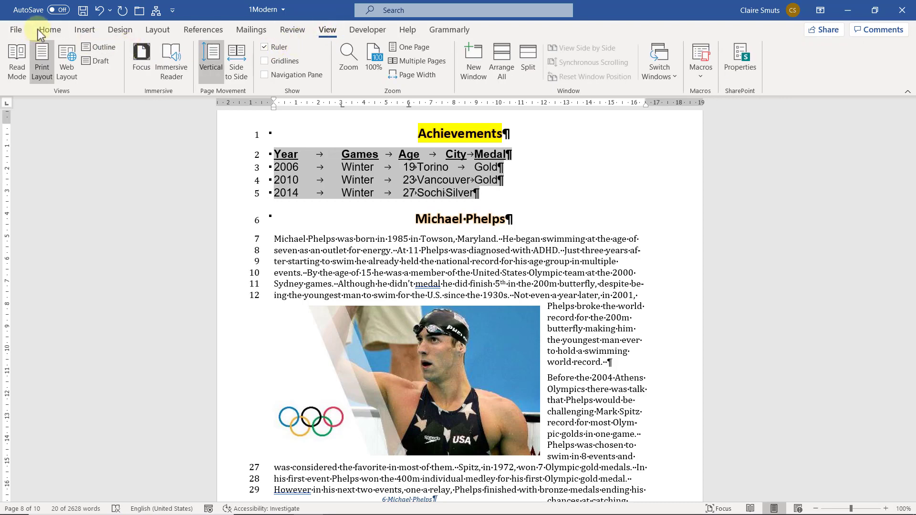
{"action": "left_click", "coordinate": [50, 29]}
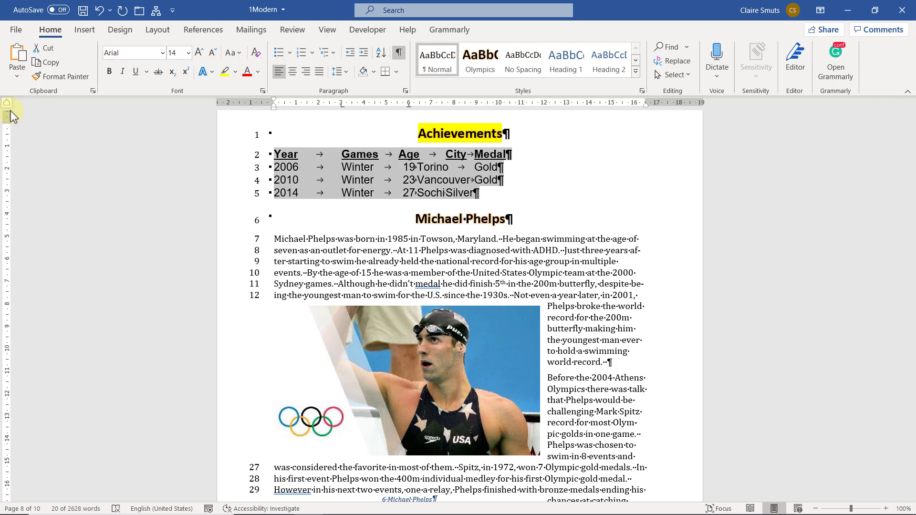
{"action": "mouse_move", "coordinate": [12, 108]}
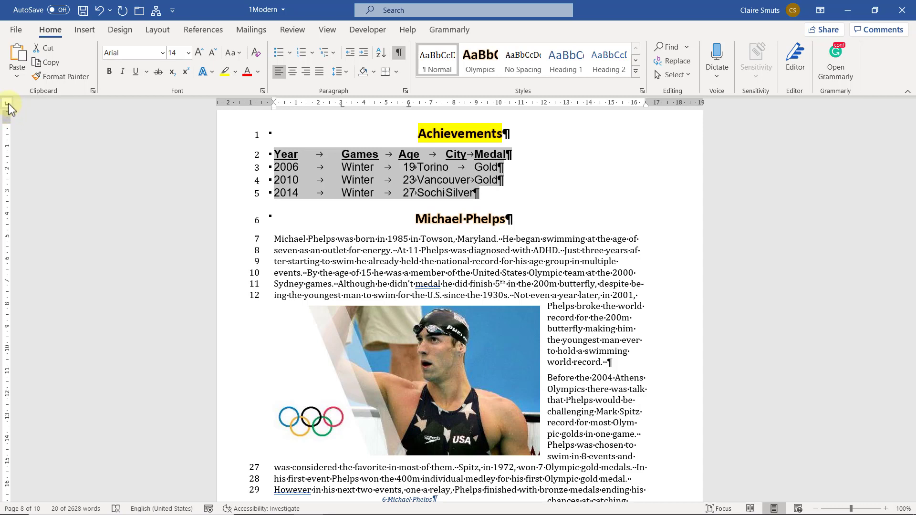
{"action": "mouse_move", "coordinate": [7, 106]}
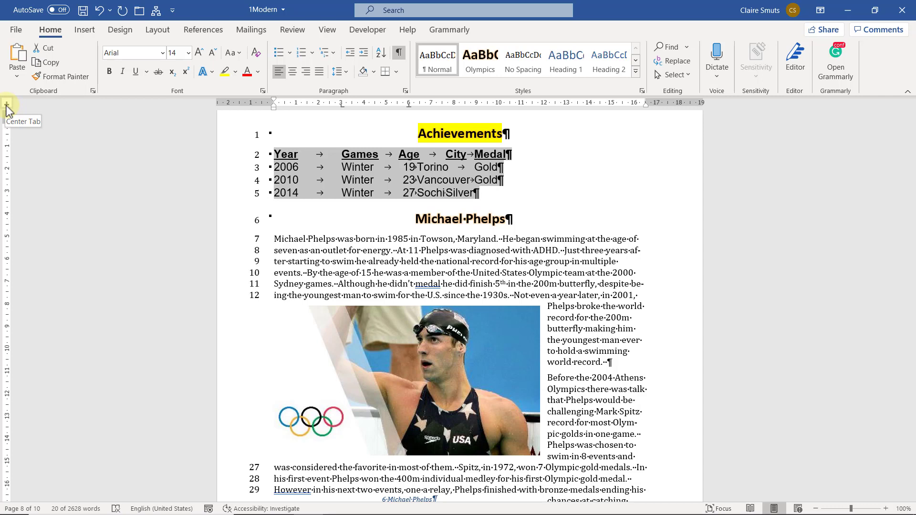
{"action": "mouse_move", "coordinate": [68, 123]}
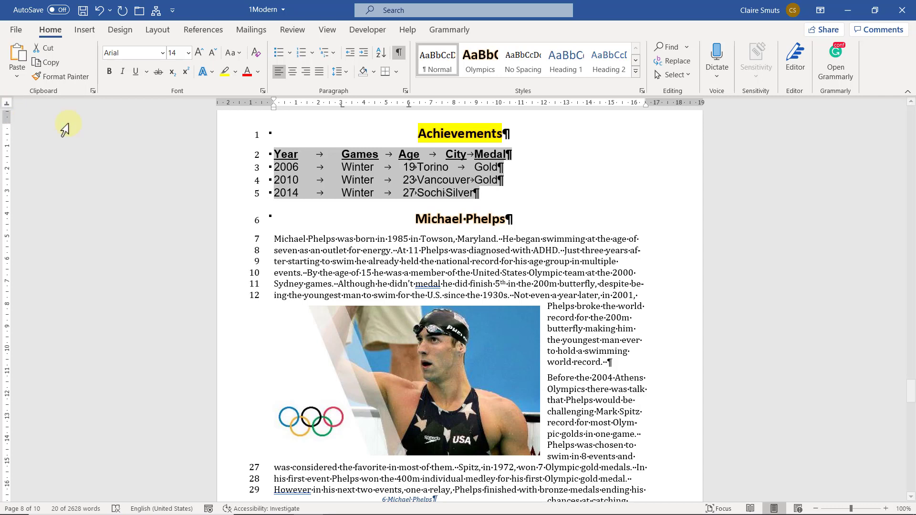
{"action": "mouse_move", "coordinate": [456, 109]}
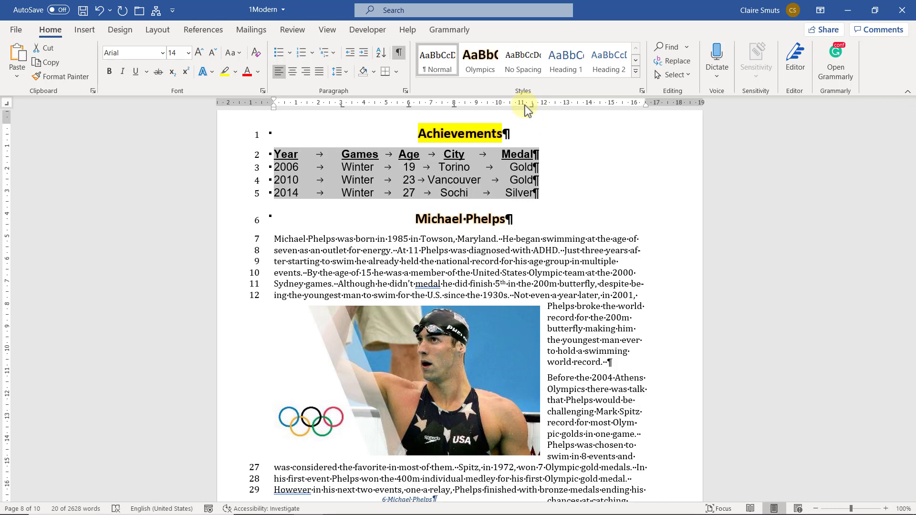
{"action": "mouse_move", "coordinate": [564, 121]}
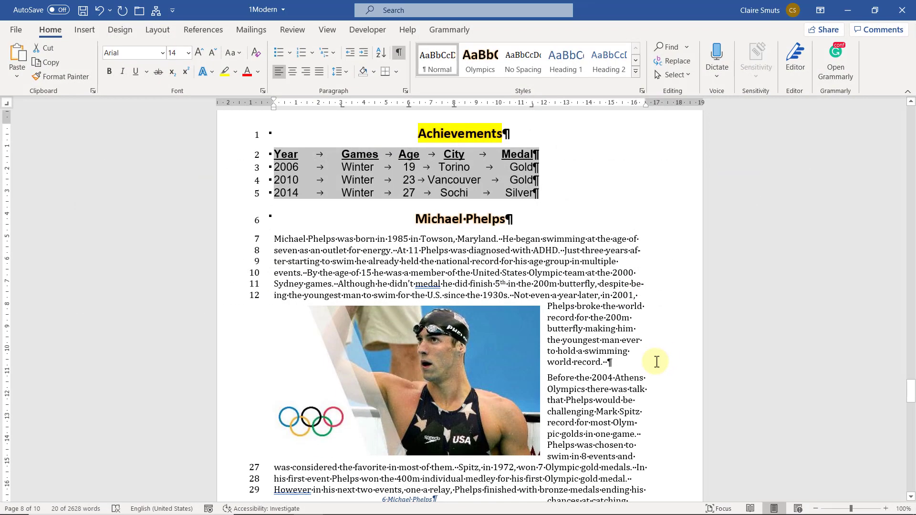
Step: Scroll to the last page and search Tell Me for 'table of figures'
{"action": "scroll", "scroll_direction": "down", "scroll_amount": 3}
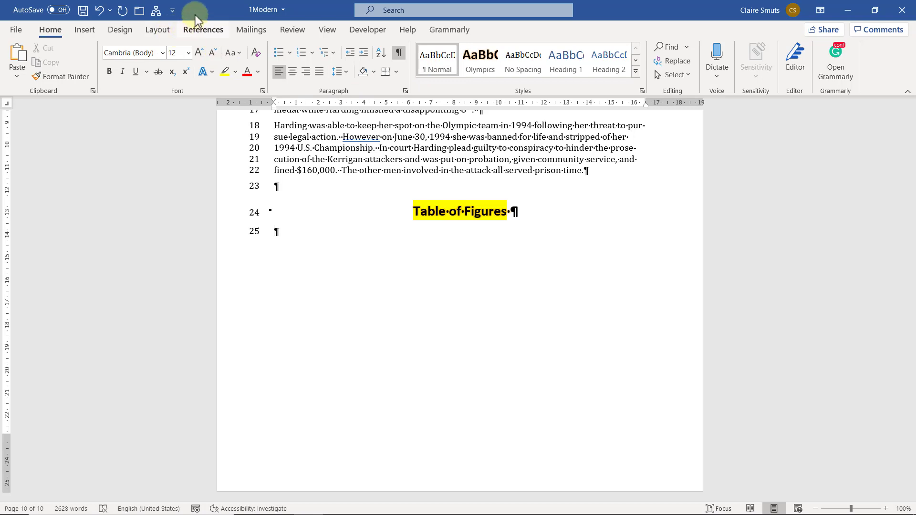
{"action": "type", "text": "t"}
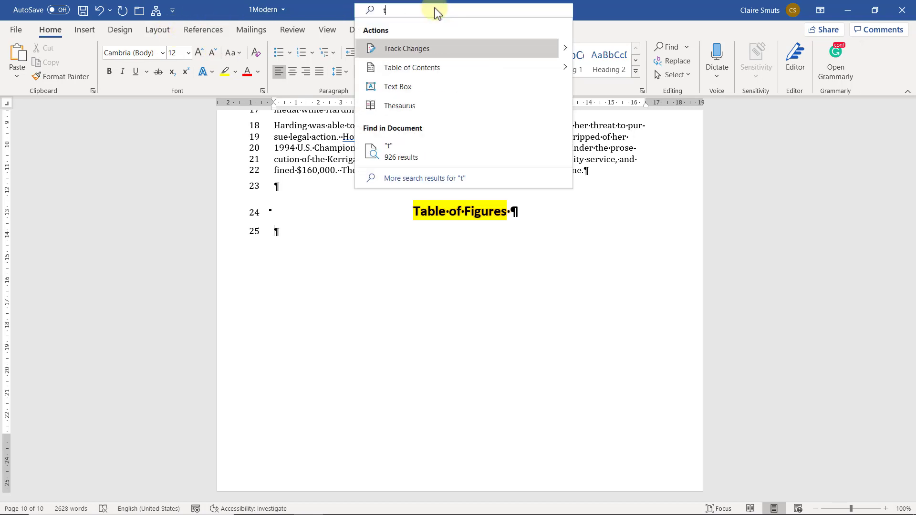
{"action": "type", "text": "abl"}
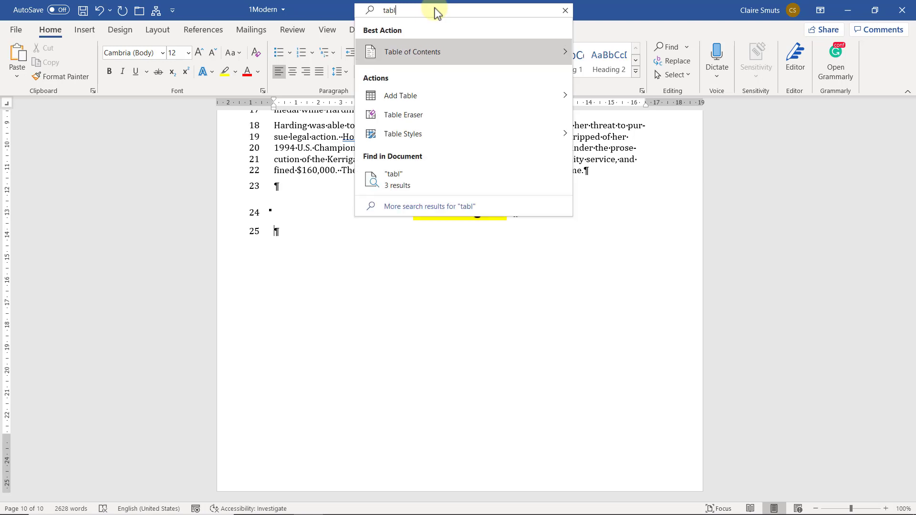
{"action": "type", "text": "able of figure"}
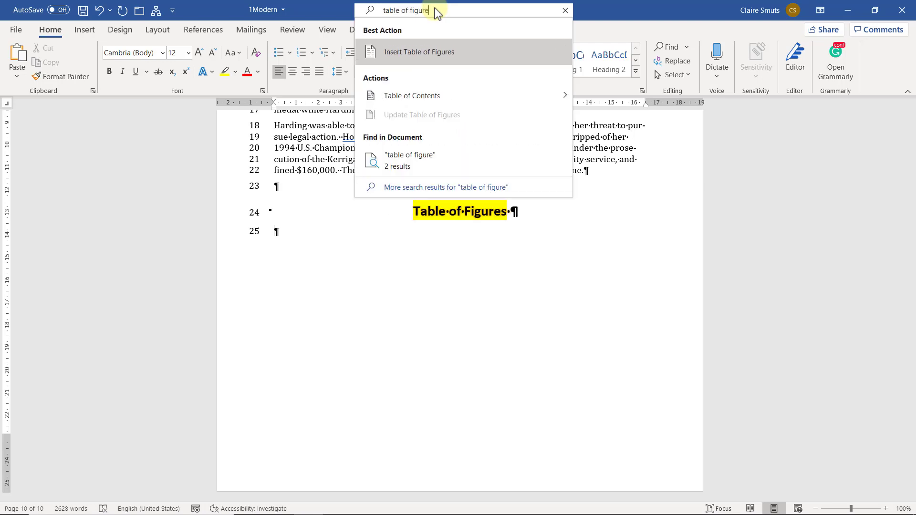
Step: Insert a table of figures that keeps page numbers but omits caption labels and numbers
{"action": "left_click", "coordinate": [419, 51]}
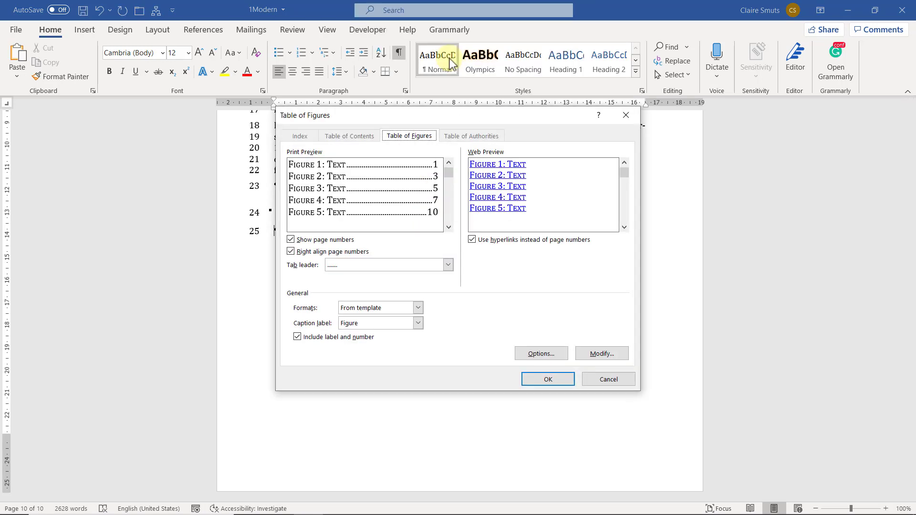
{"action": "mouse_move", "coordinate": [421, 279]}
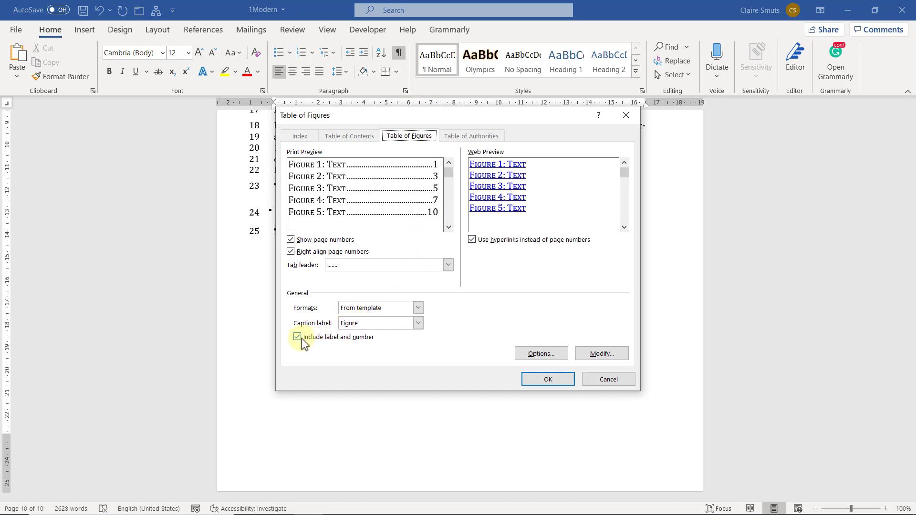
{"action": "left_click", "coordinate": [298, 337]}
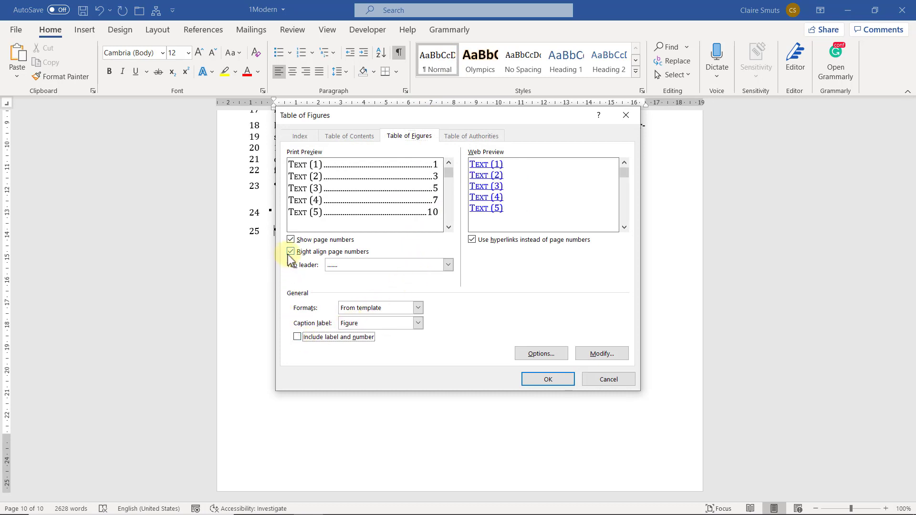
{"action": "left_click", "coordinate": [291, 239]}
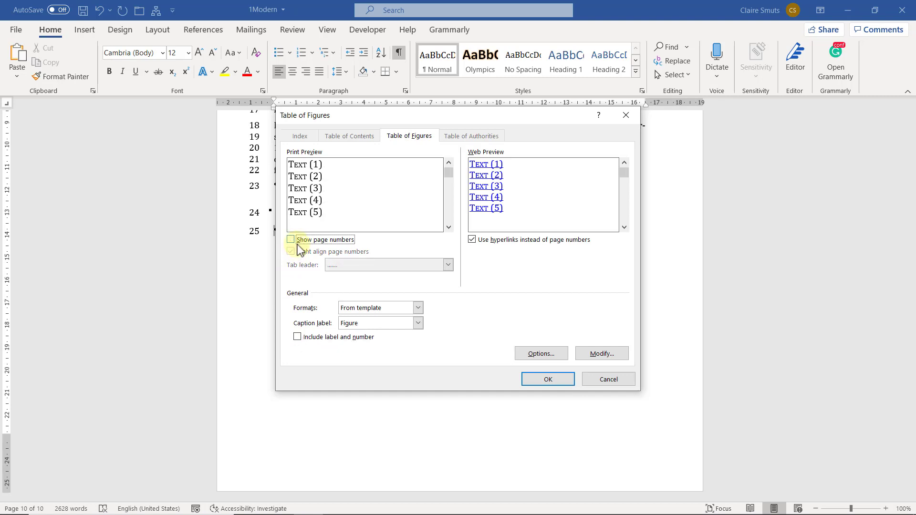
{"action": "left_click", "coordinate": [290, 239]}
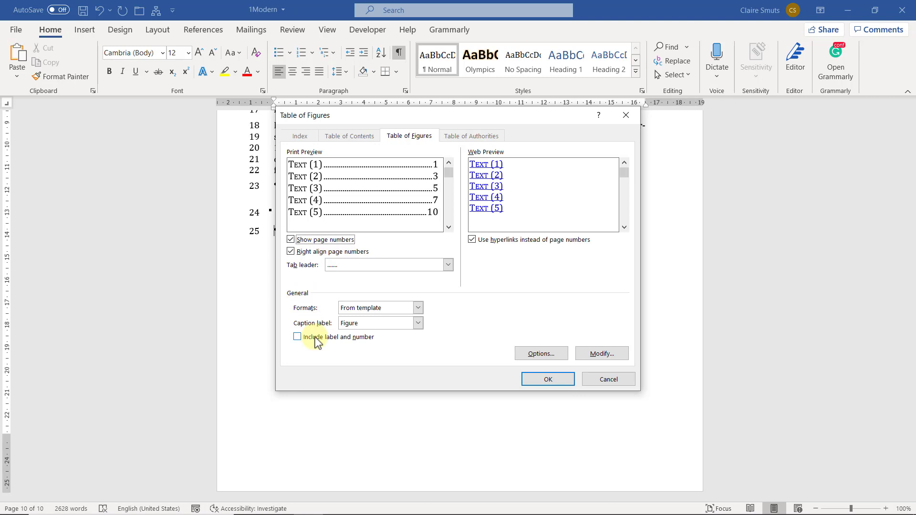
{"action": "left_click", "coordinate": [297, 337]}
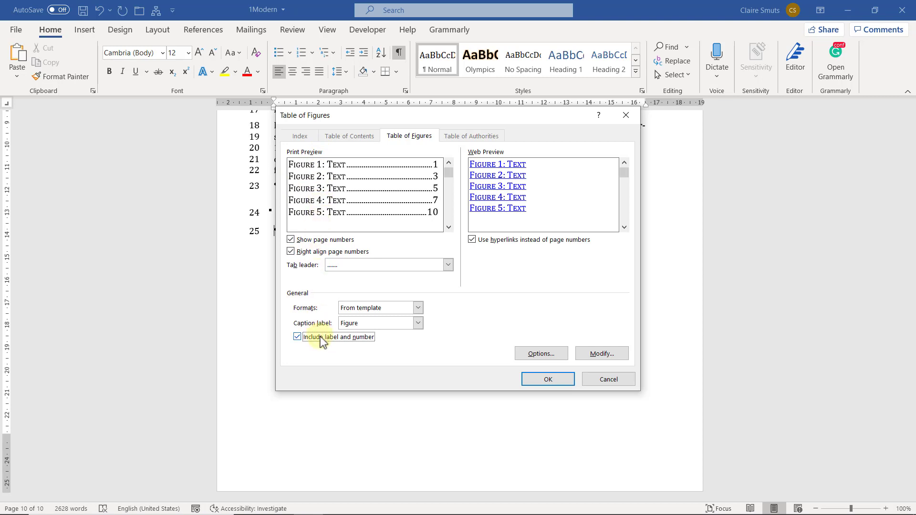
{"action": "left_click", "coordinate": [297, 336]}
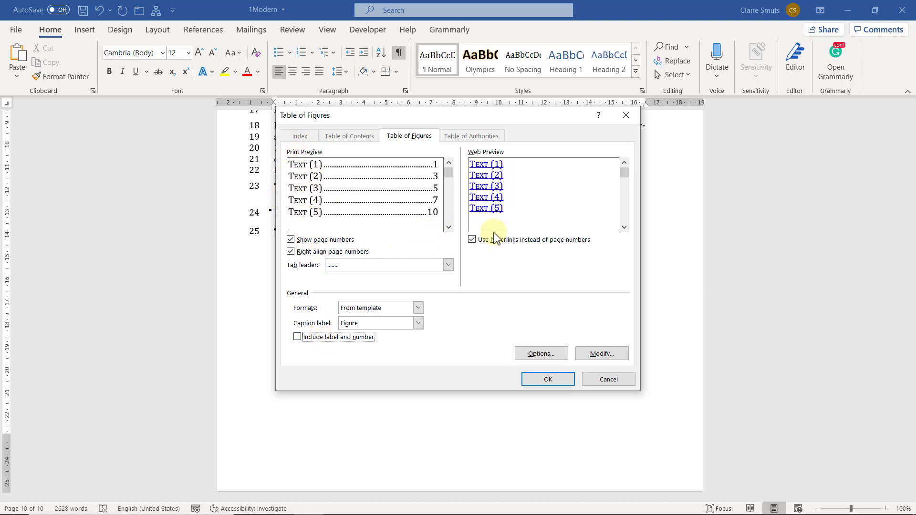
{"action": "left_click", "coordinate": [548, 379]}
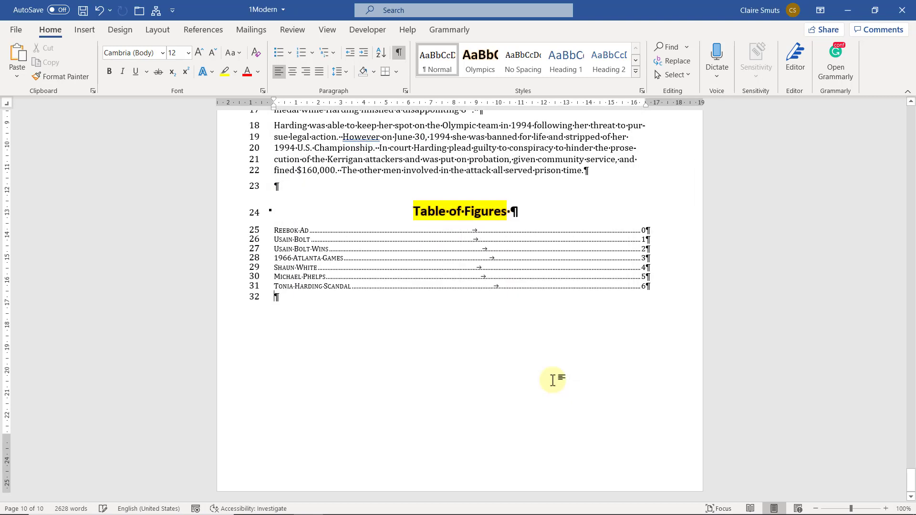